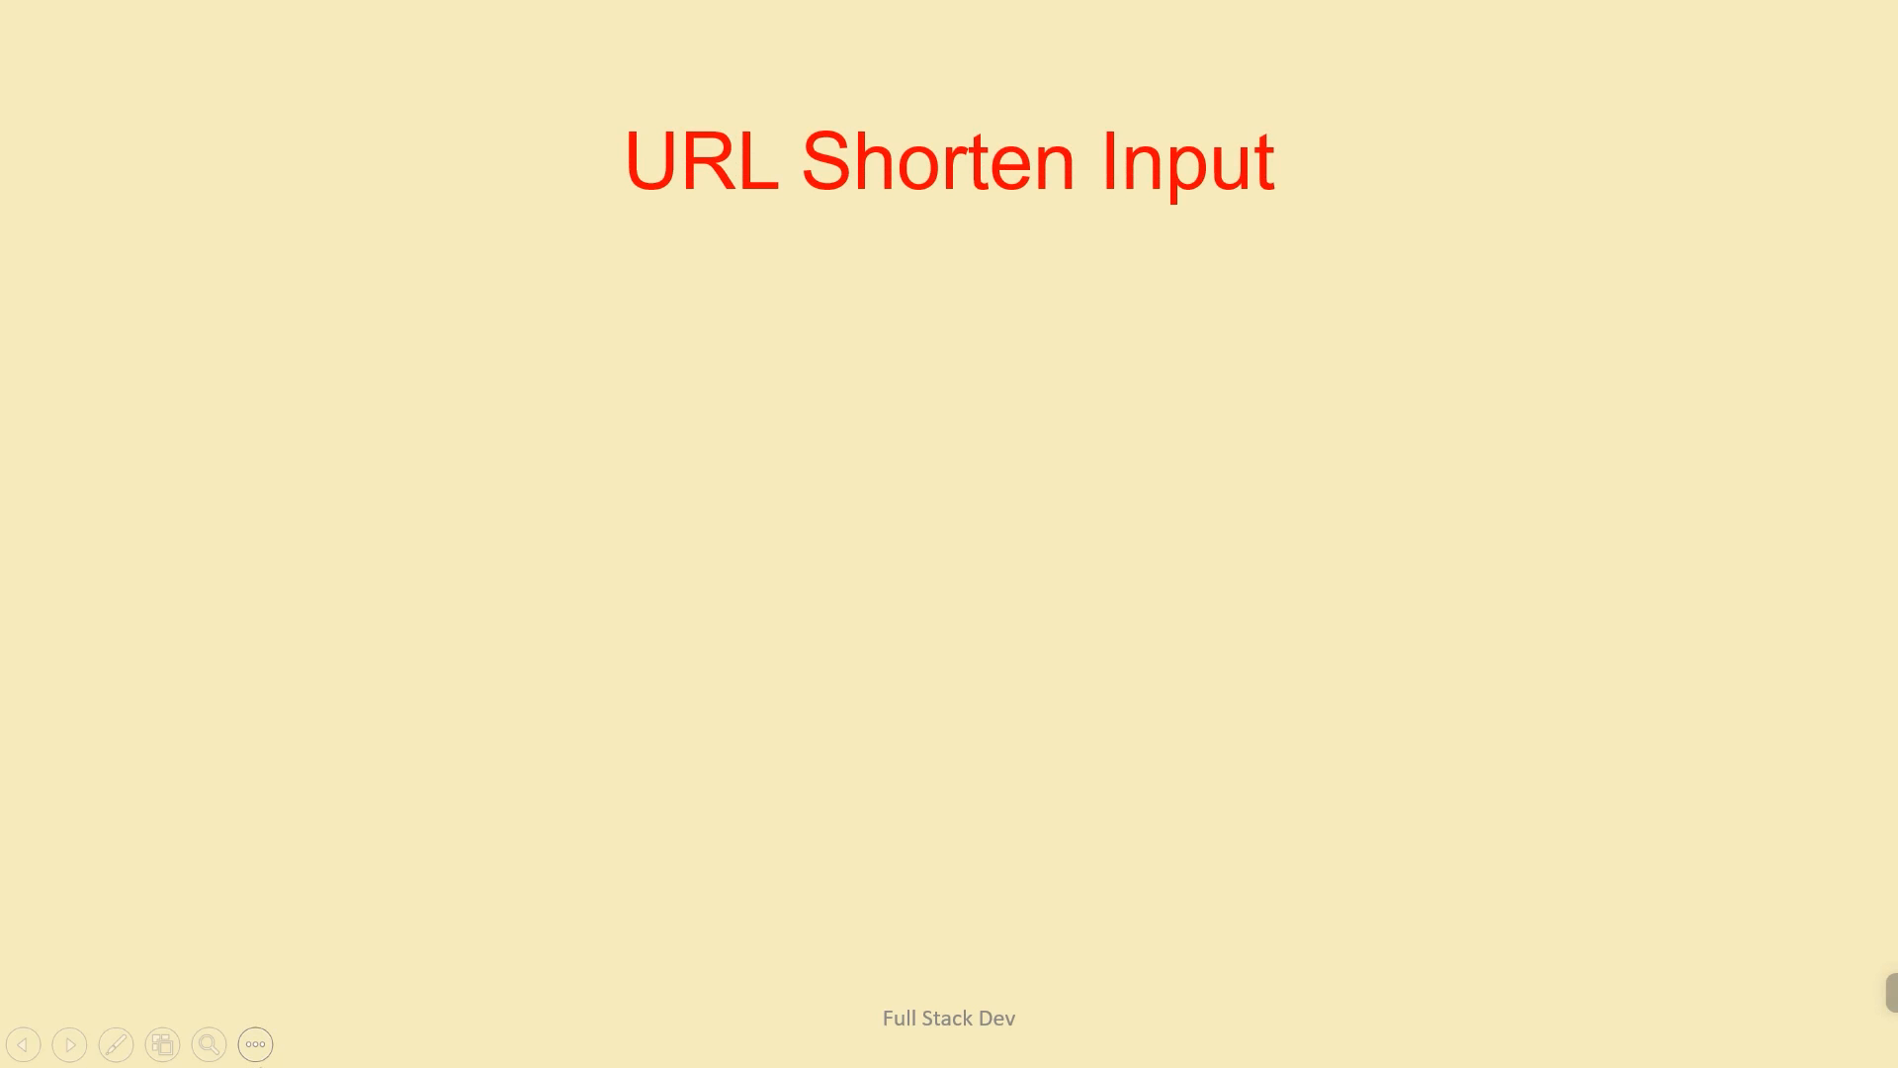
Enter the long YouTube channel URL as the slide's input link.
type("https://www.youtube.com/channel/UC4IVd346leMUps4mnDrghww")
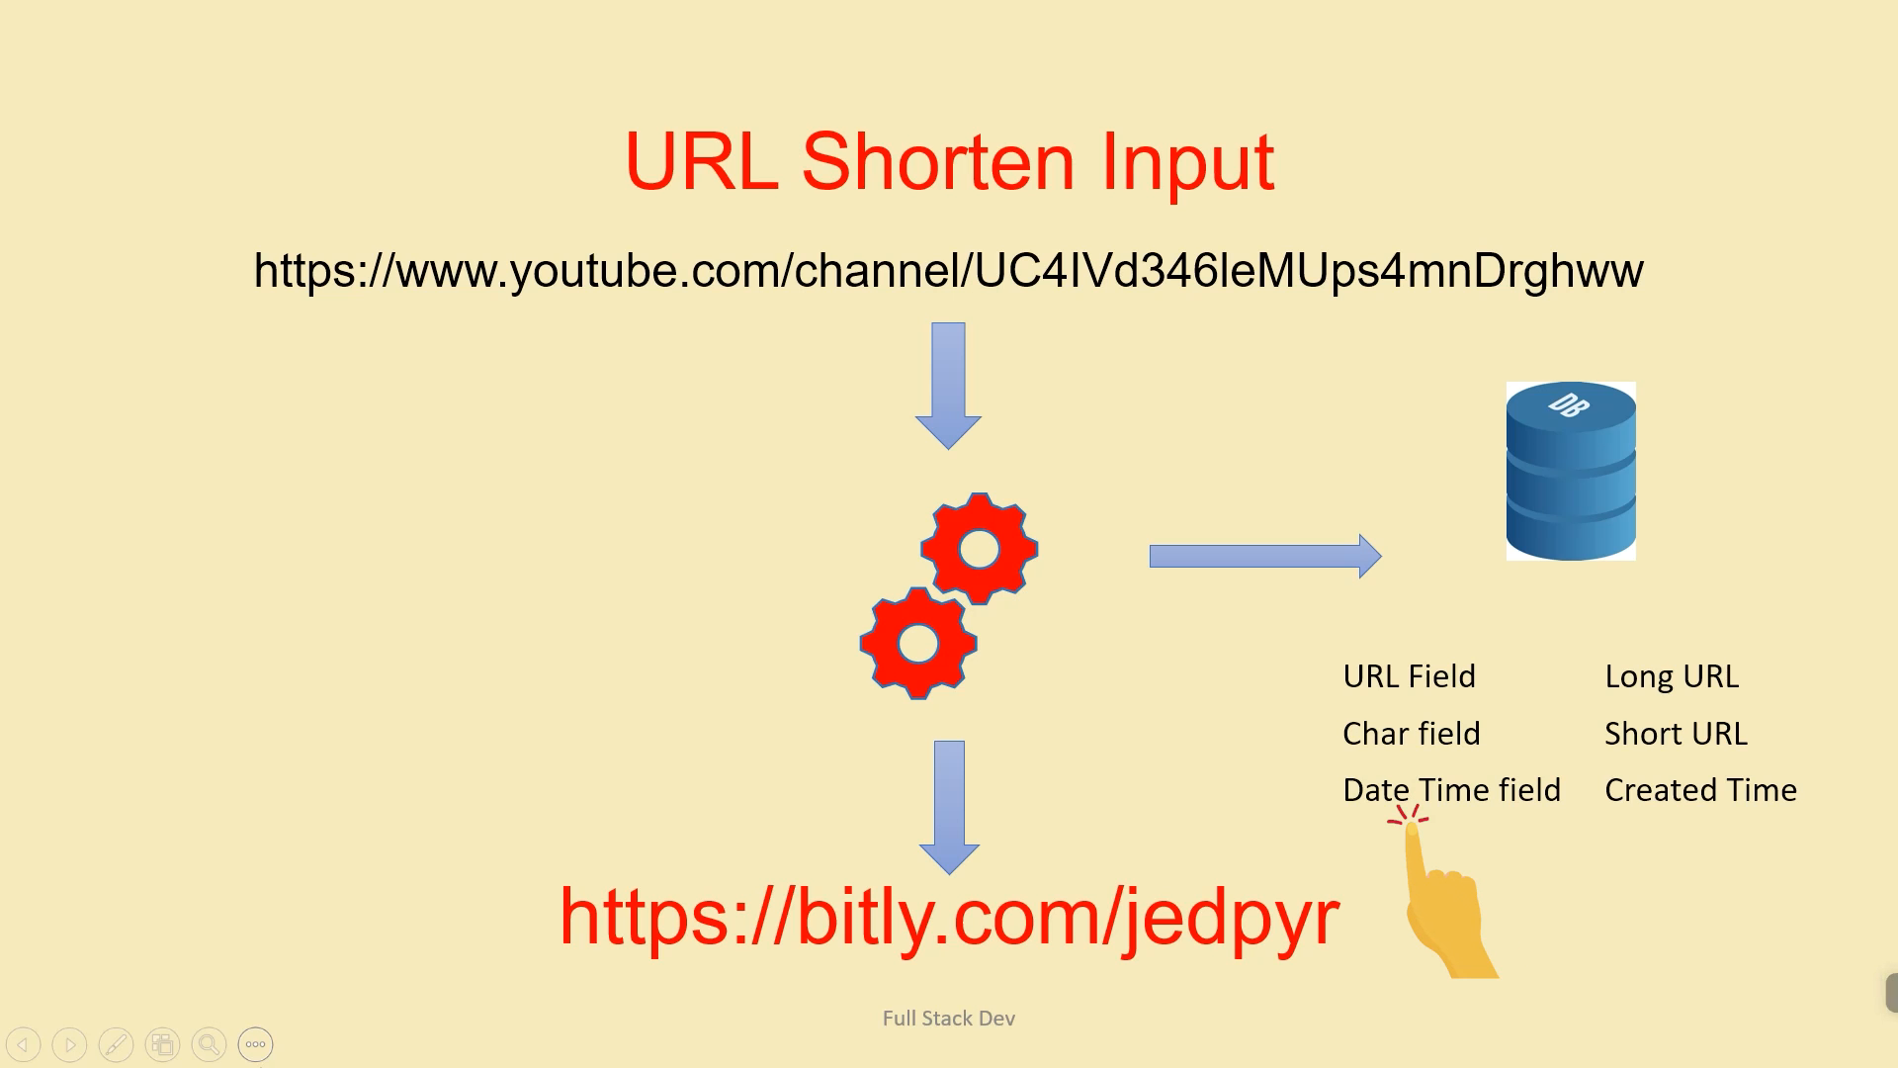
mouse_move(1204, 956)
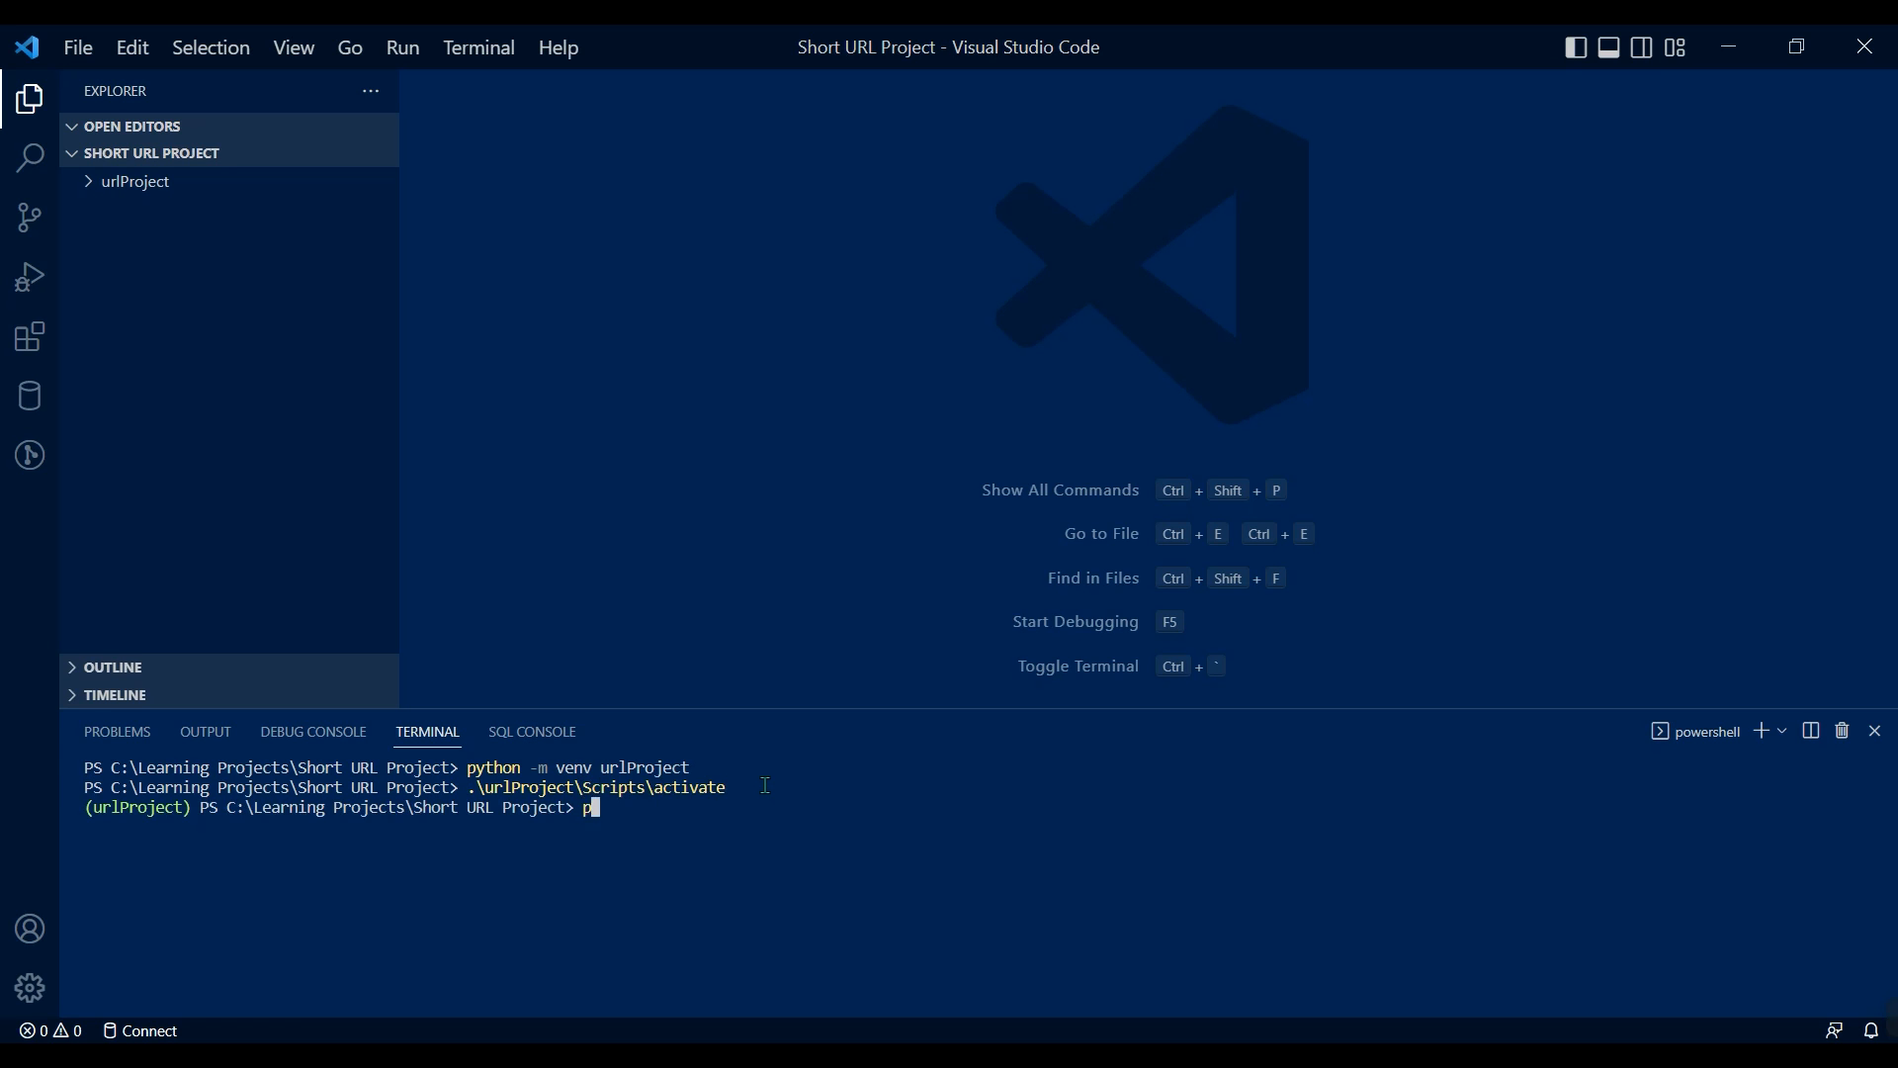
Install Django with pip, confirm it via pip freeze, and start a django-admin command.
type("ip install django")
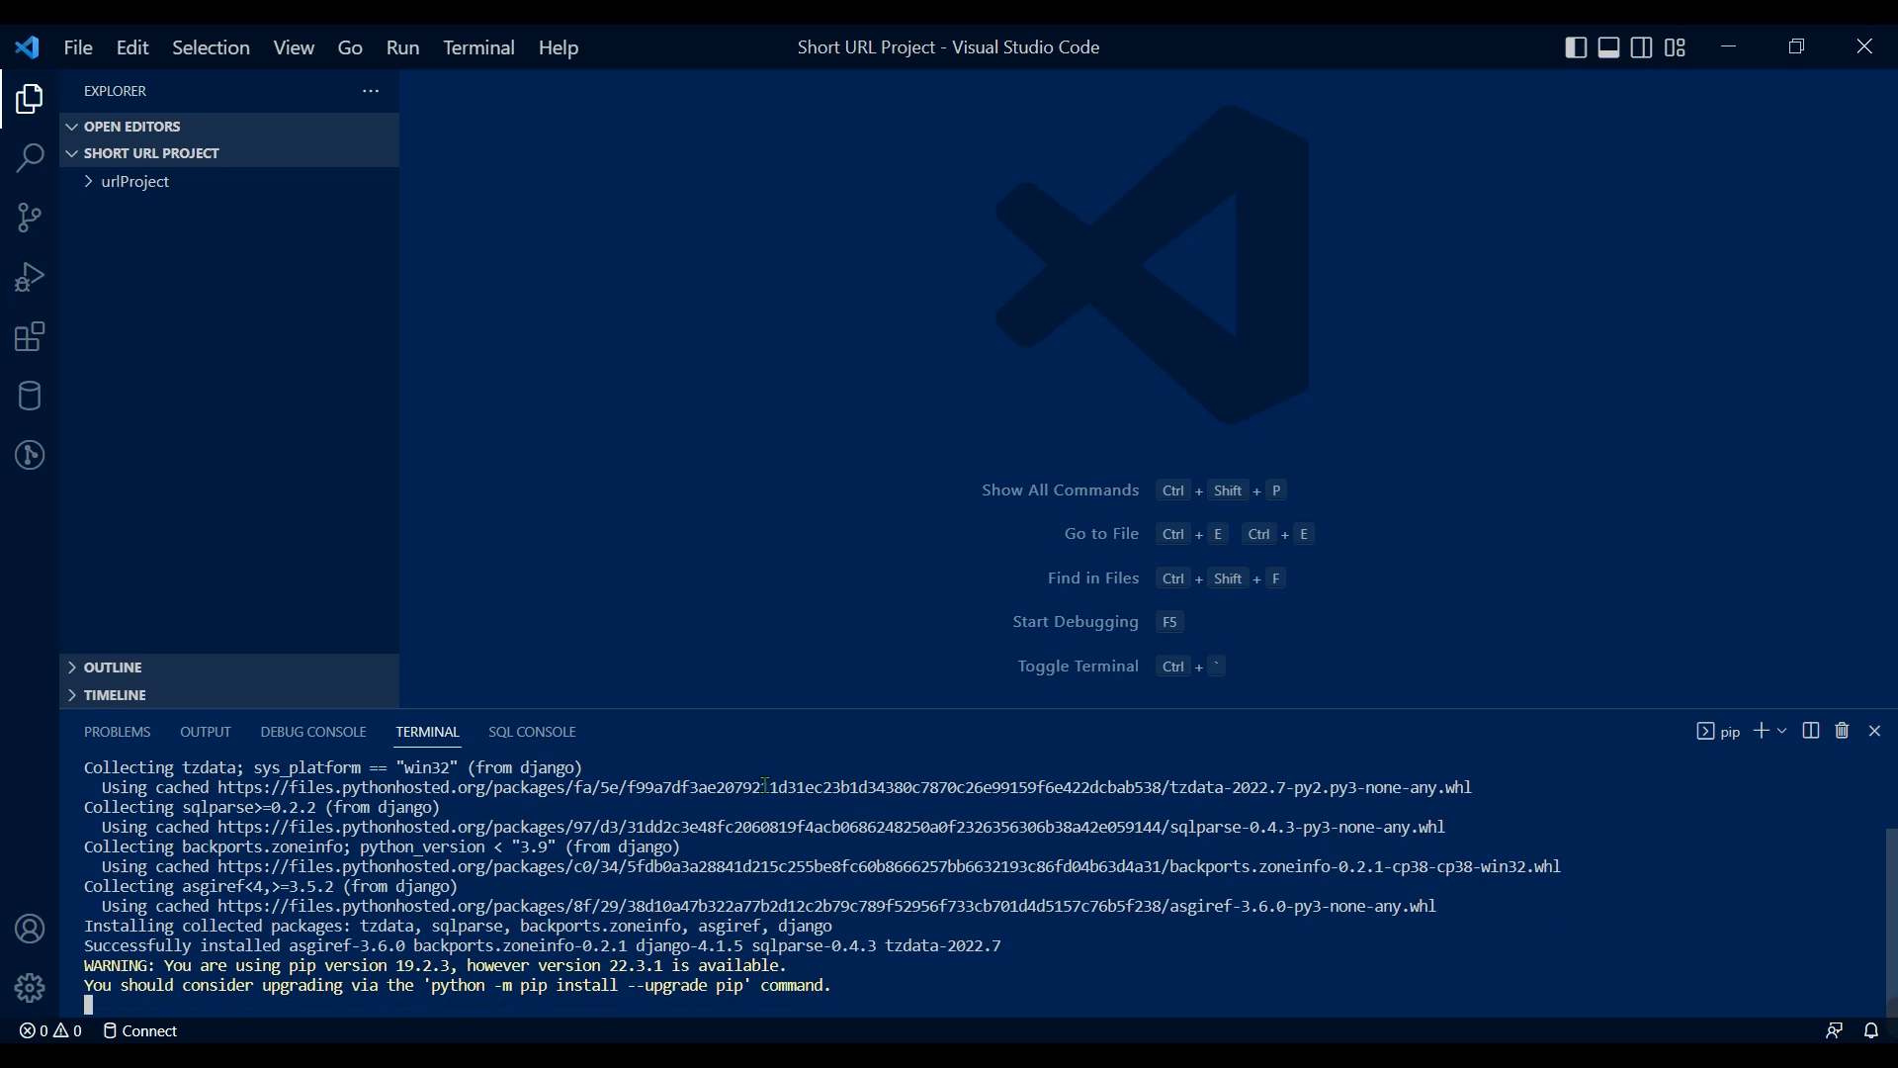
type("pip freeze")
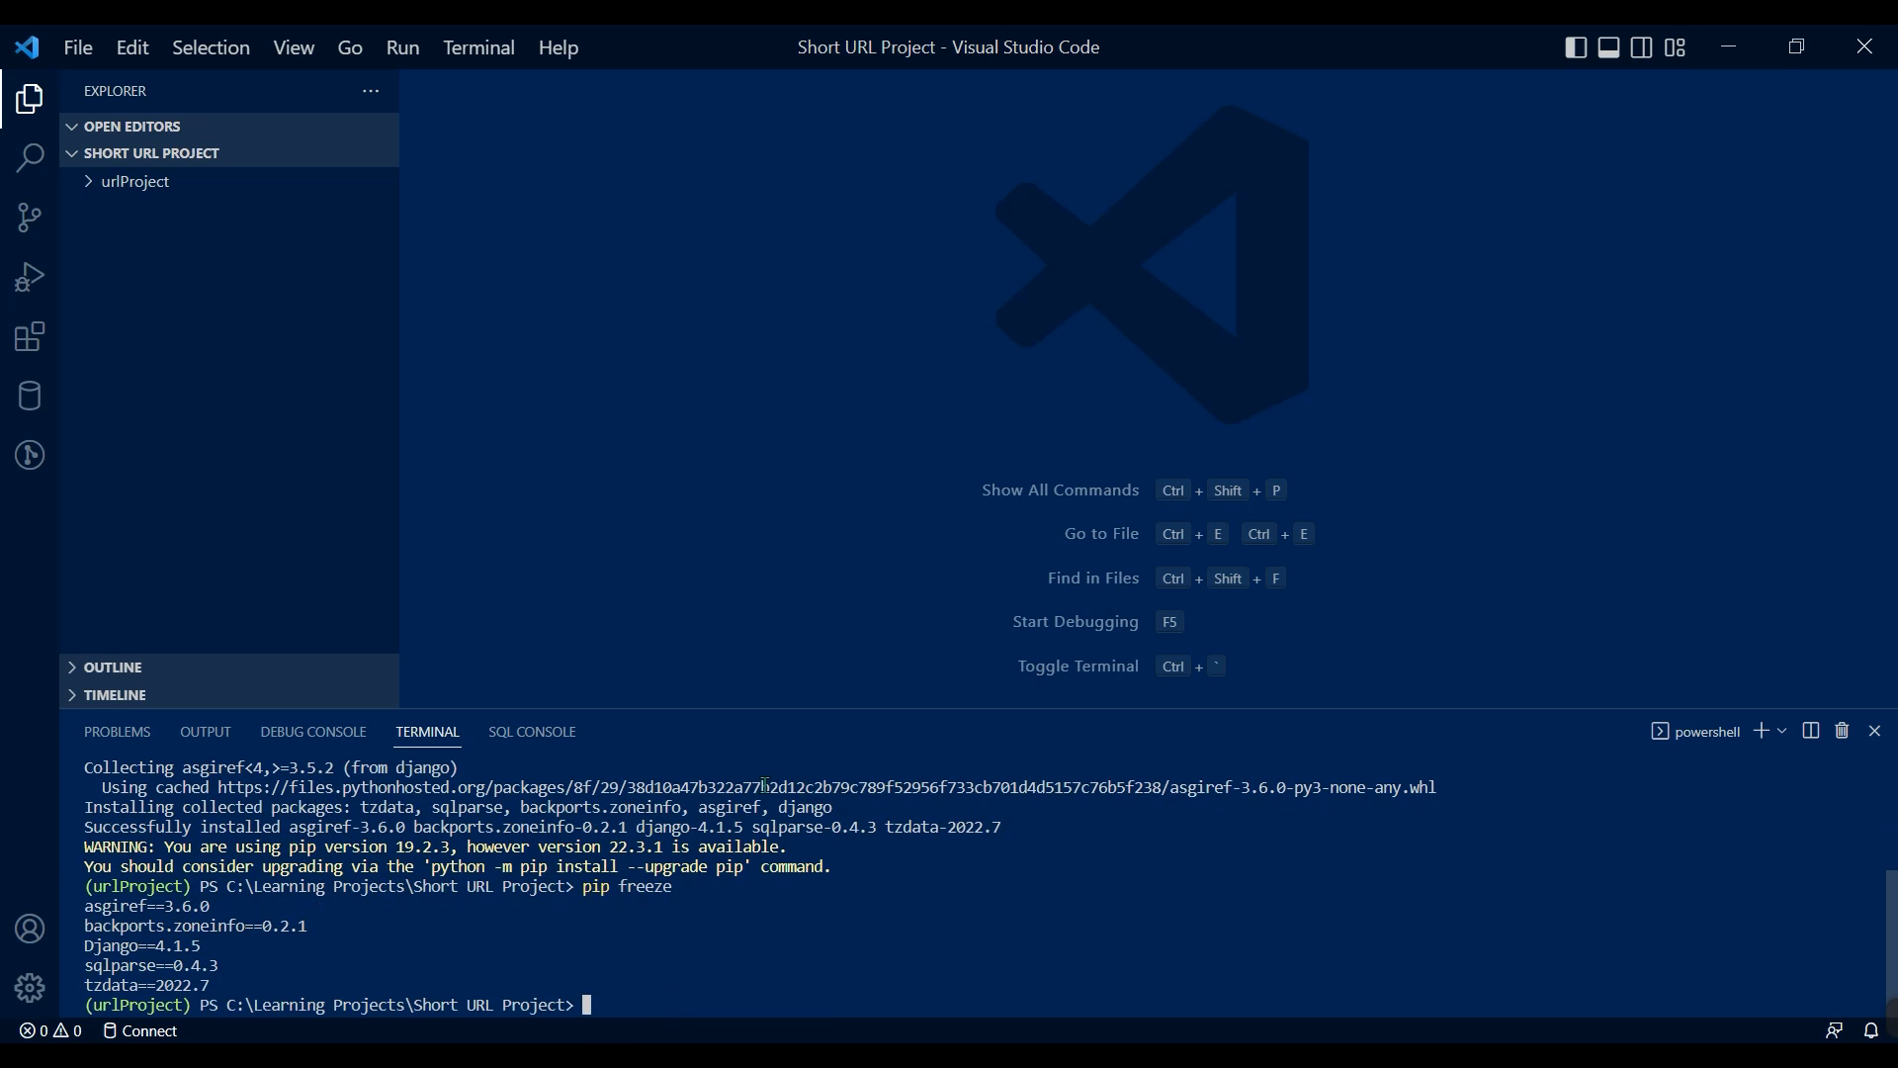
type("django-a")
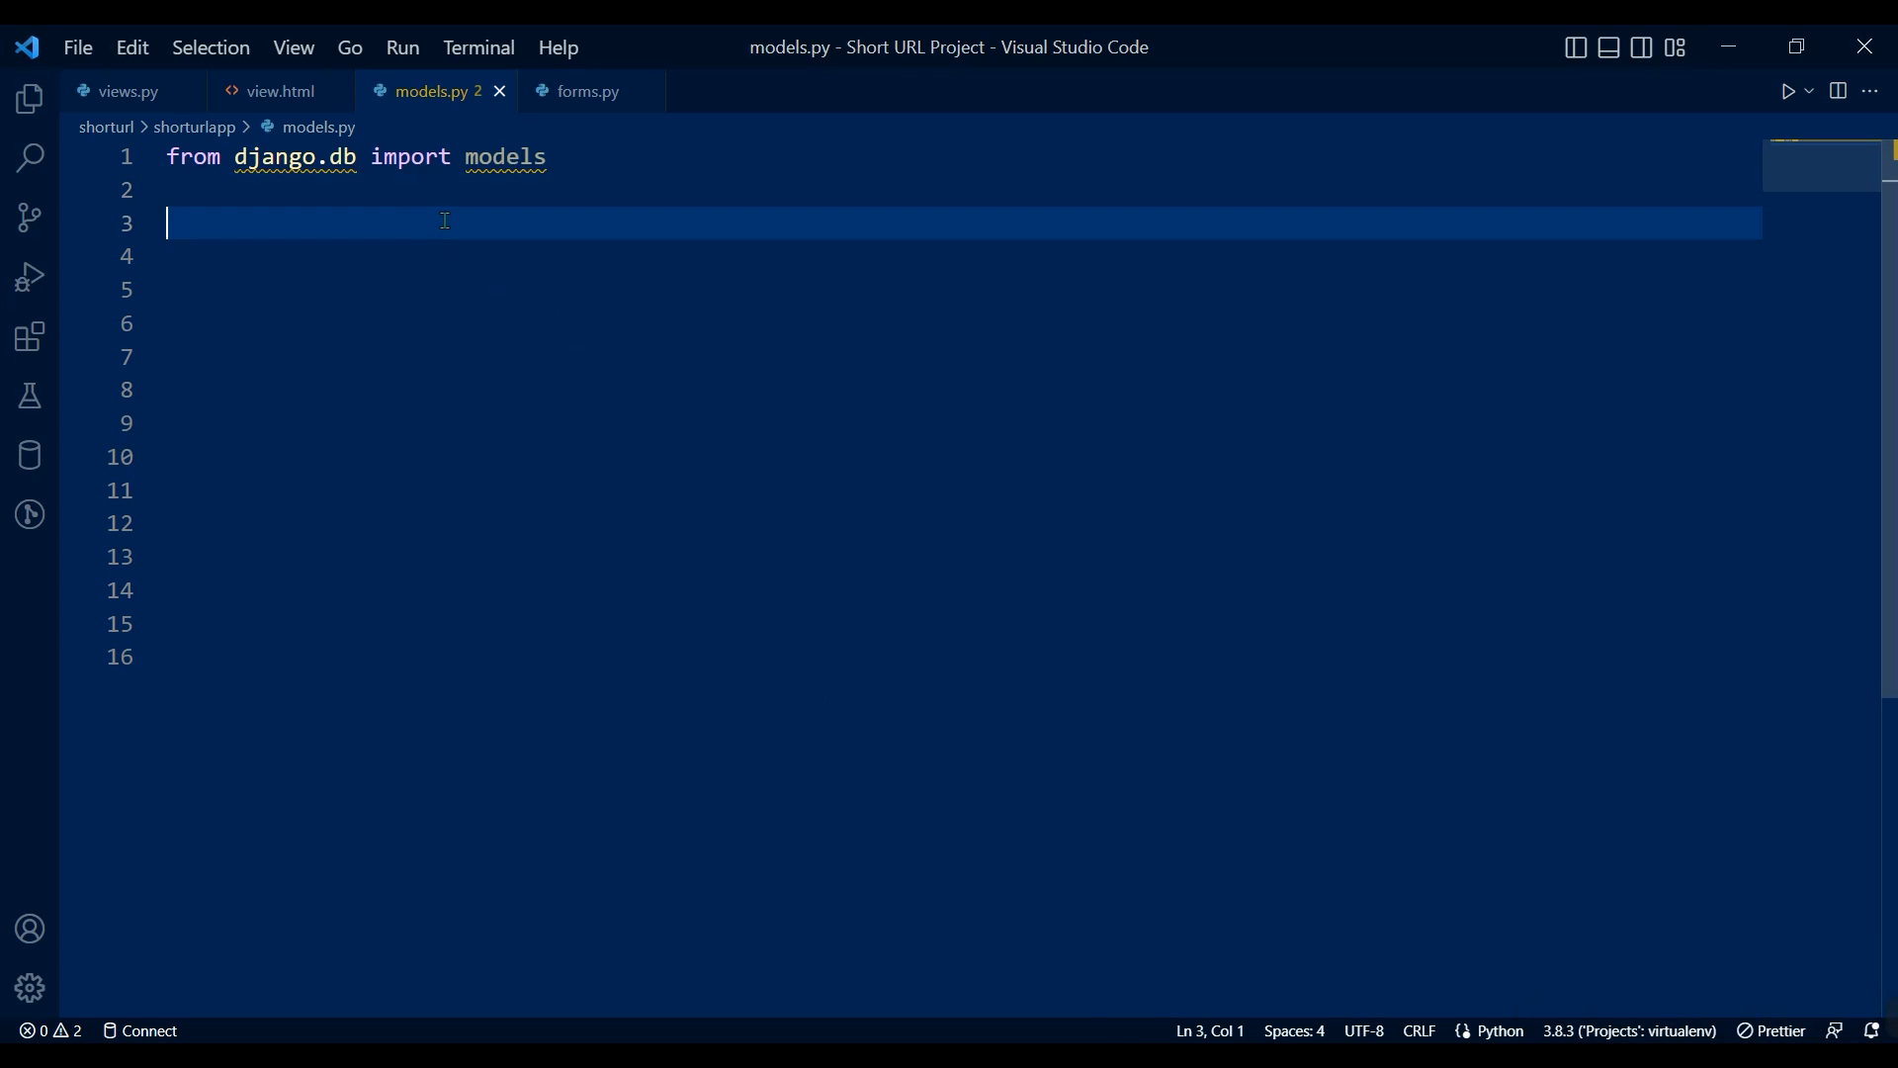
Import reverse and gettext_lazy, then add longUrl, shortUrl (max 15) and created fields.
type("from django.urls import reverse")
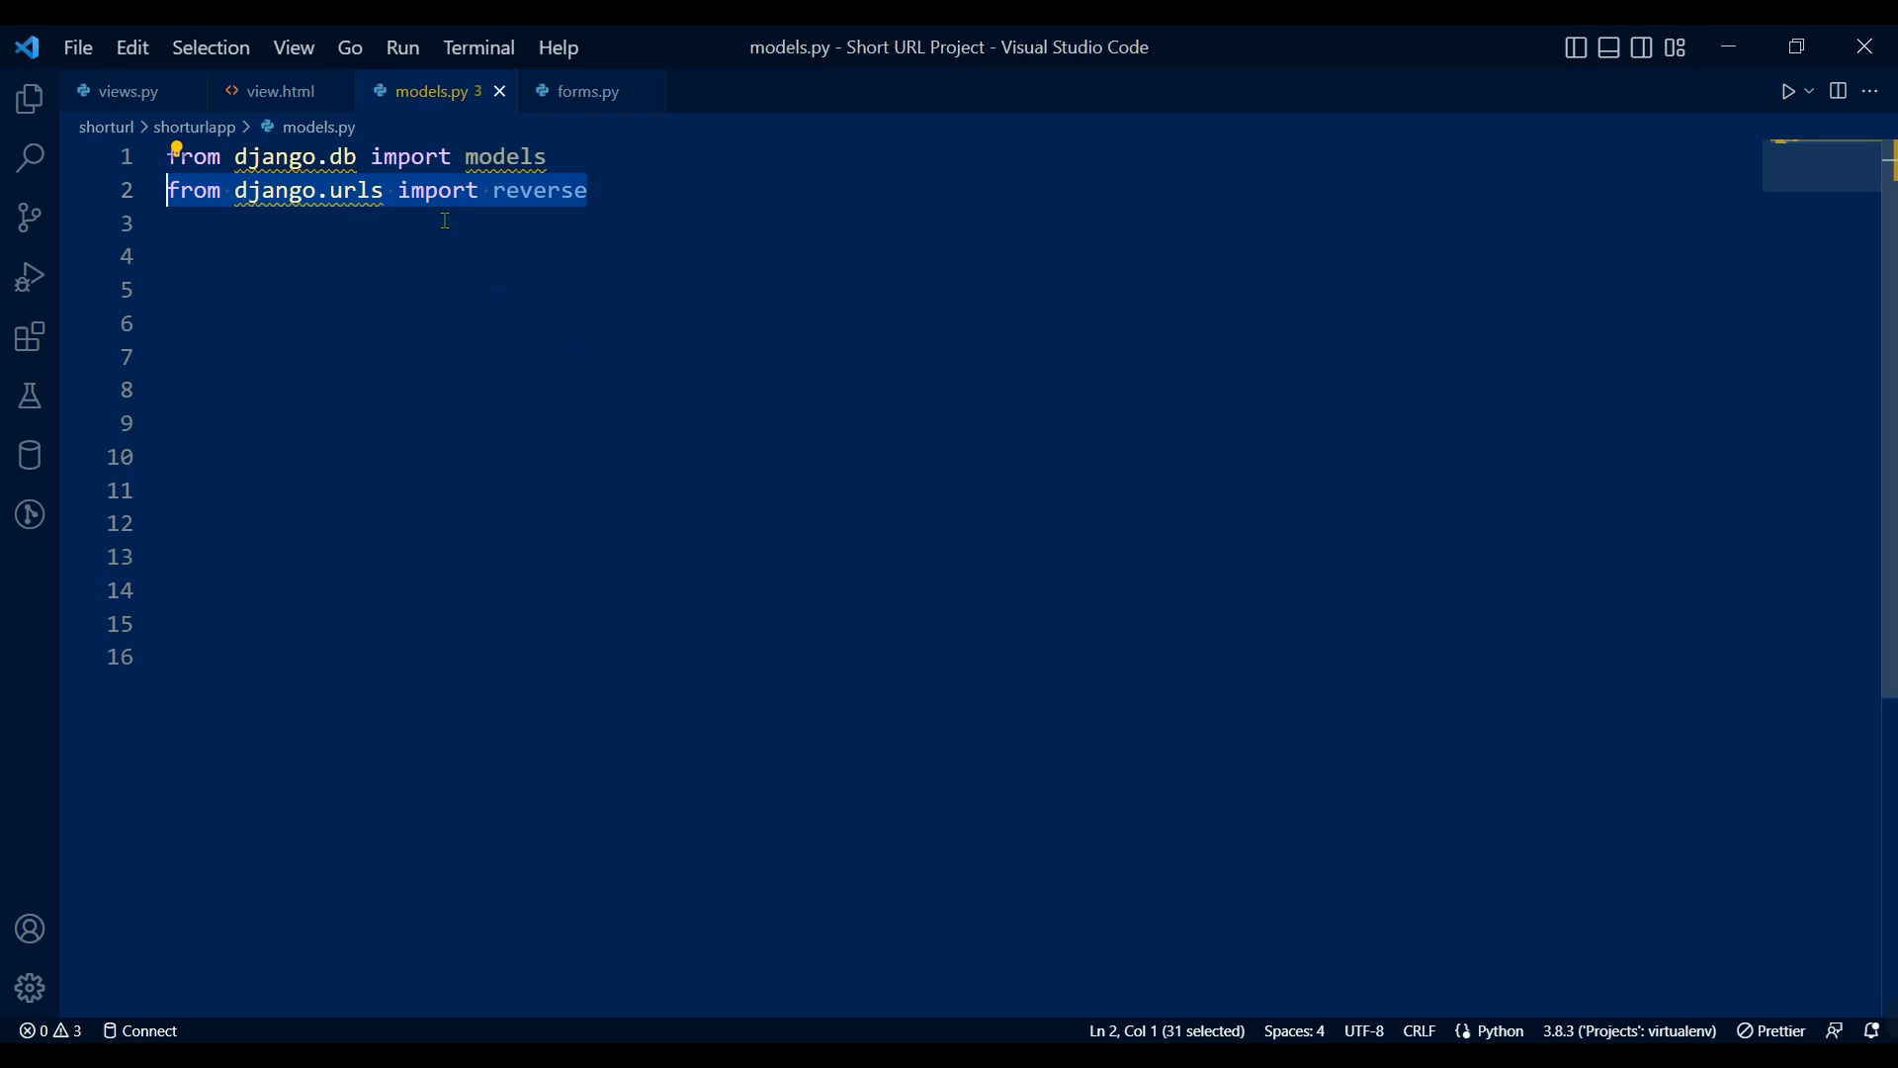
type("from django.utils.translation import gettext_lazy as _")
left_click(956, 290)
type("class ShortUrl(models.Model):")
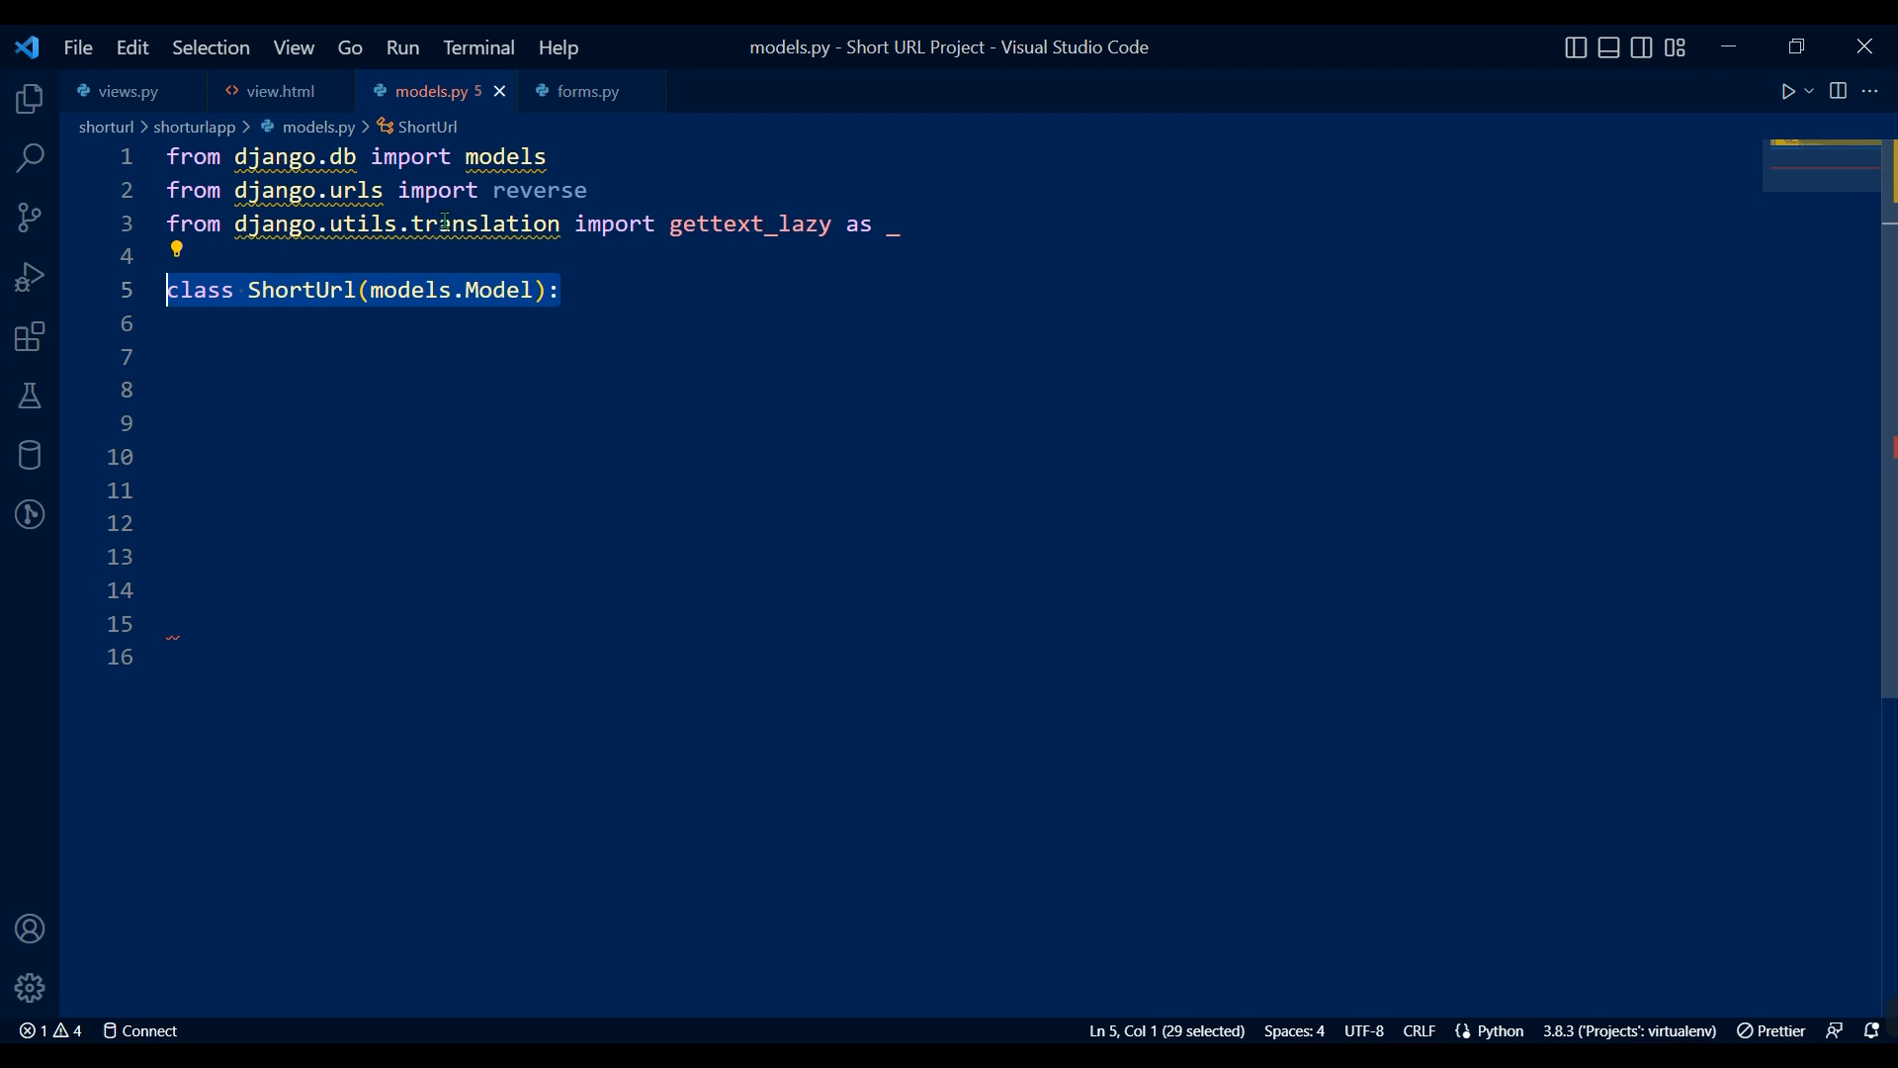
type("longUrl = models.URLField(_(\"Website URL\"), max_length=200)")
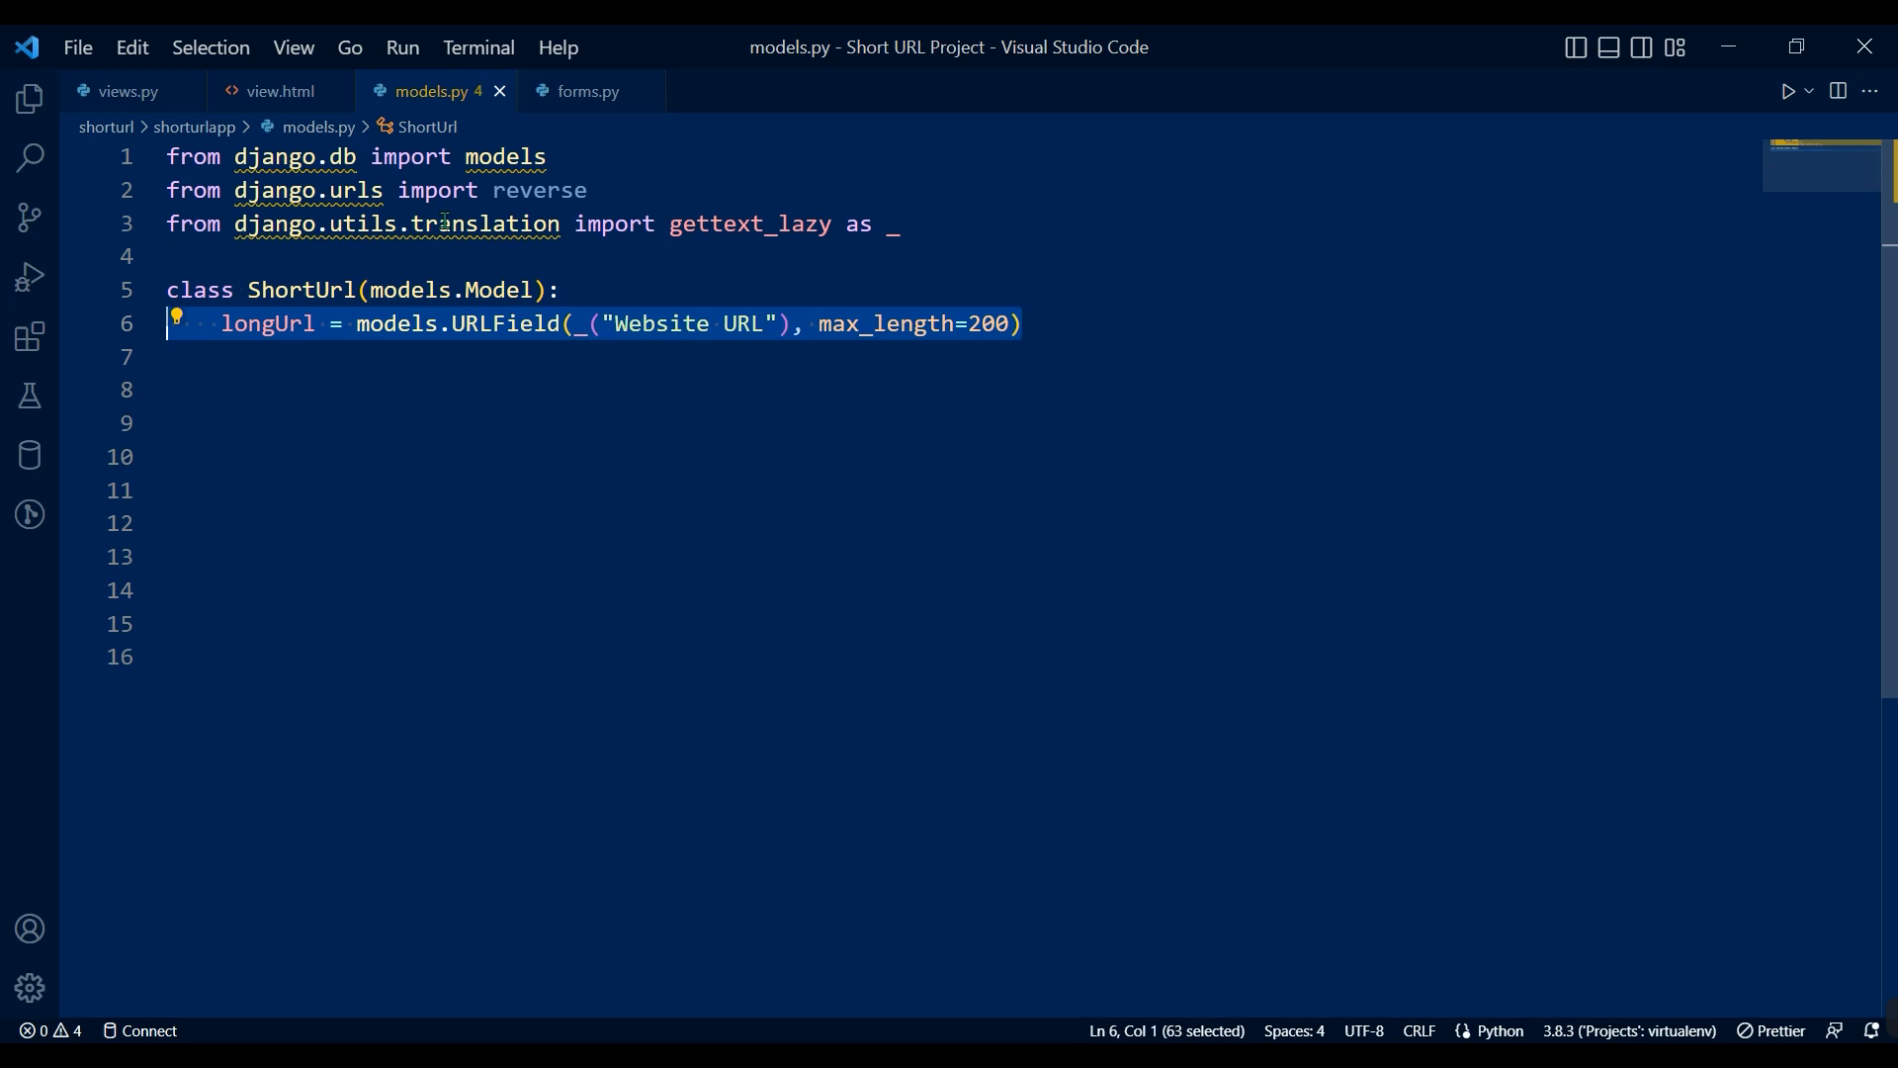
type("shortUrl = models.CharField(_(\"Short URL\"), max_length=15)")
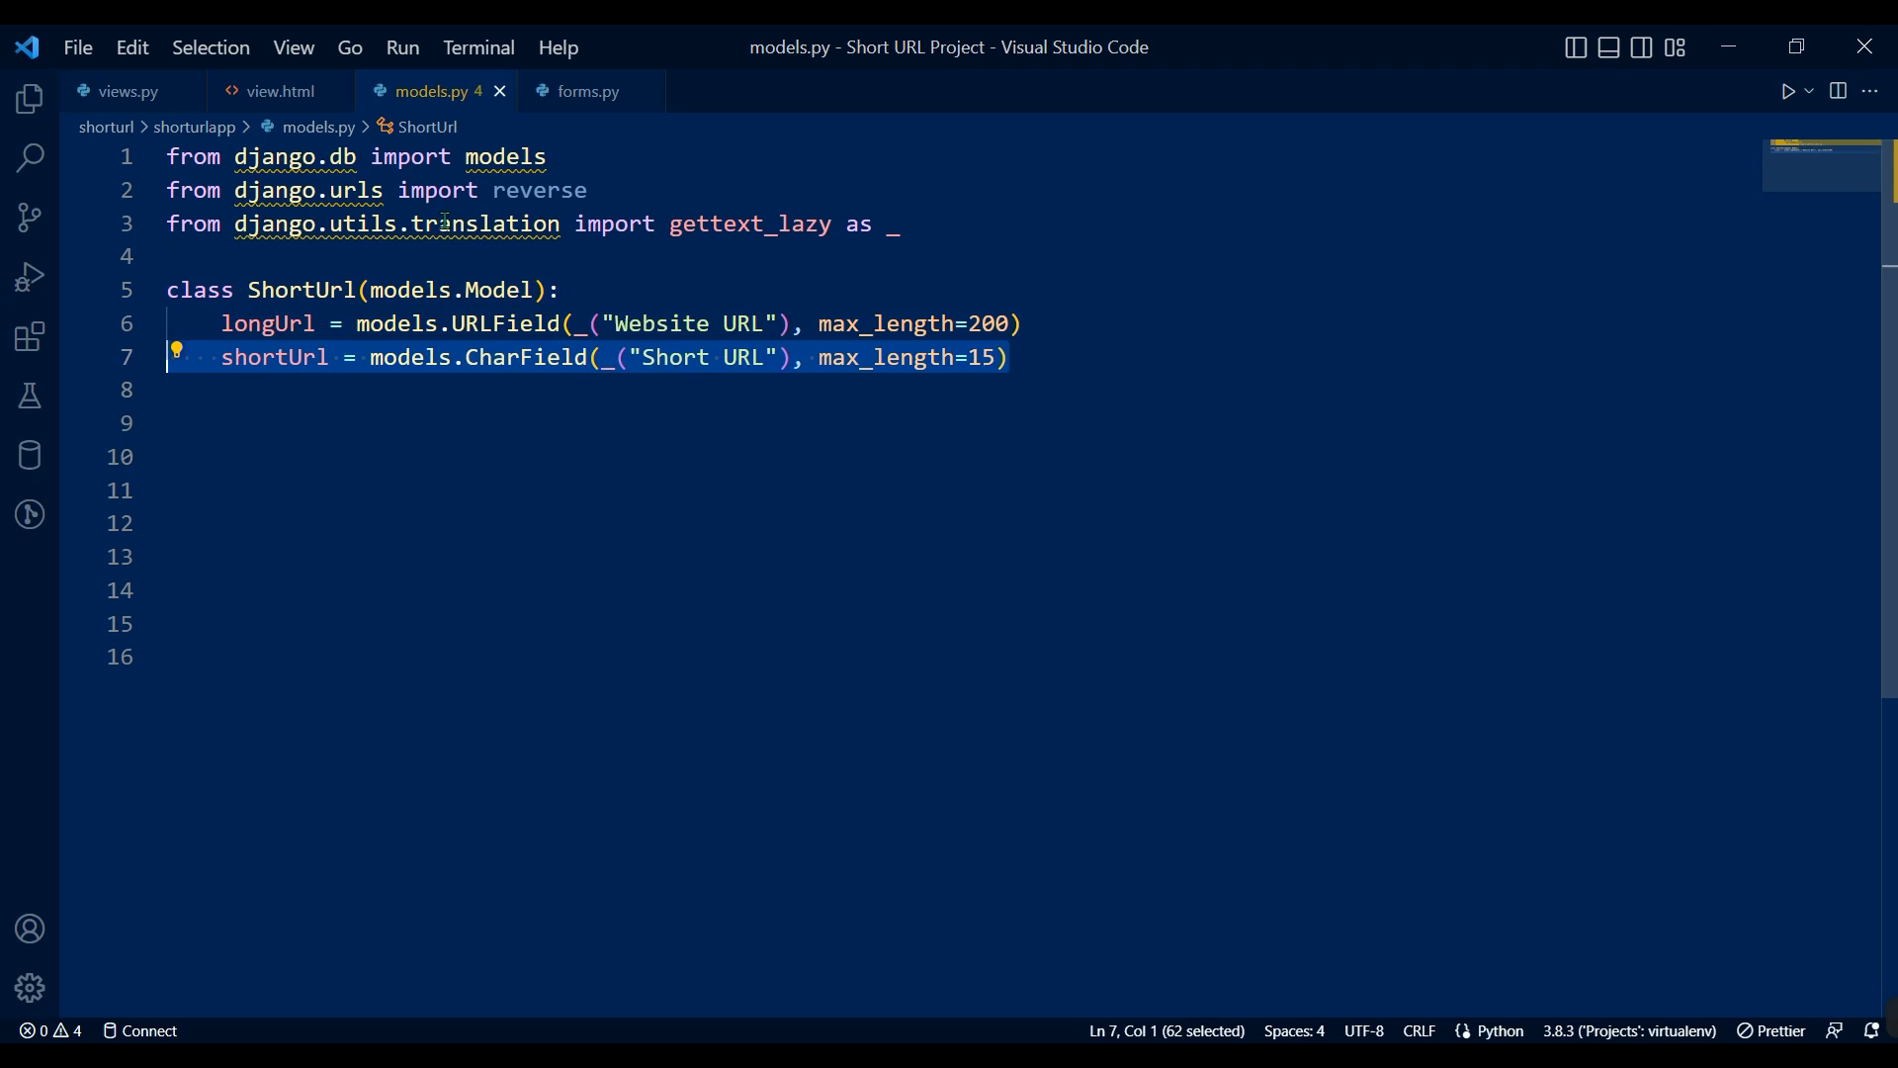
type("created = models.DateTimeField(_(\"Created Time\"), auto_now=True)")
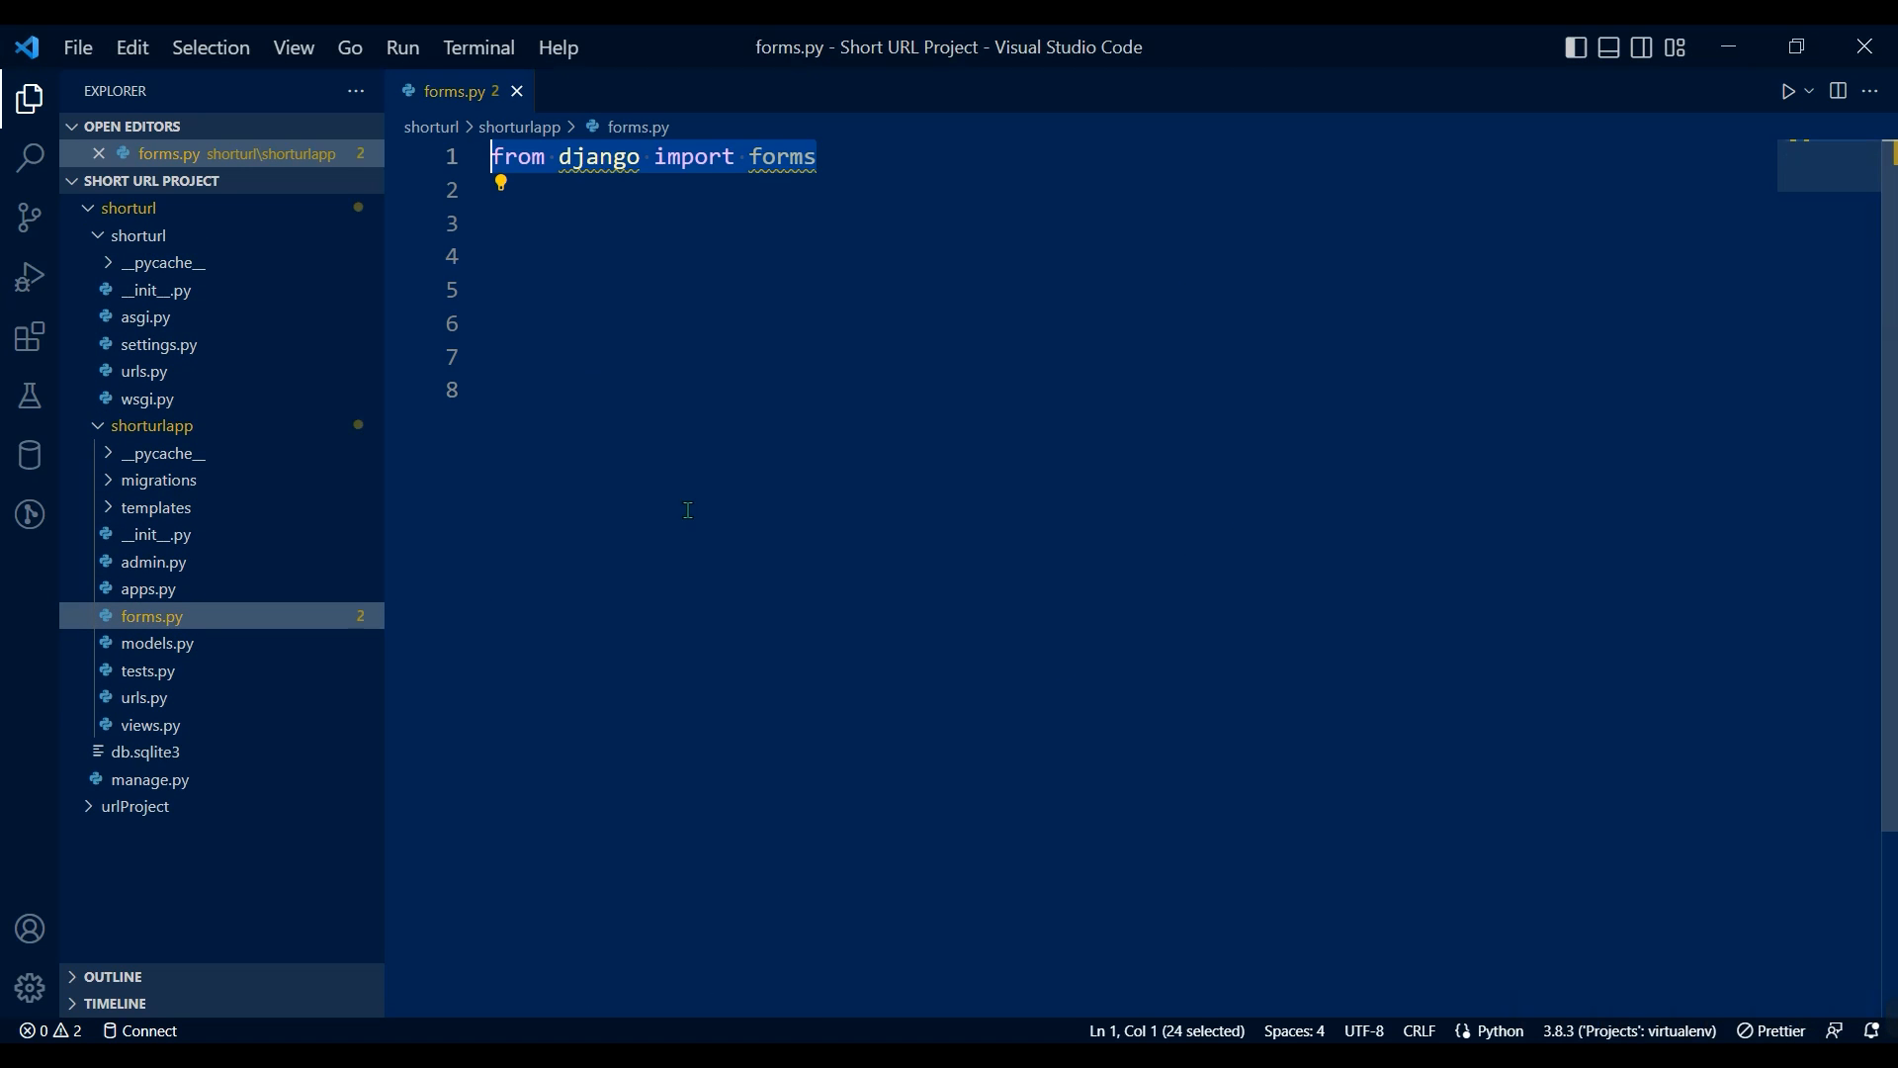
Define ShortUrlForm as a ModelForm on ShortUrl exposing only the longUrl field.
type("from .models import ShortUrl")
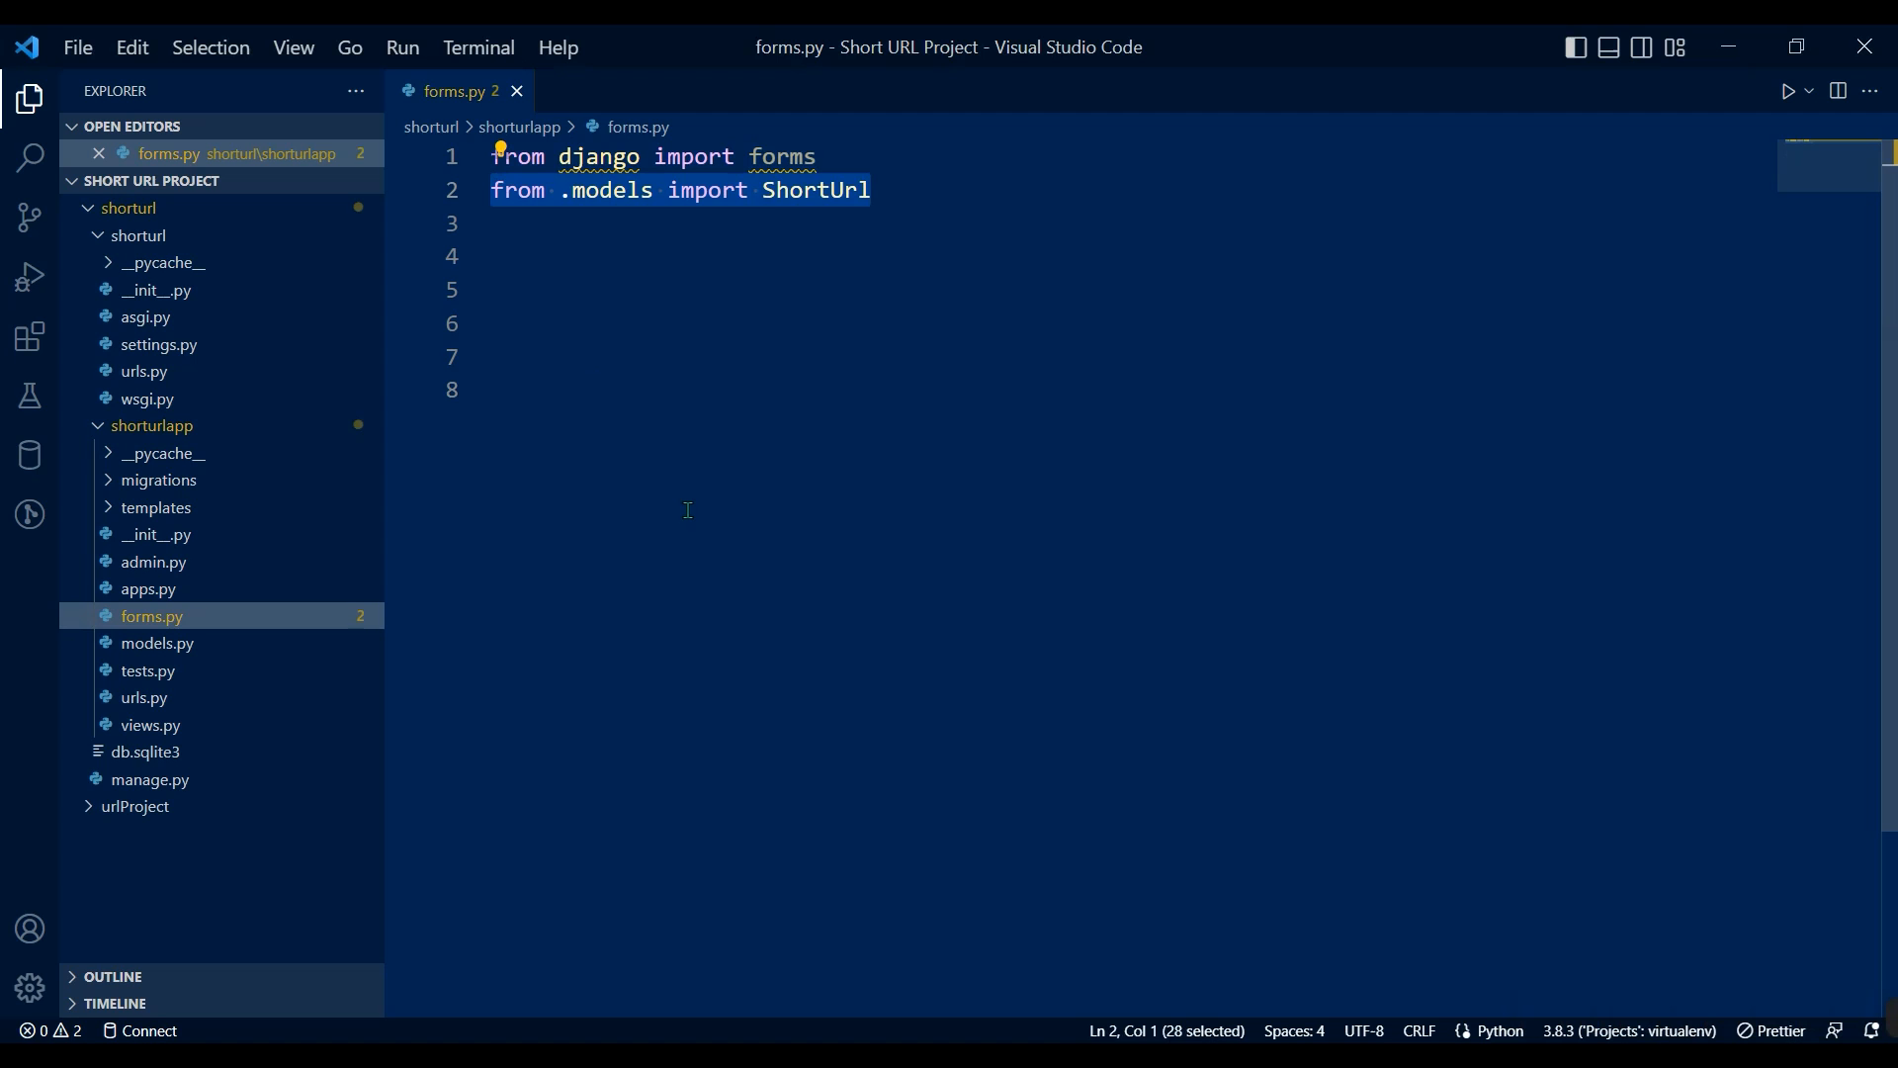
type("class ShortUrlForm(forms.ModelForm):")
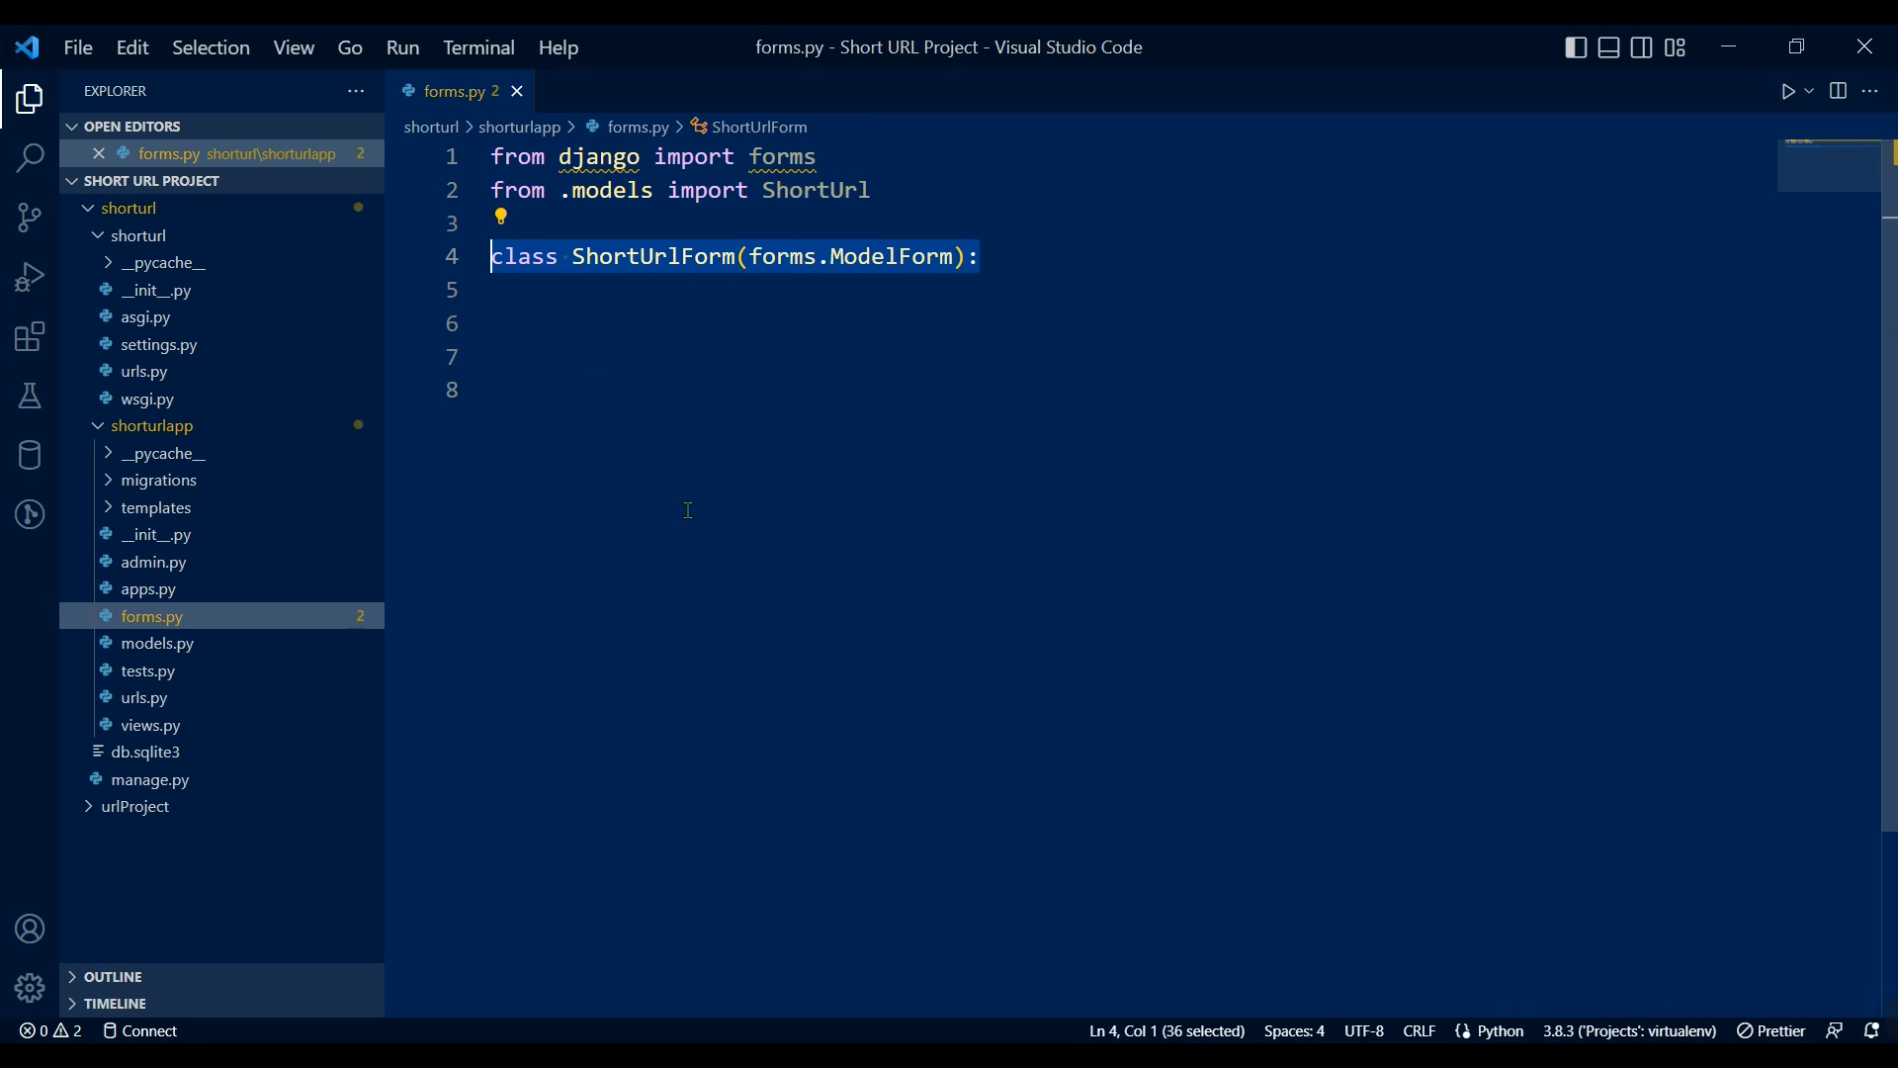
type("class Meta:")
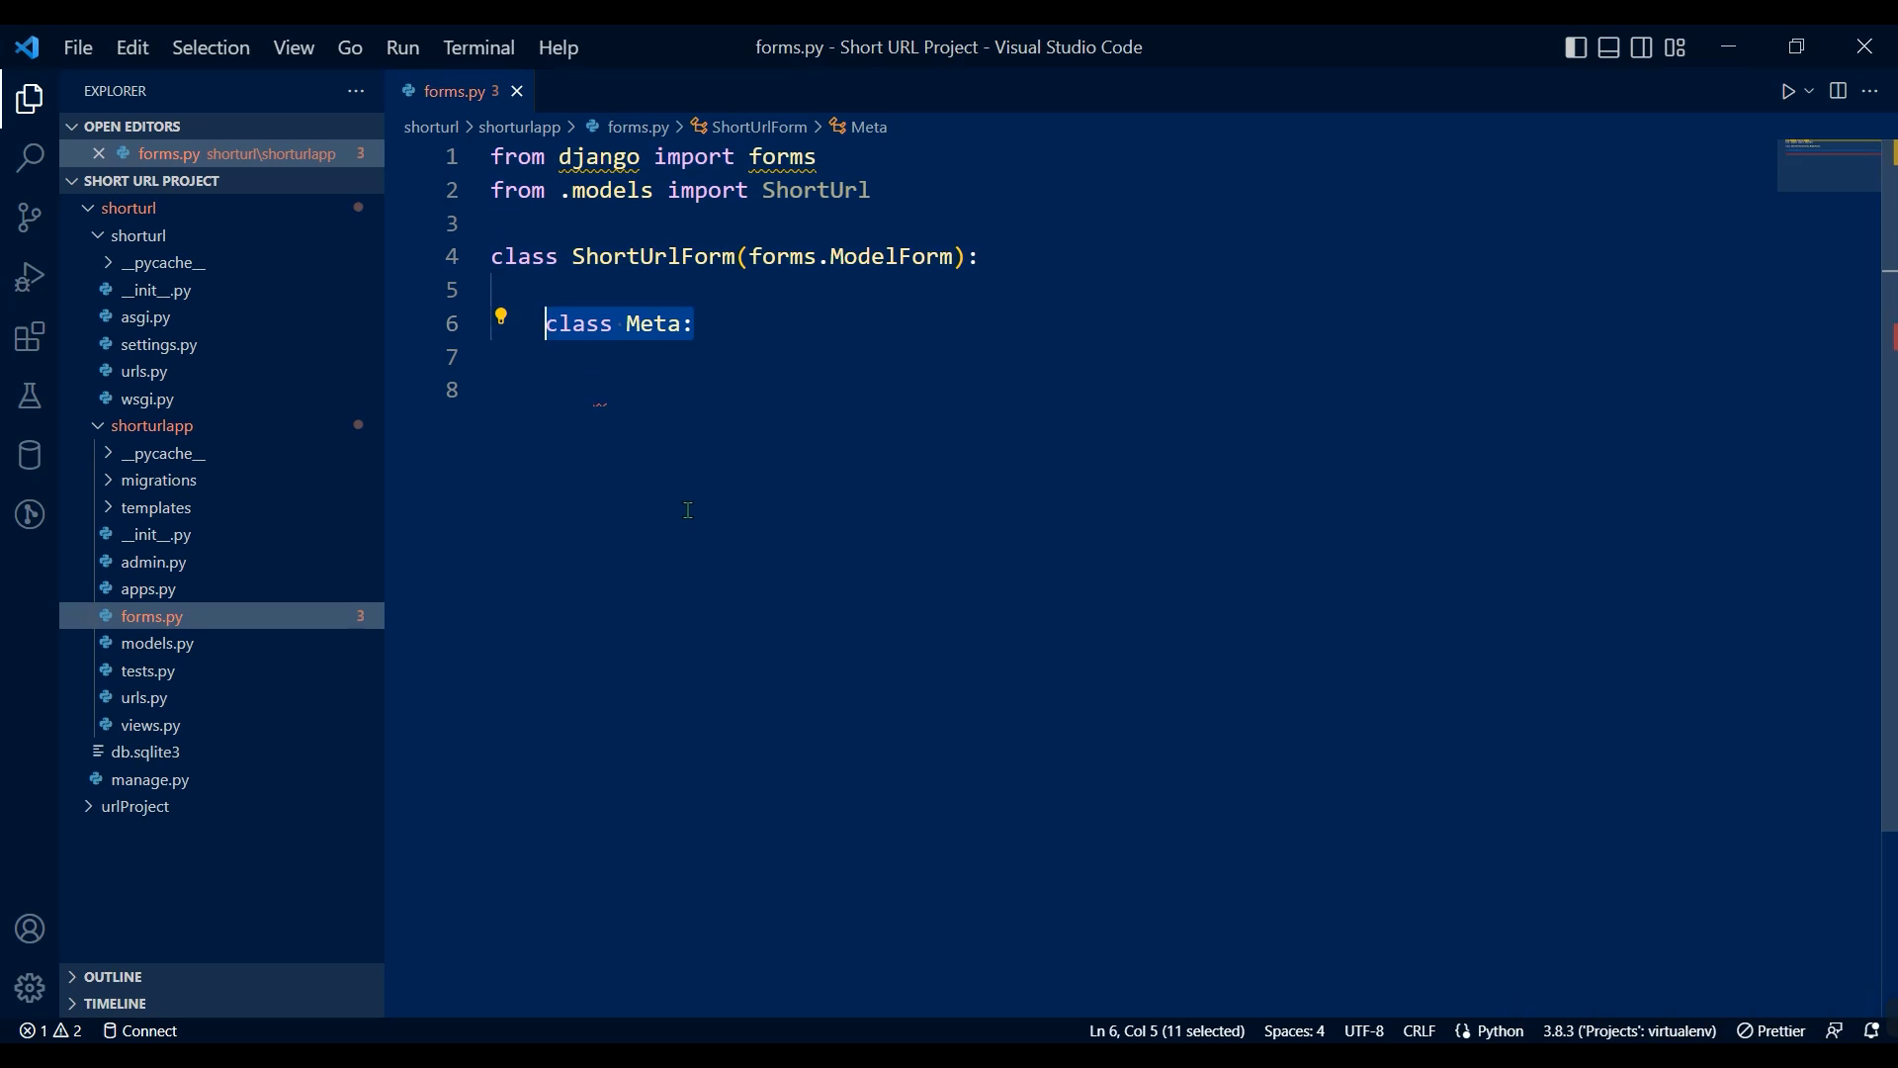
type("model = ShortUrl")
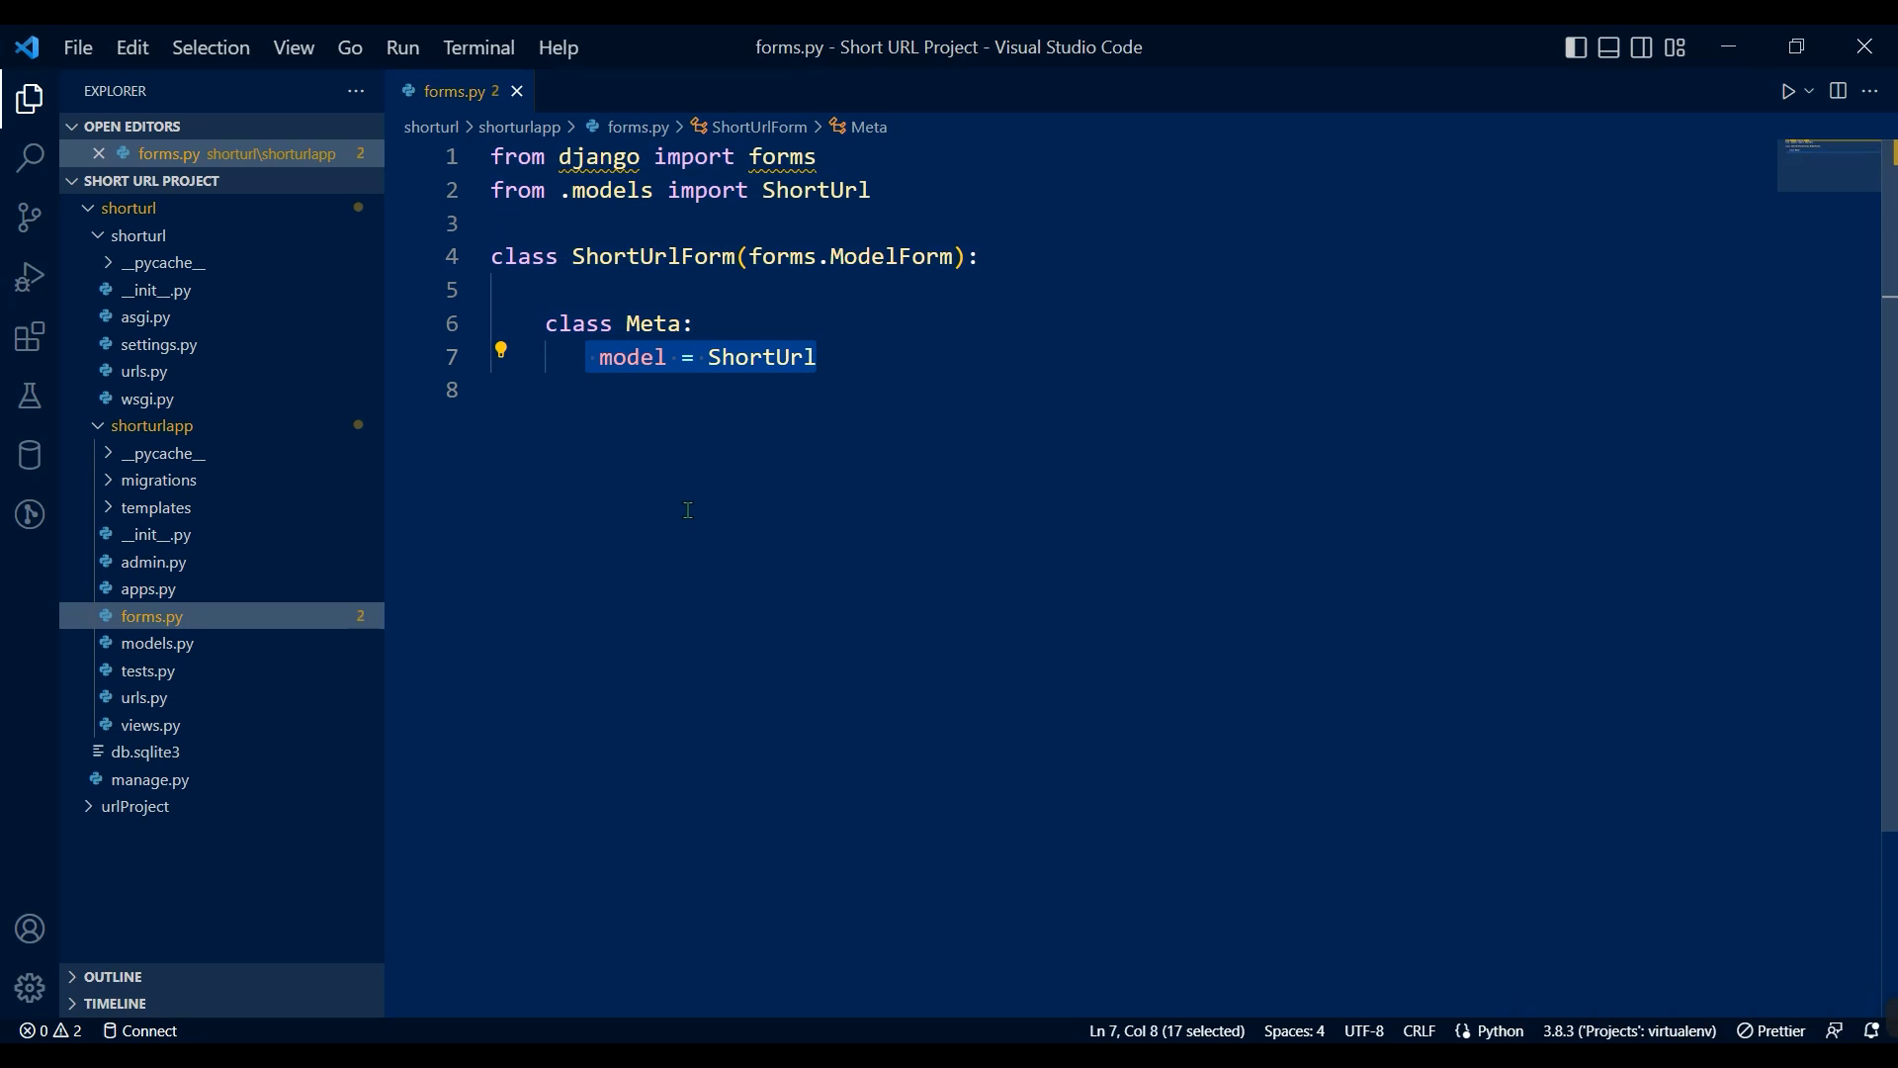
type("fields = (\"longUrl\",)")
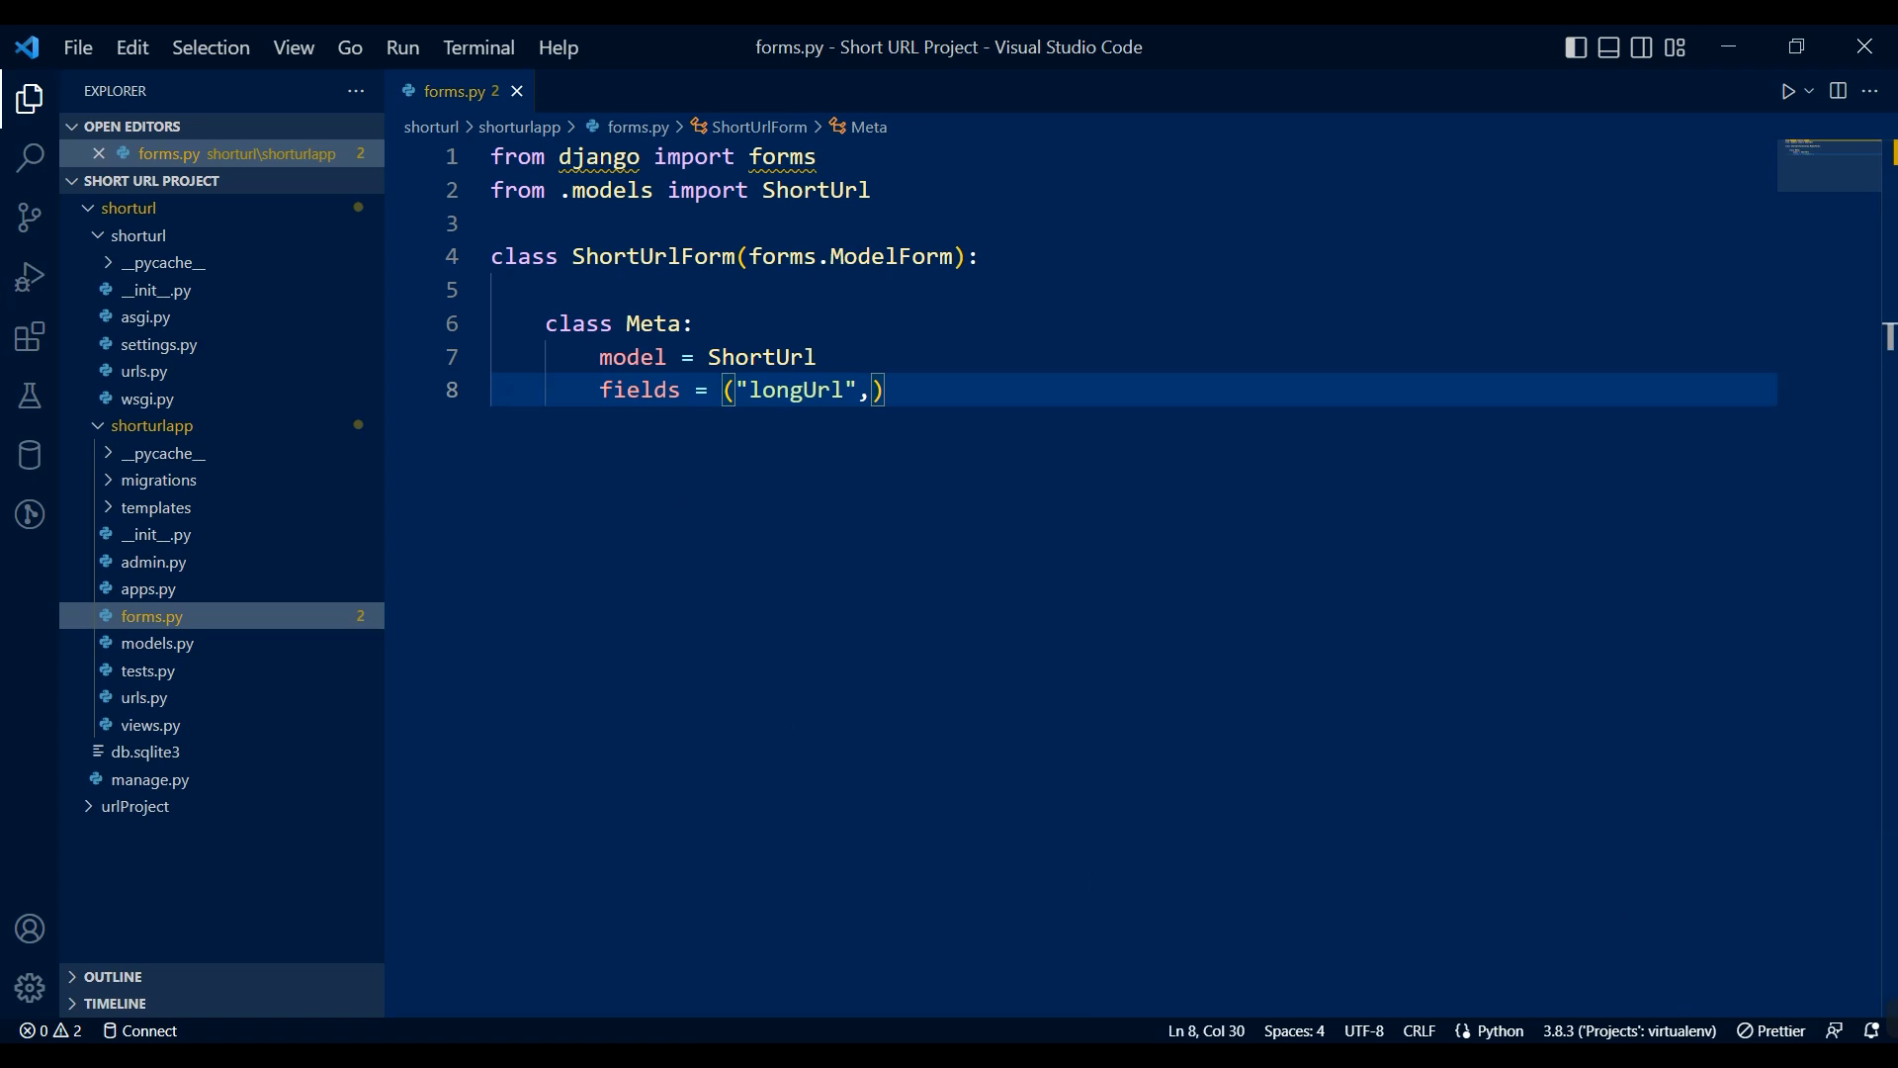
mouse_move(1446, 921)
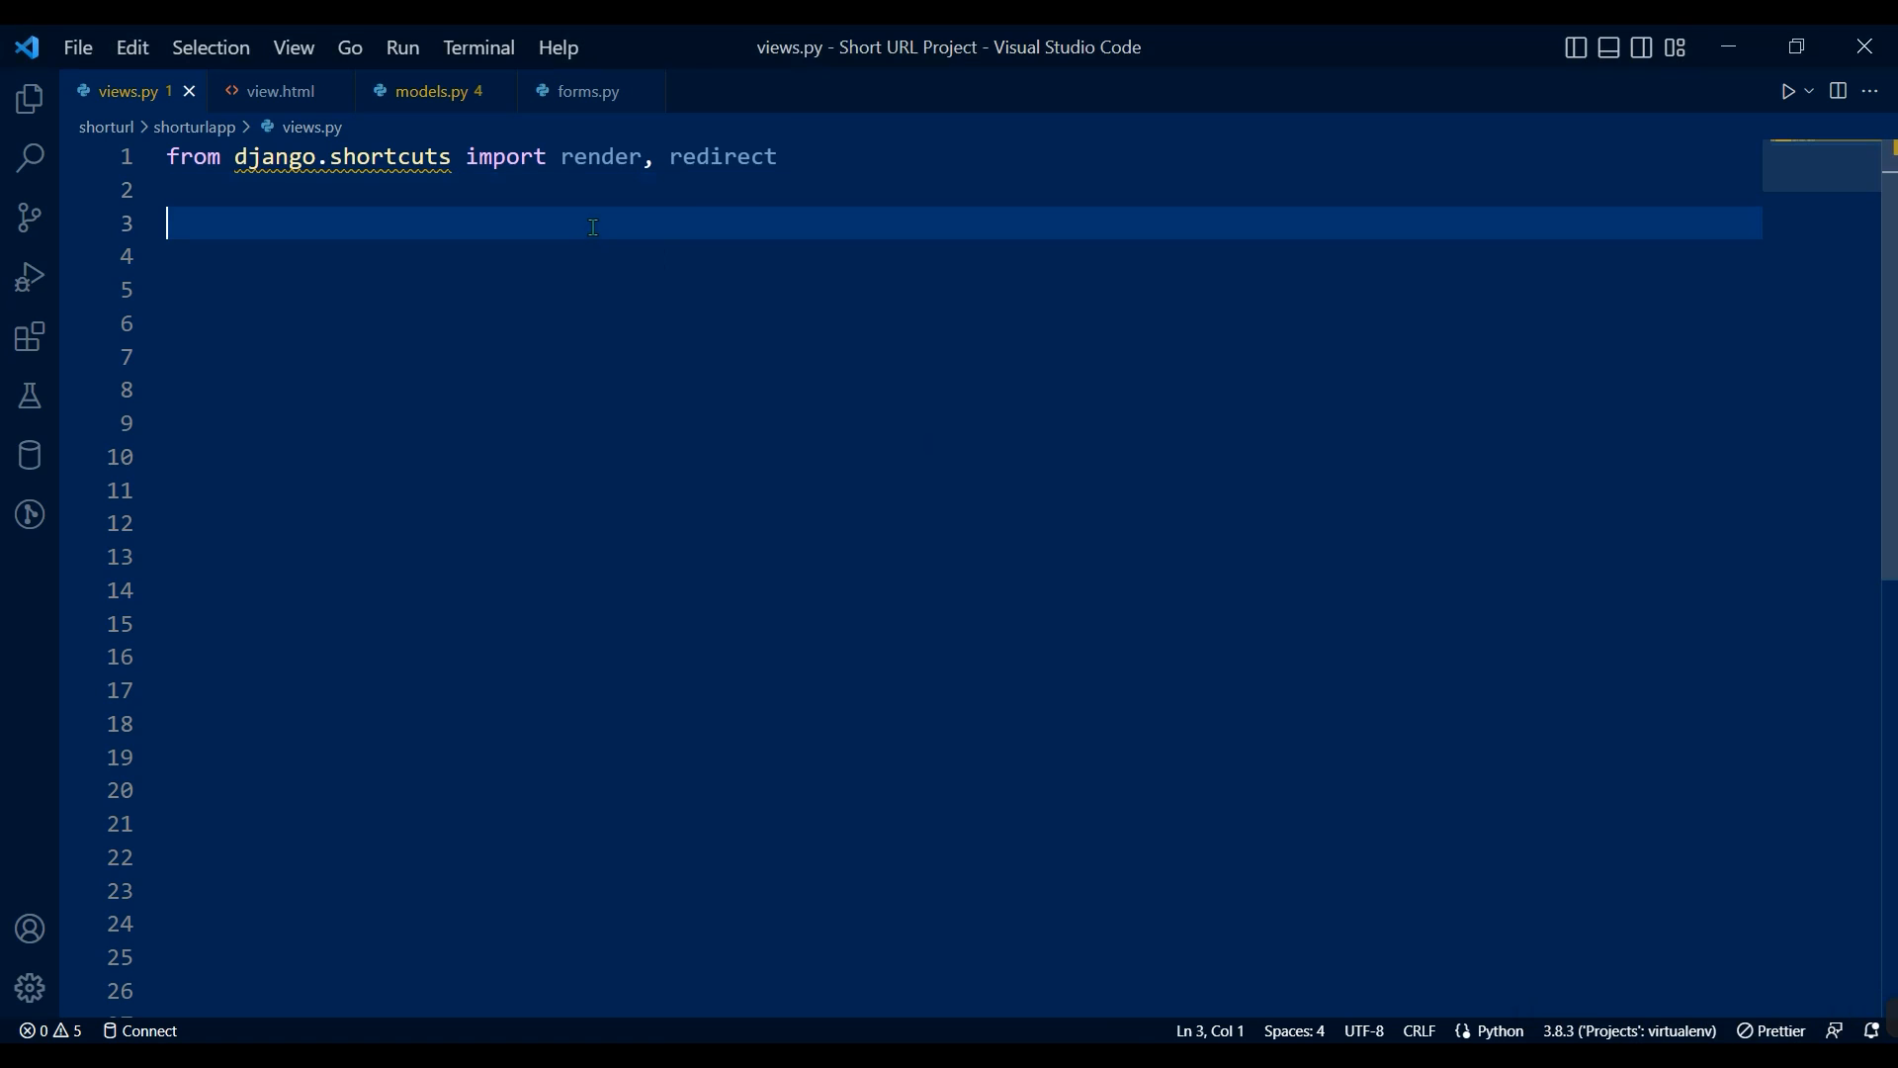
Import ShortUrlForm and ShortUrl, and start the index view with an empty form and POST check.
type("from .forms import ShortUrlForm")
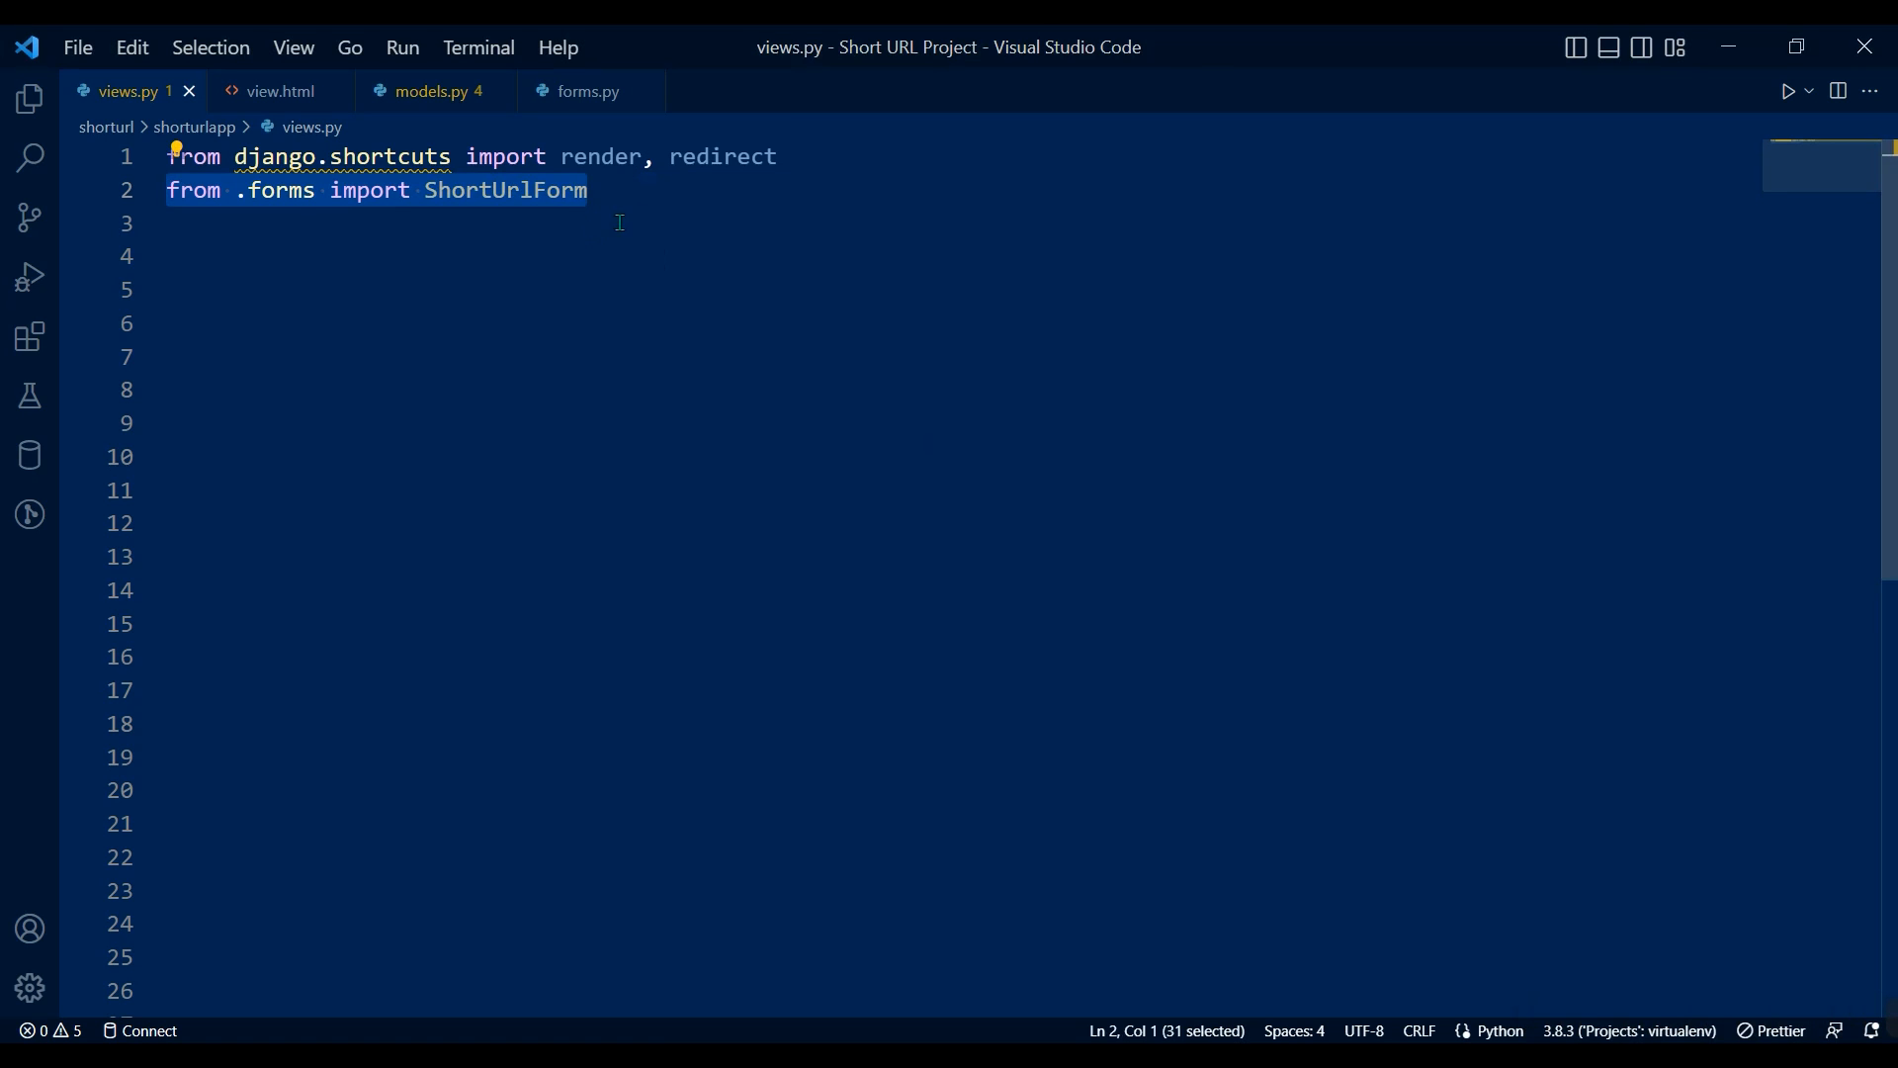
type("from .models import ShortUrl")
left_click(957, 256)
type("import string, random")
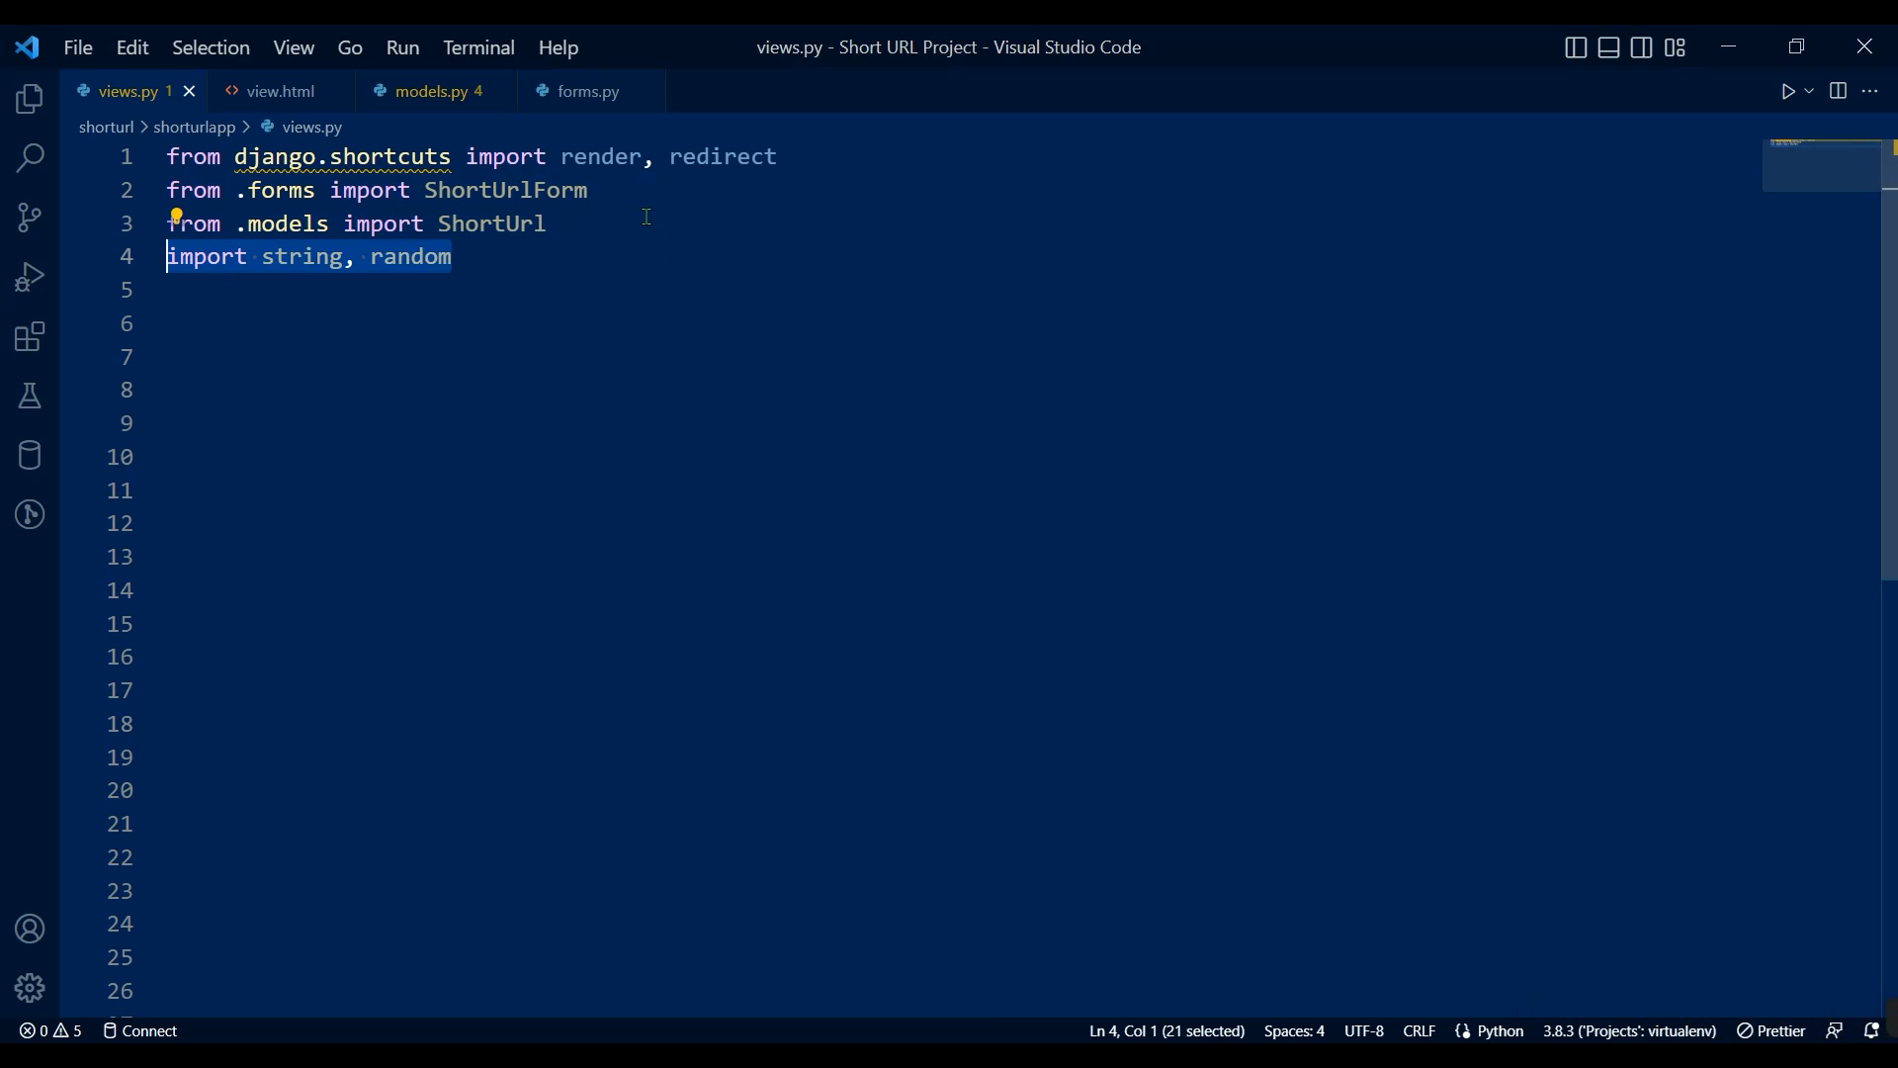
type("def index(request):")
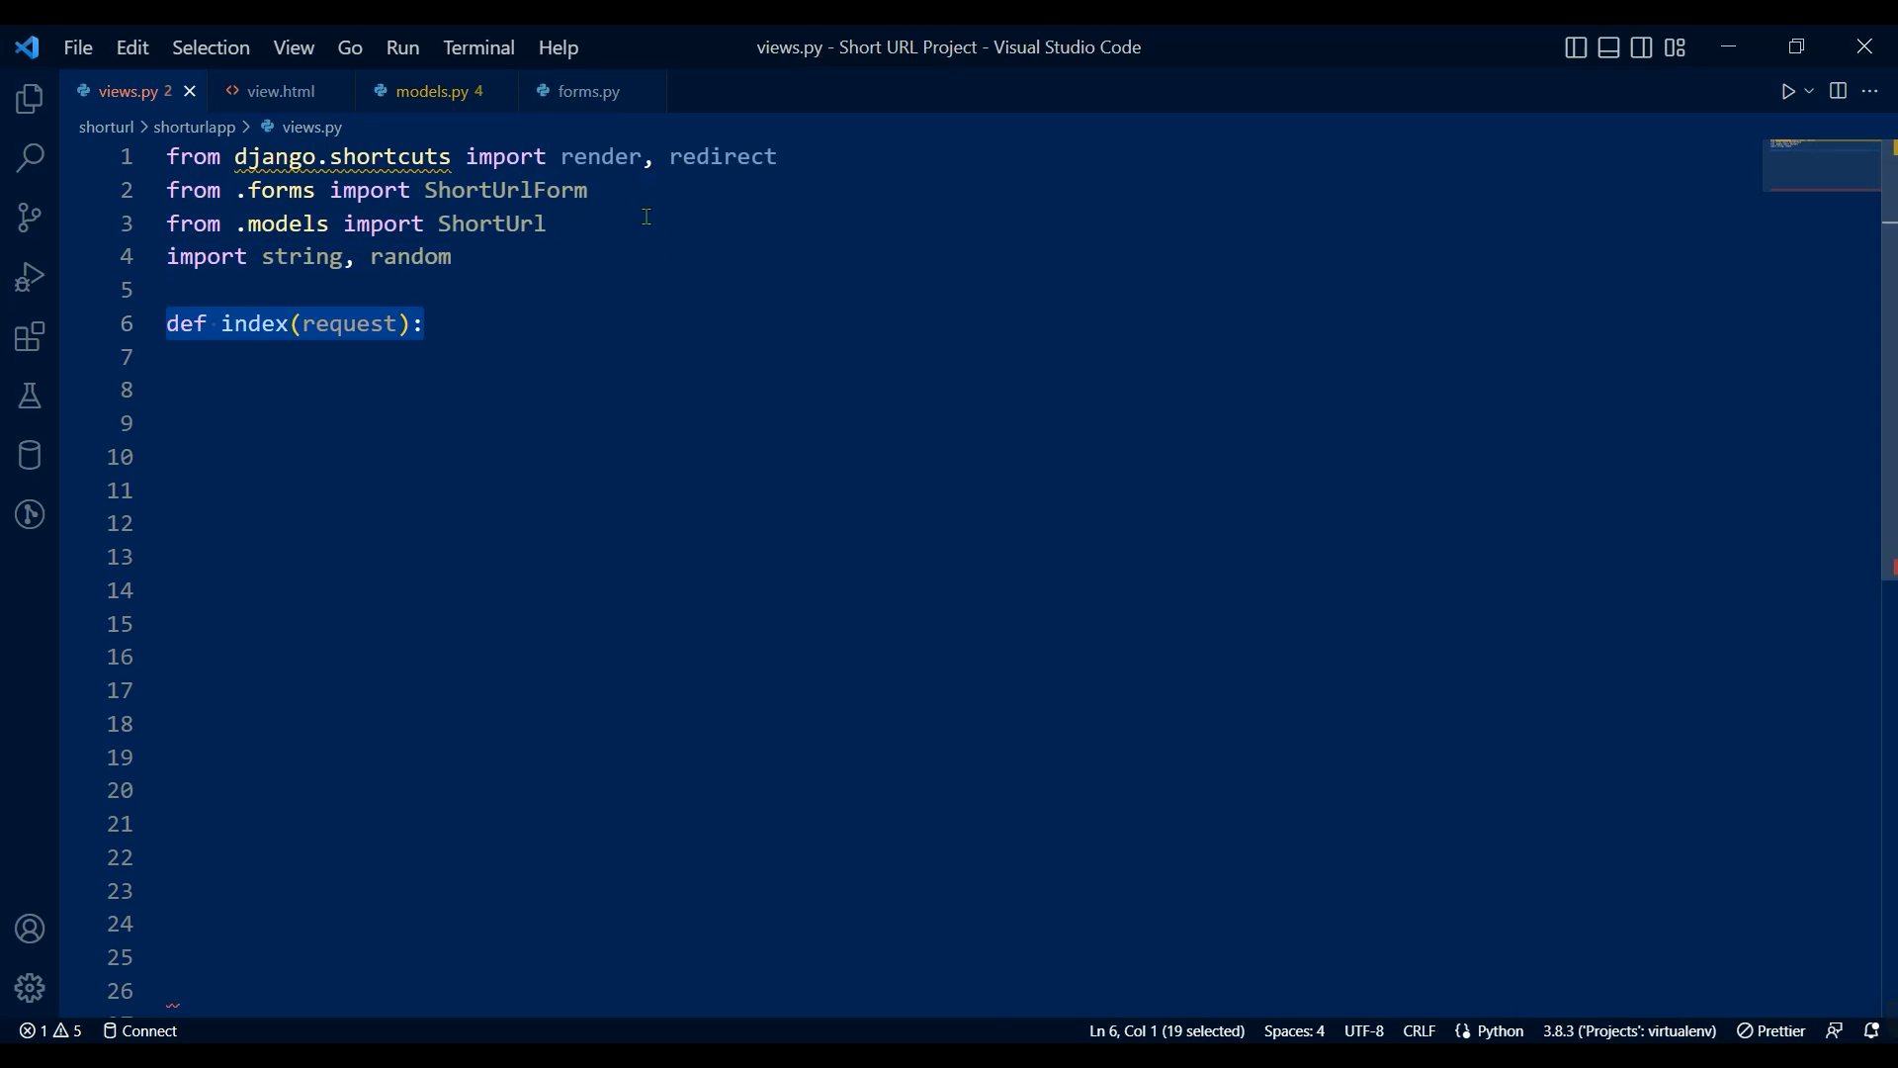
type("shortUrlForm = ShortUrlForm()")
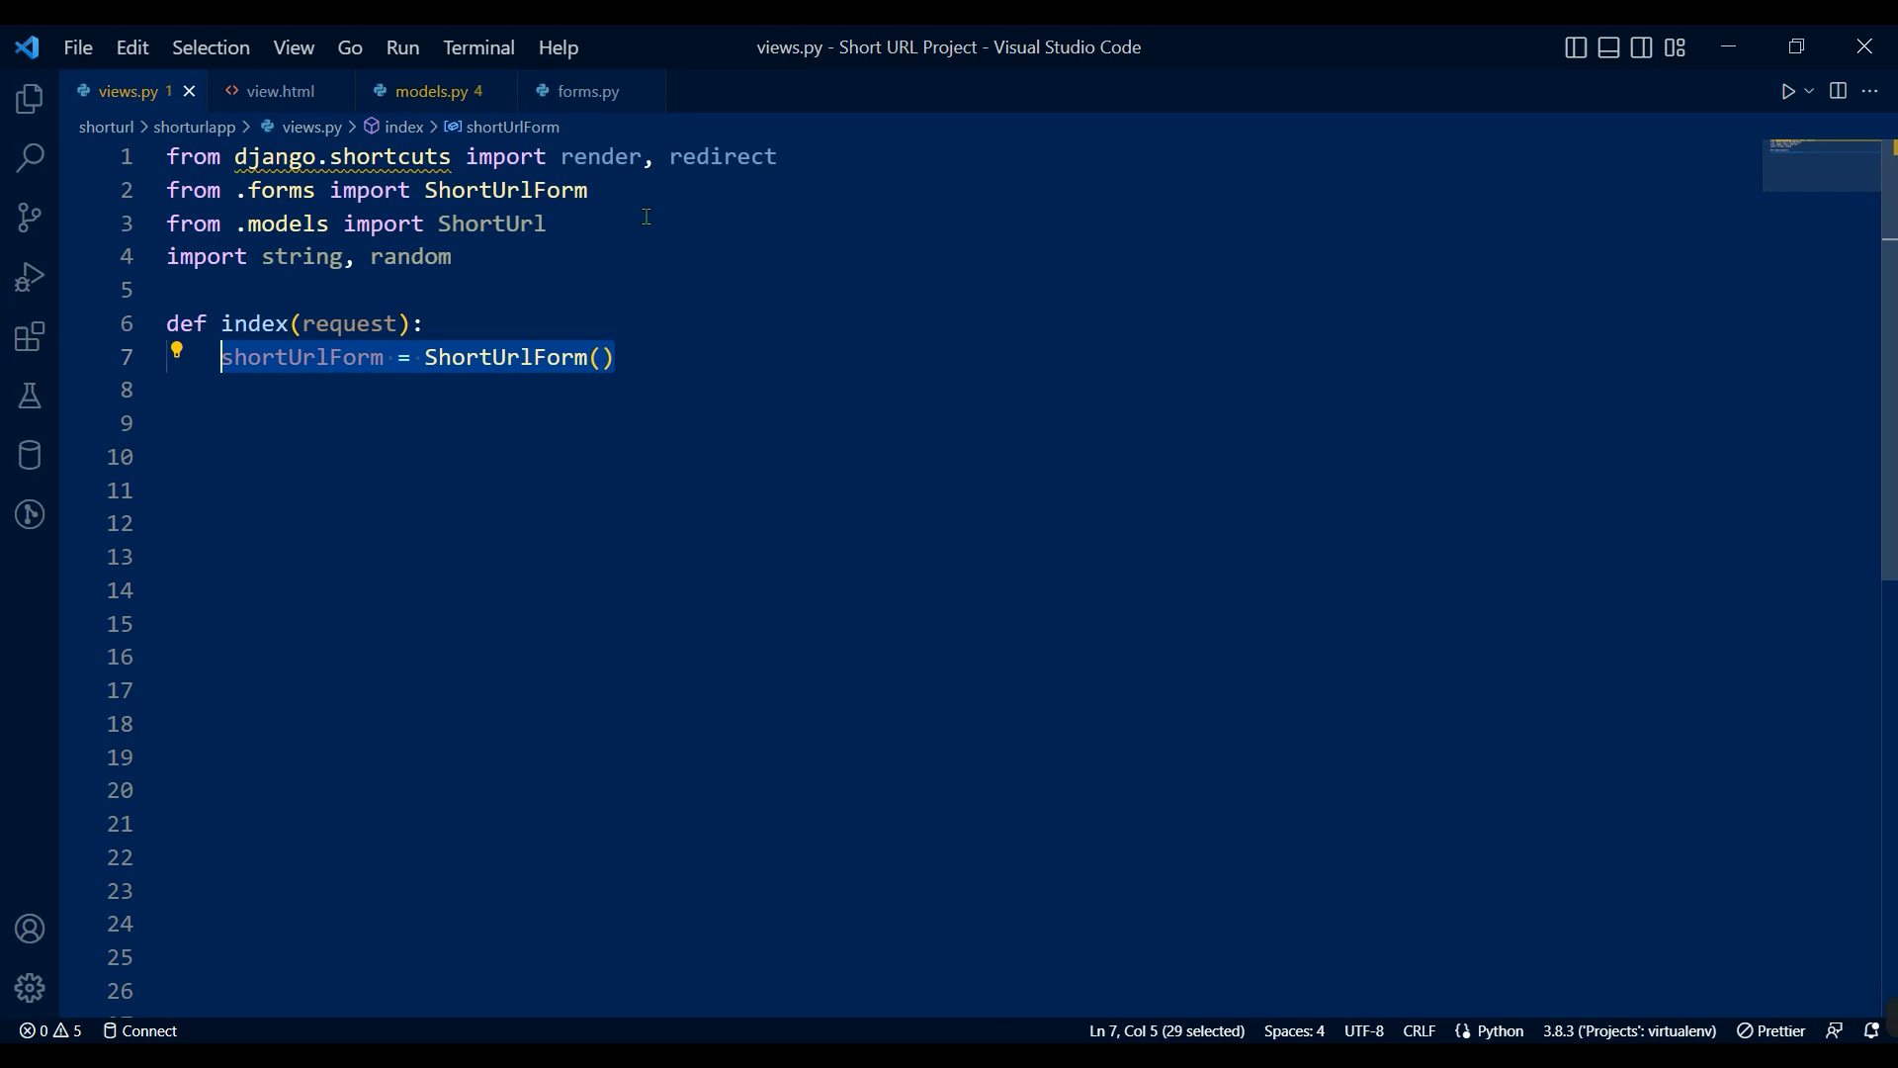
type("if request.method == \"POST\":")
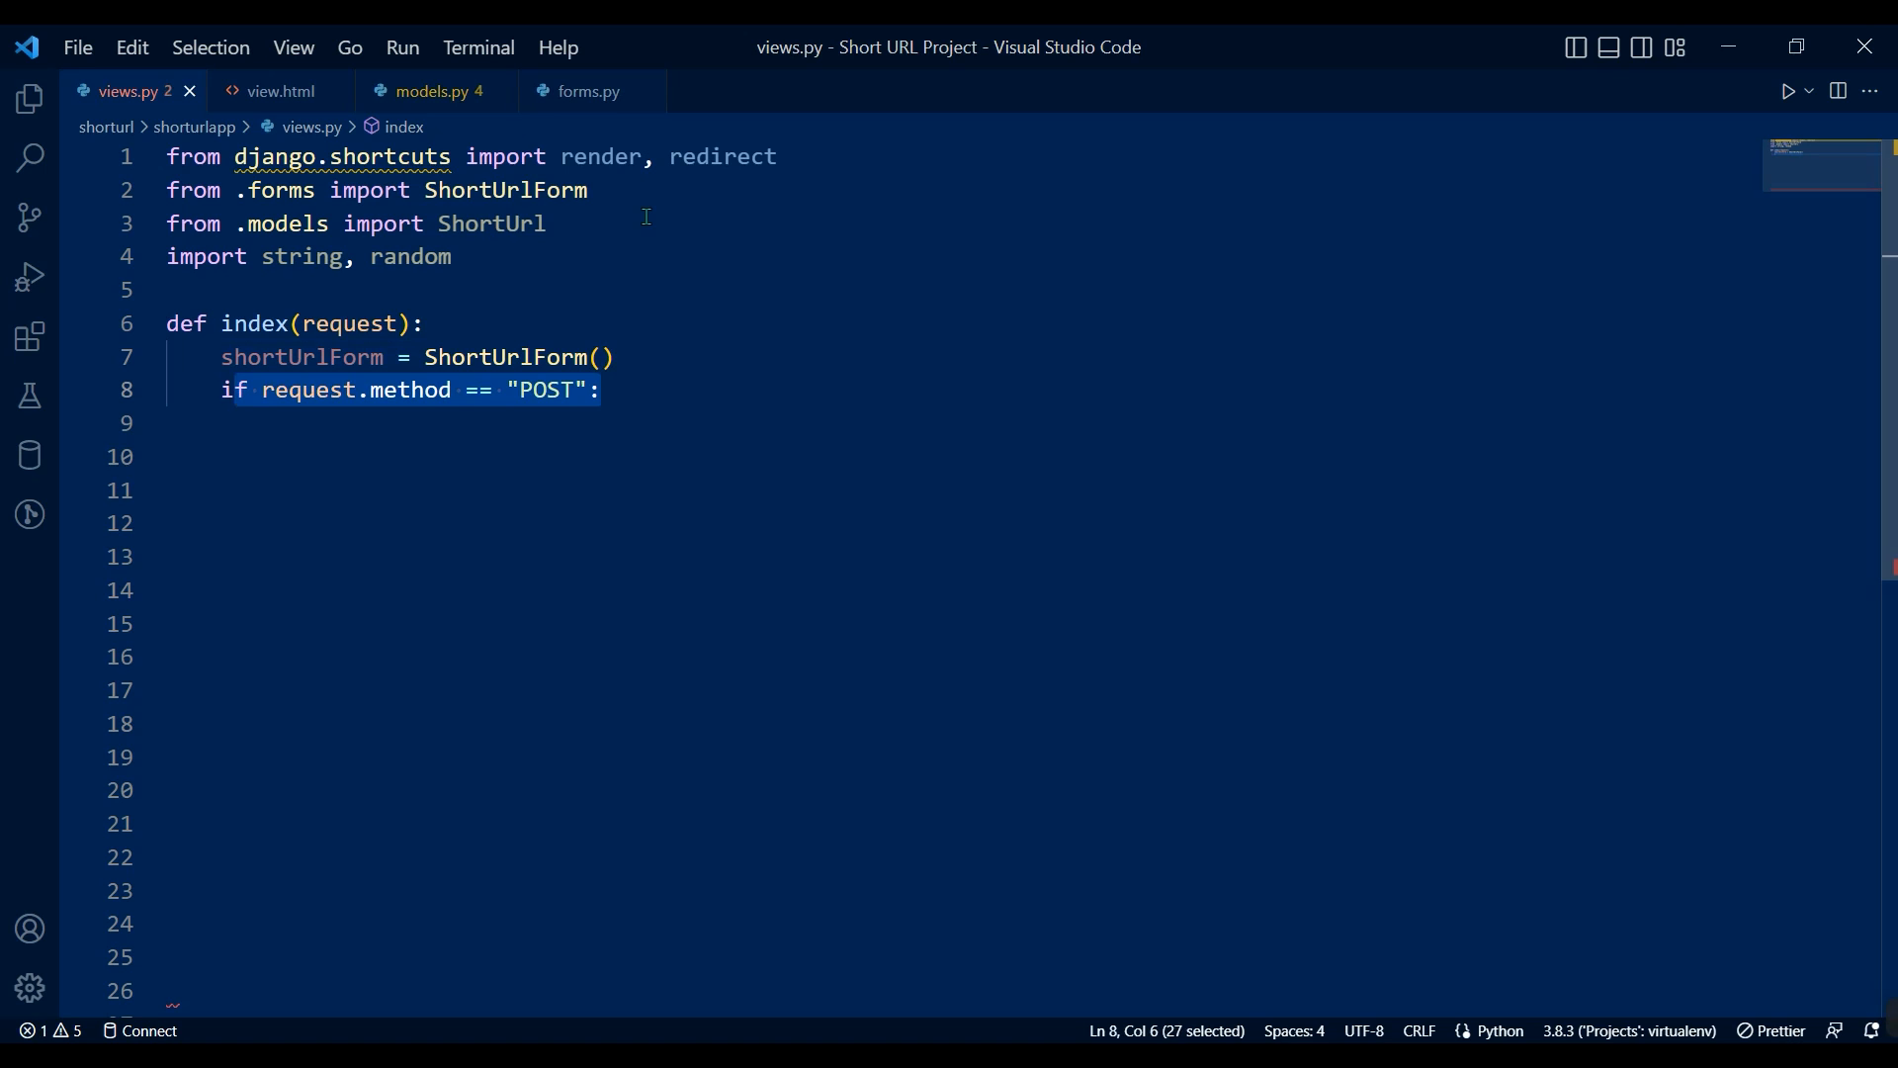
On a valid POST, assign generateShortURL(), save, and redirect to detail with the id.
type("shortUrlForm = ShortUrlForm(request.POST or None)")
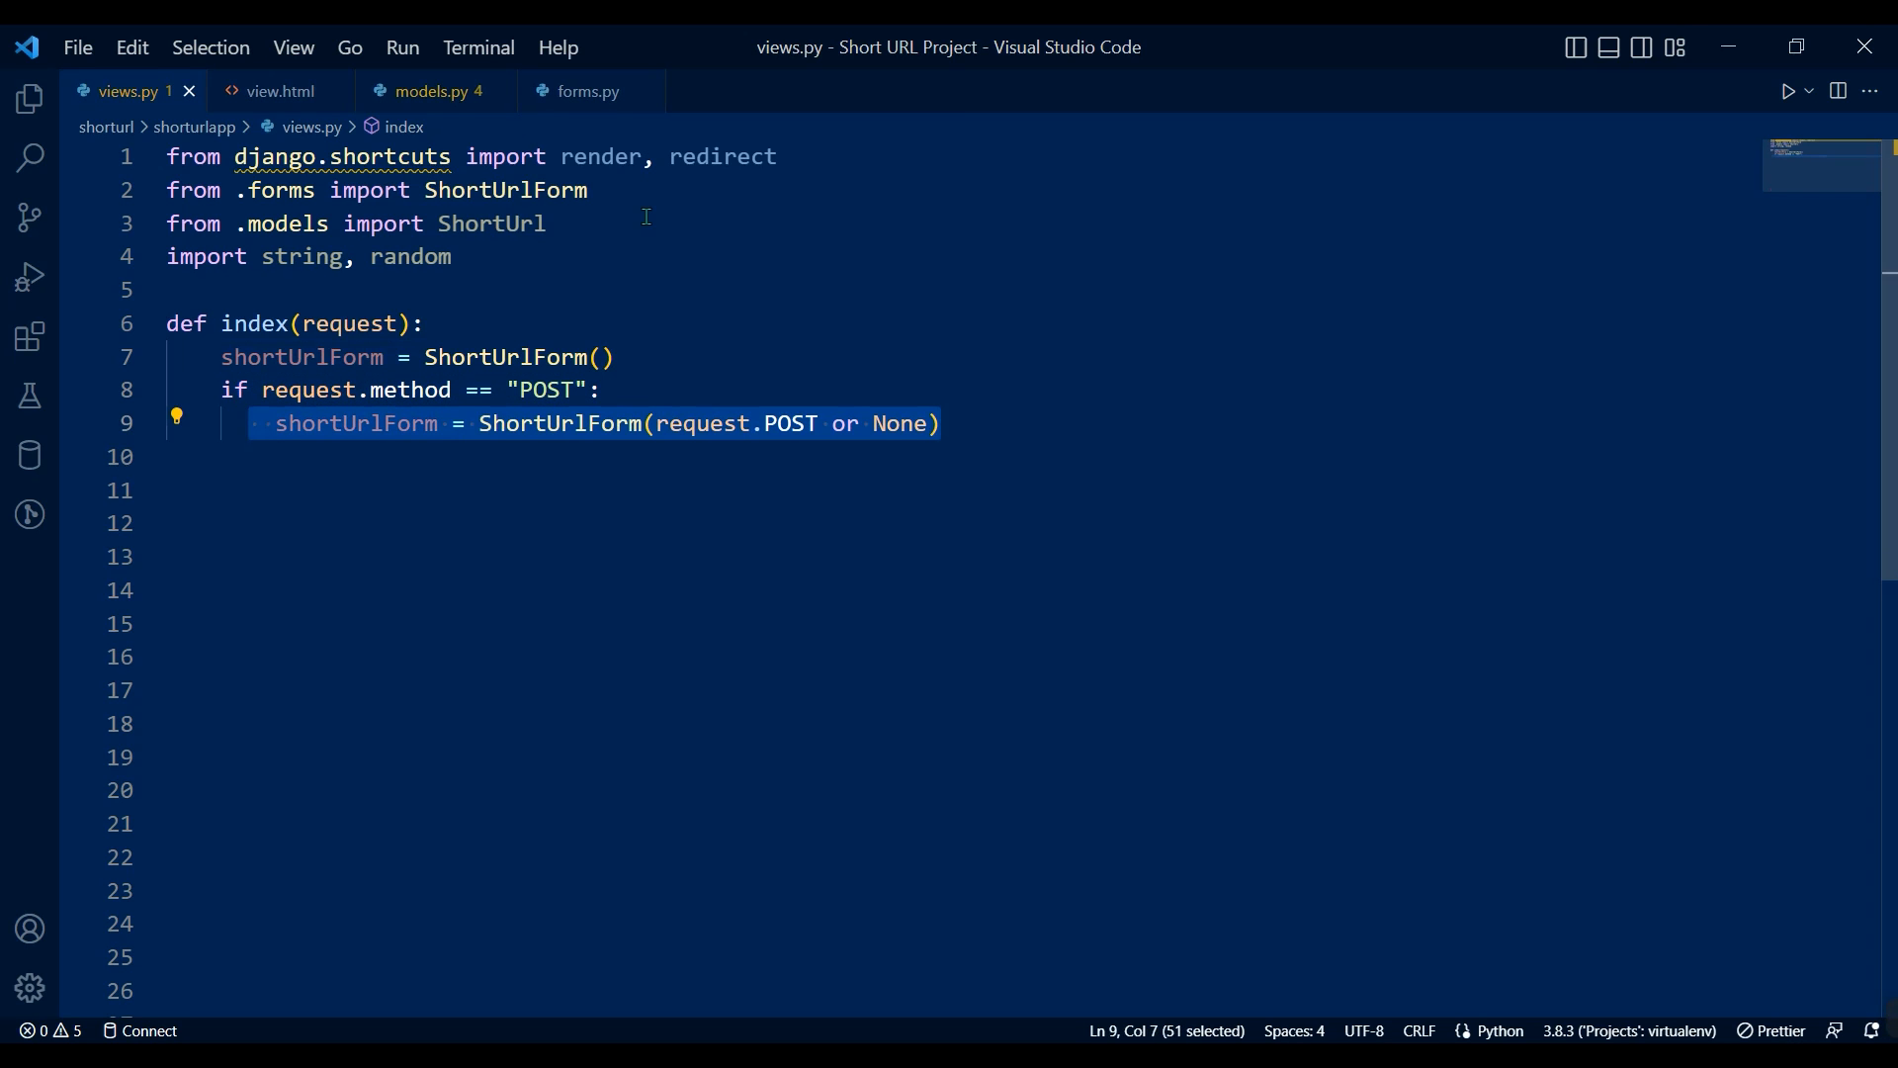
type("if shortUrlForm.is_valid():")
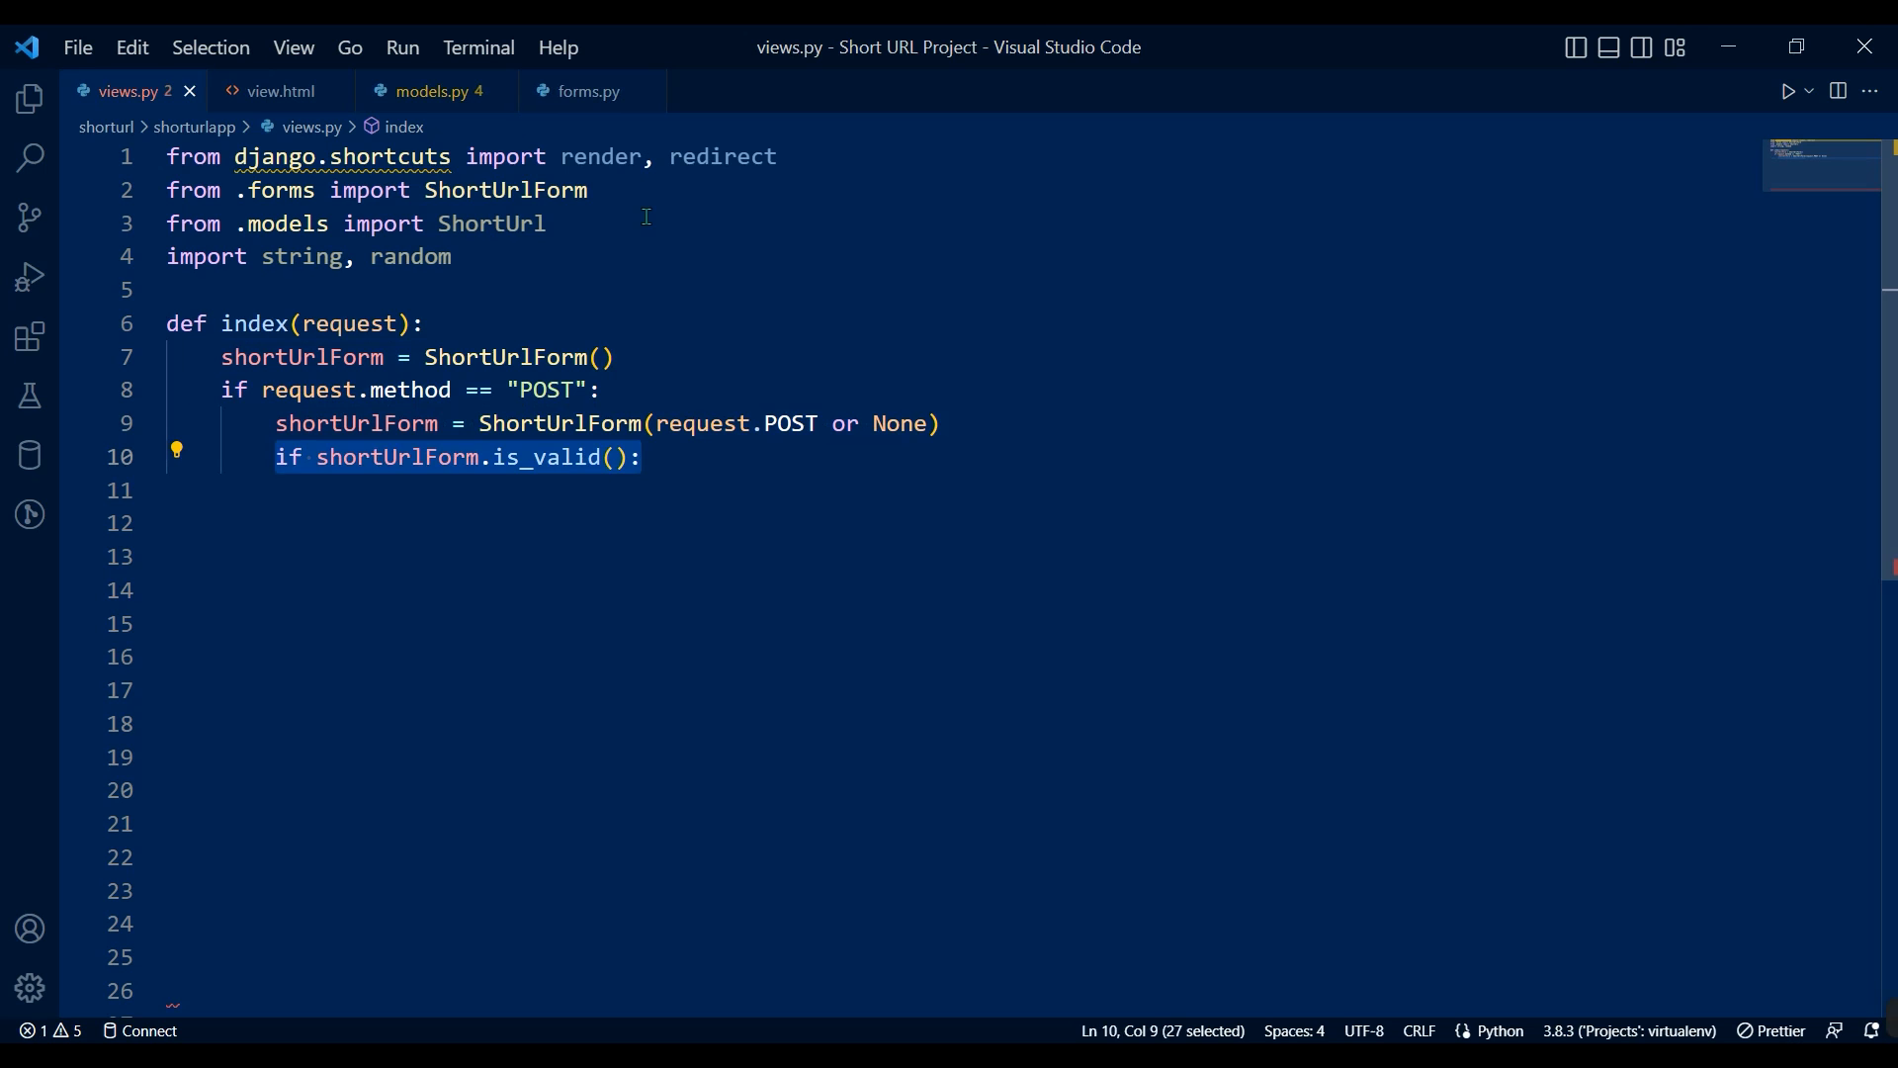
type("shortUrlForm = shortUrlForm.save(commit=False)")
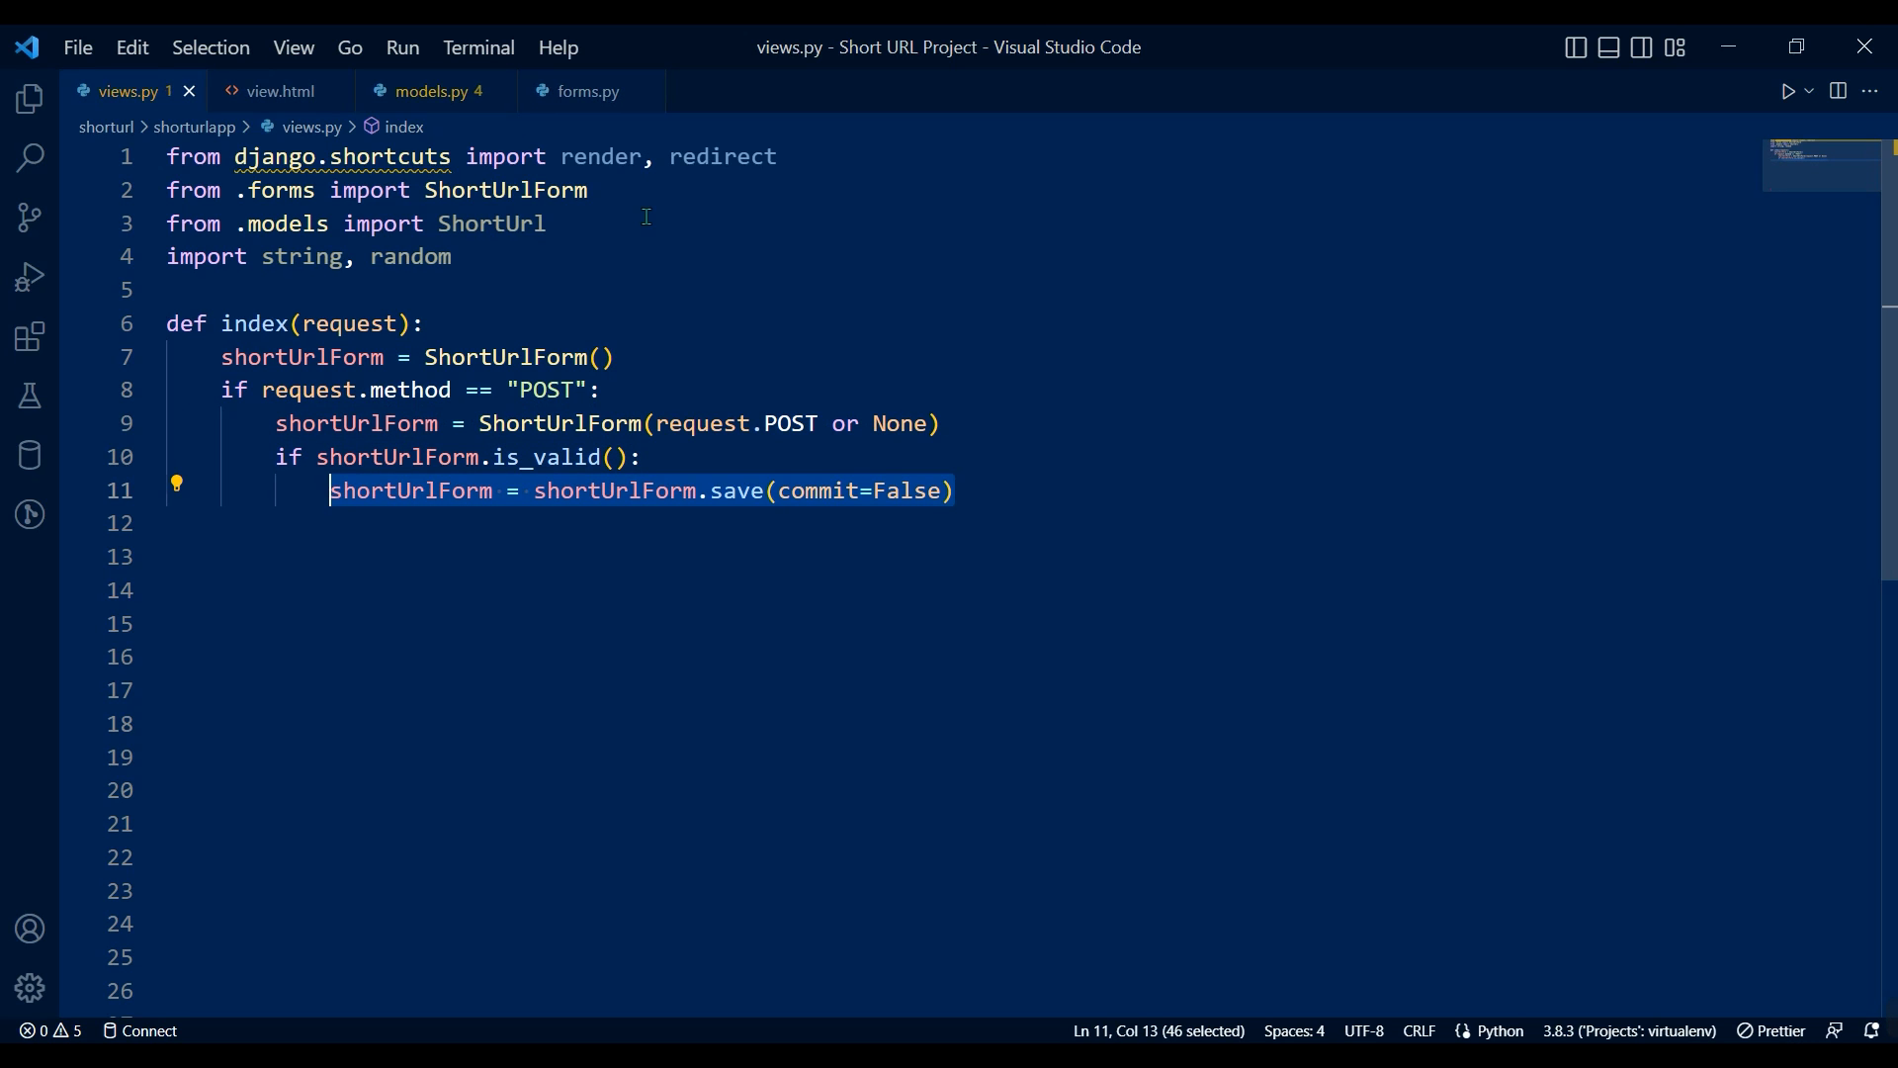
type("shortUrlForm.shortUrl = generateShortURL()")
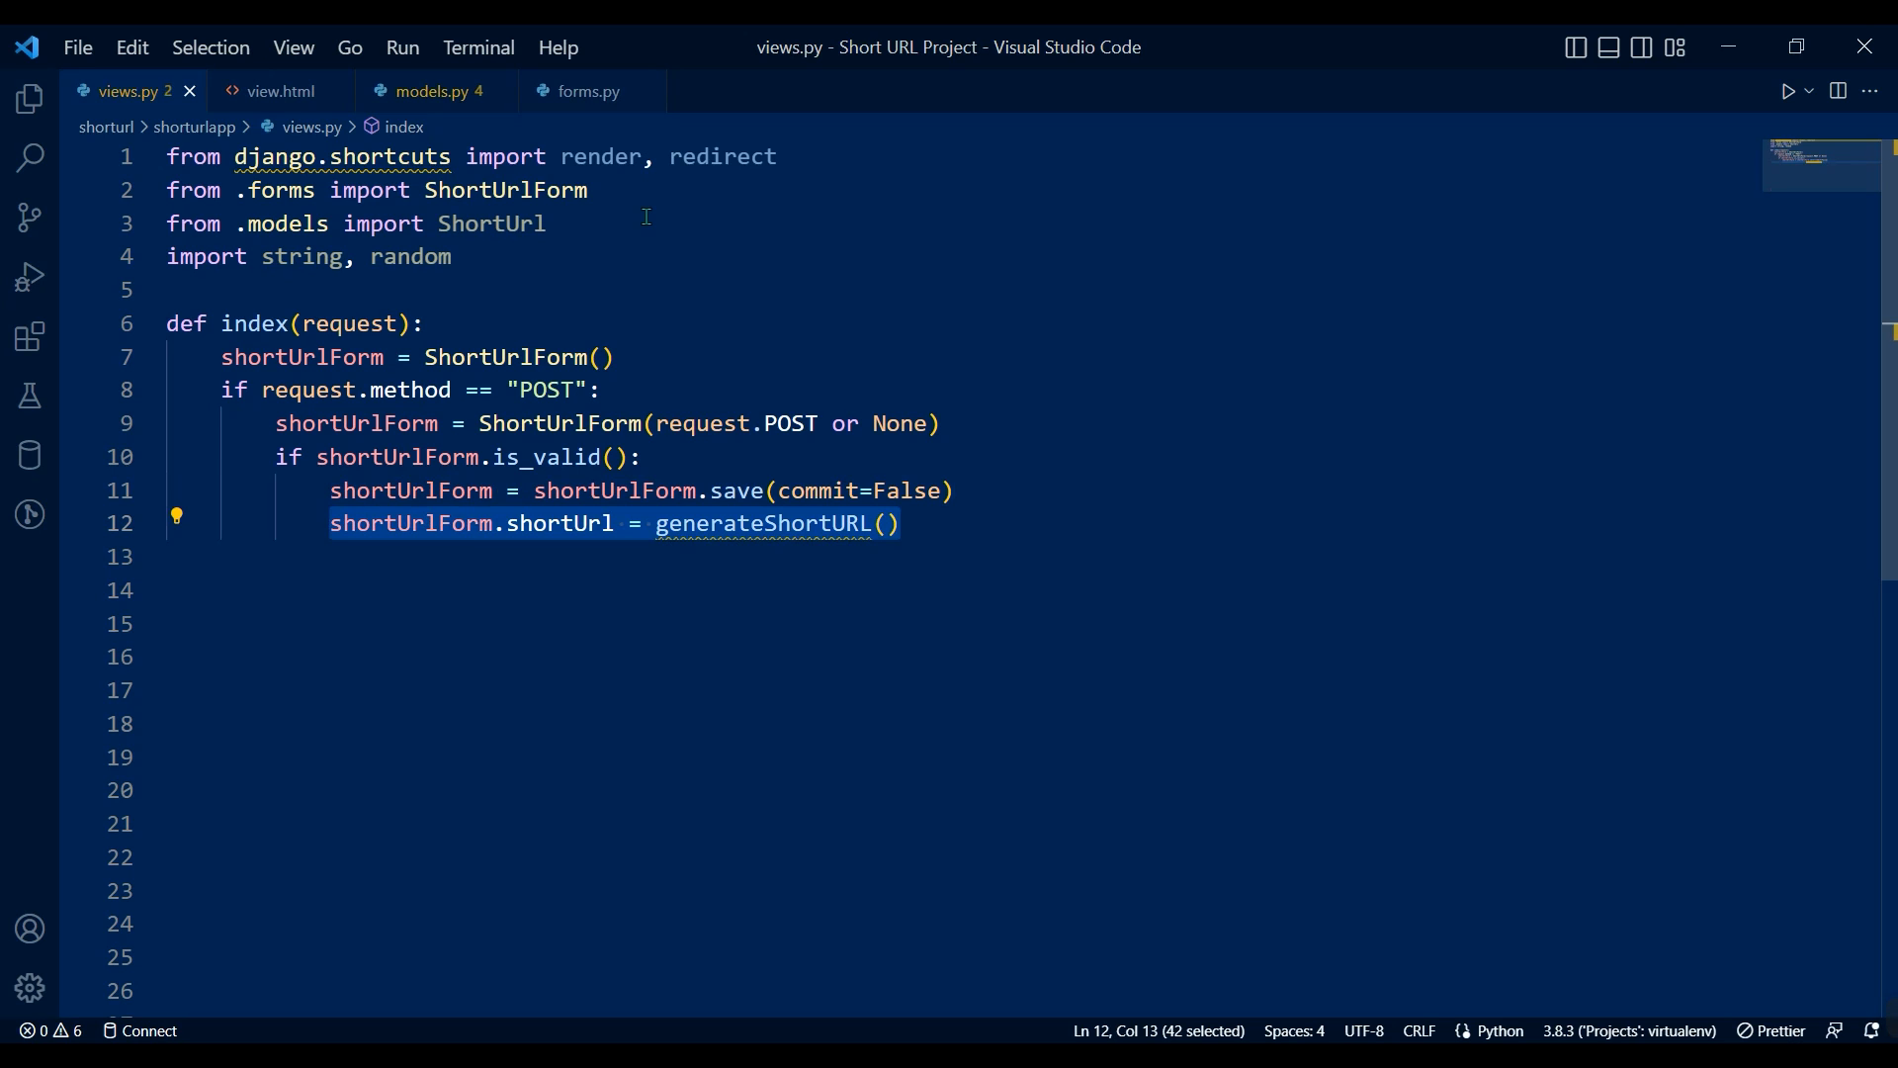
type("shortUrlForm.save()")
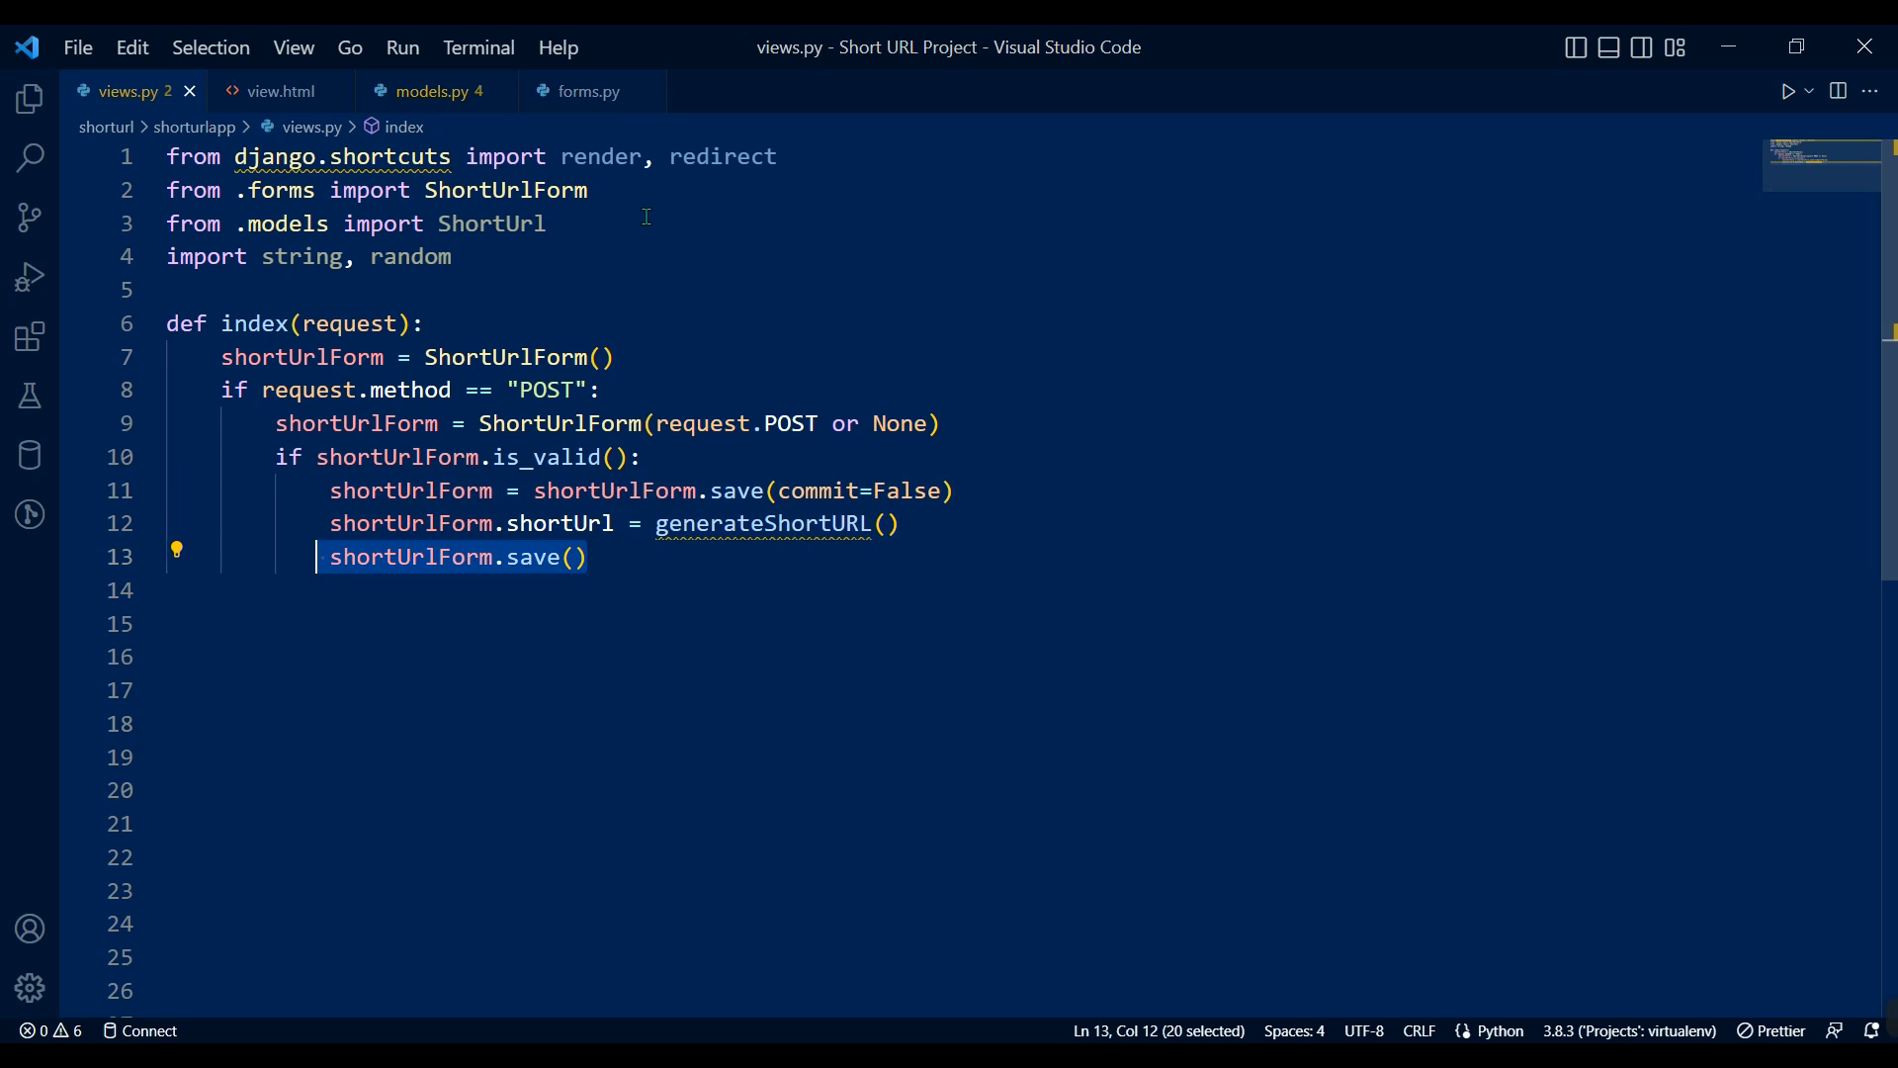
type("return redirect(\"detail\", shortUrlForm.id)")
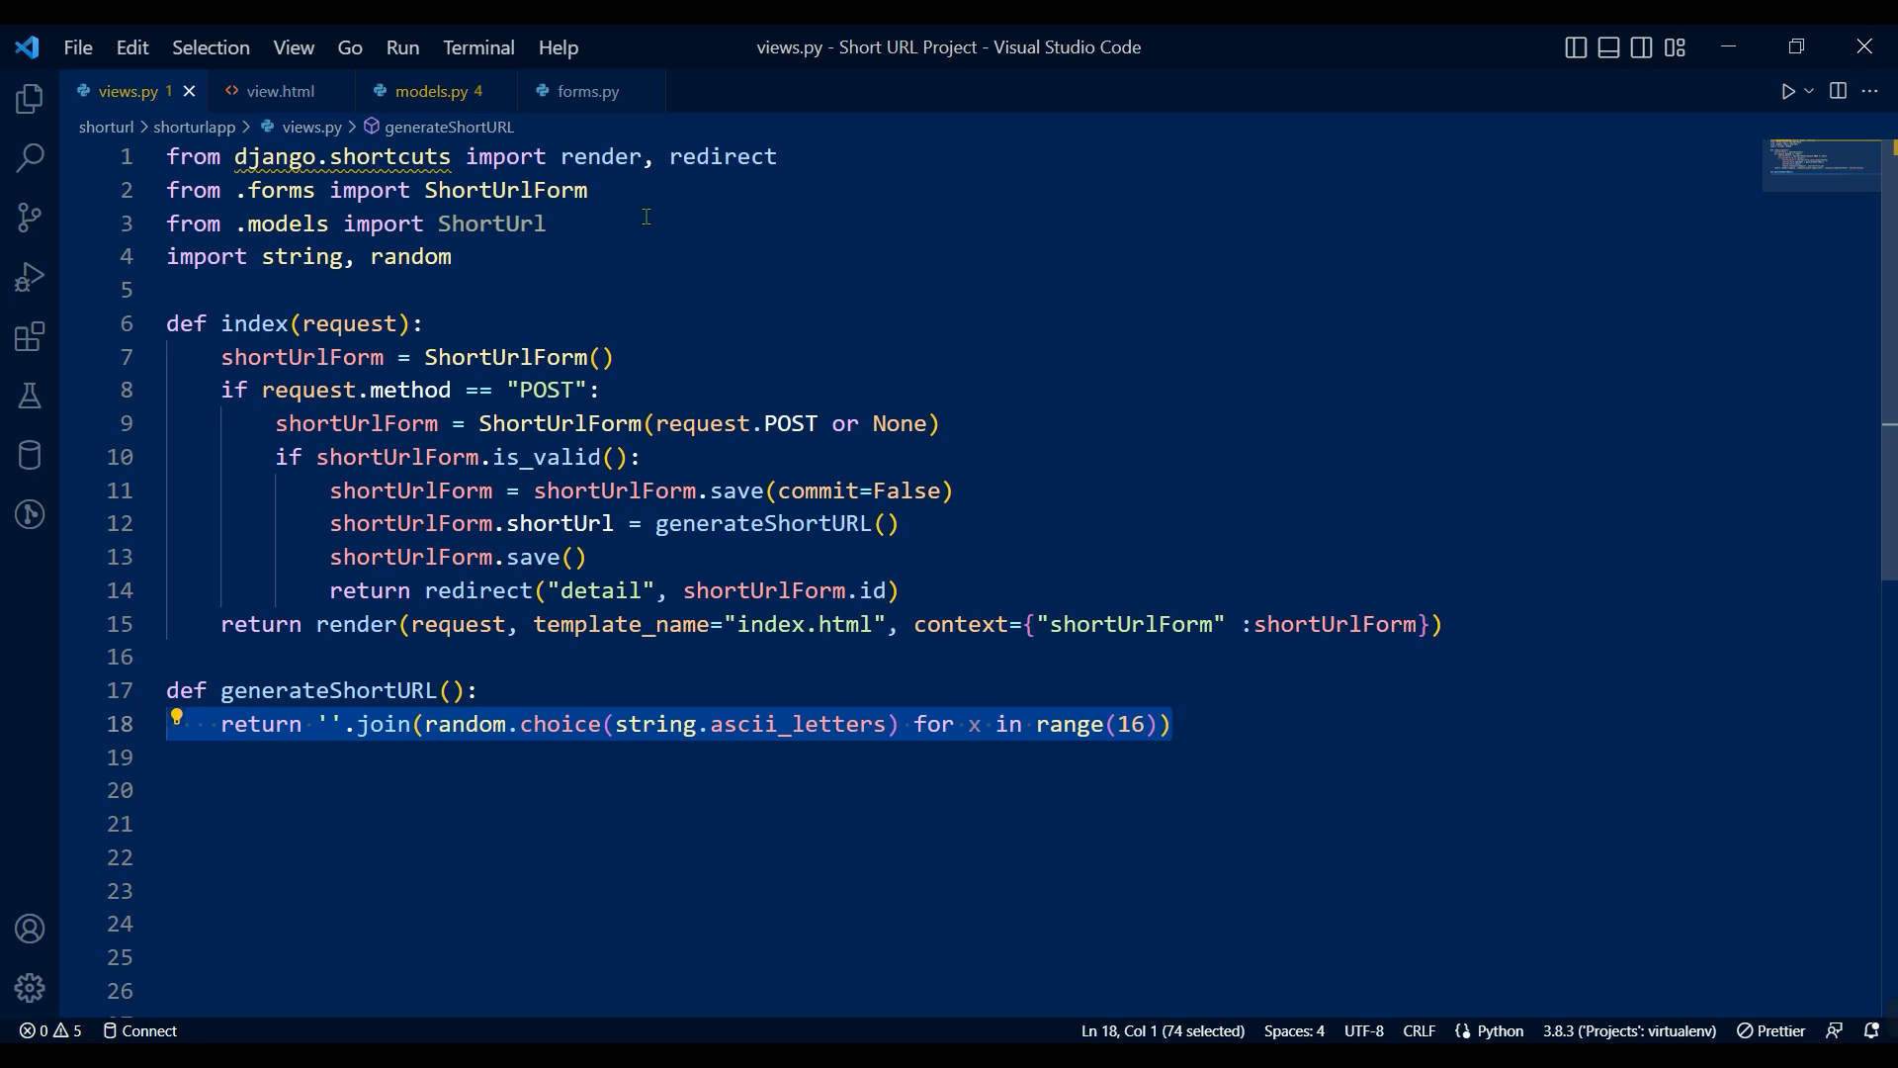
Add a detail view fetching ShortUrl by id and redirectToURL redirecting to longUrl.
type("def detail(request, id):")
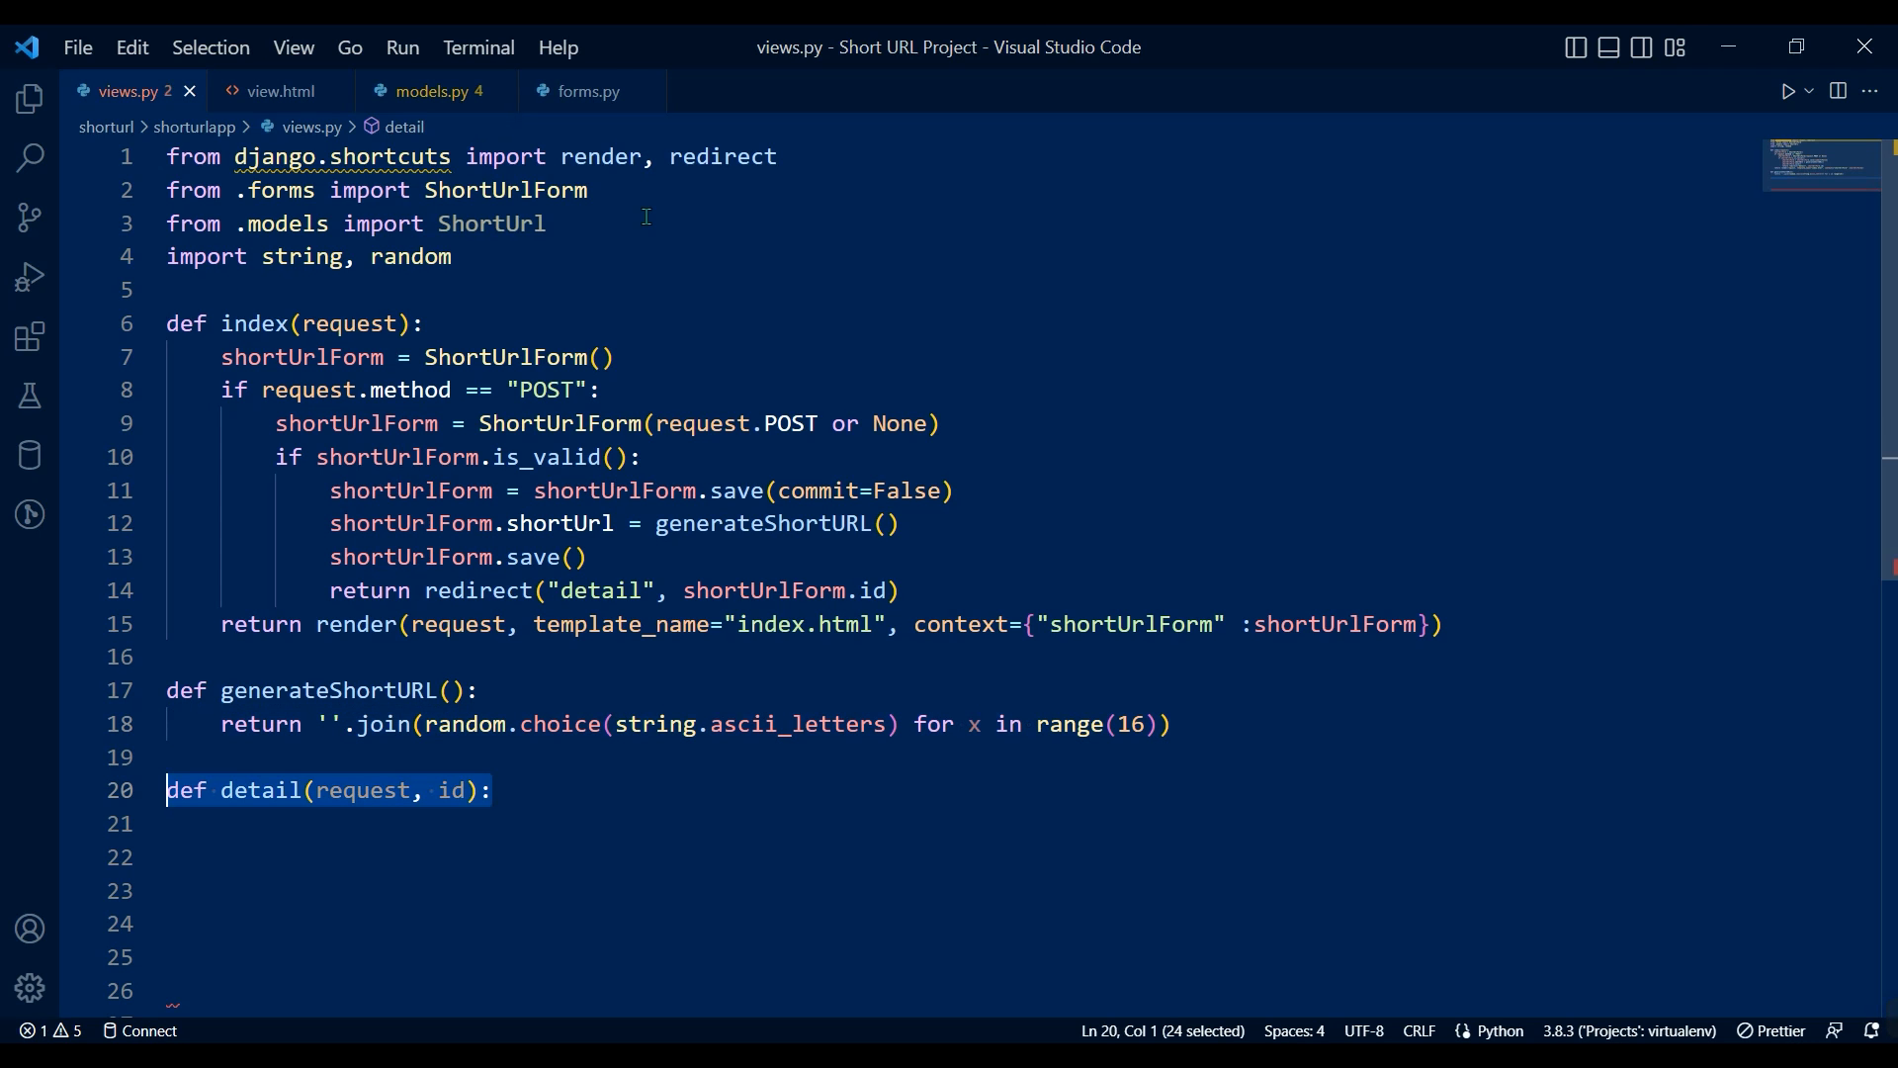
type("getData = ShortUrl.objects.get(id=id)")
left_click(732, 857)
type("return render(request, template_name=\"view.html\", context={\"getData\" :getData")
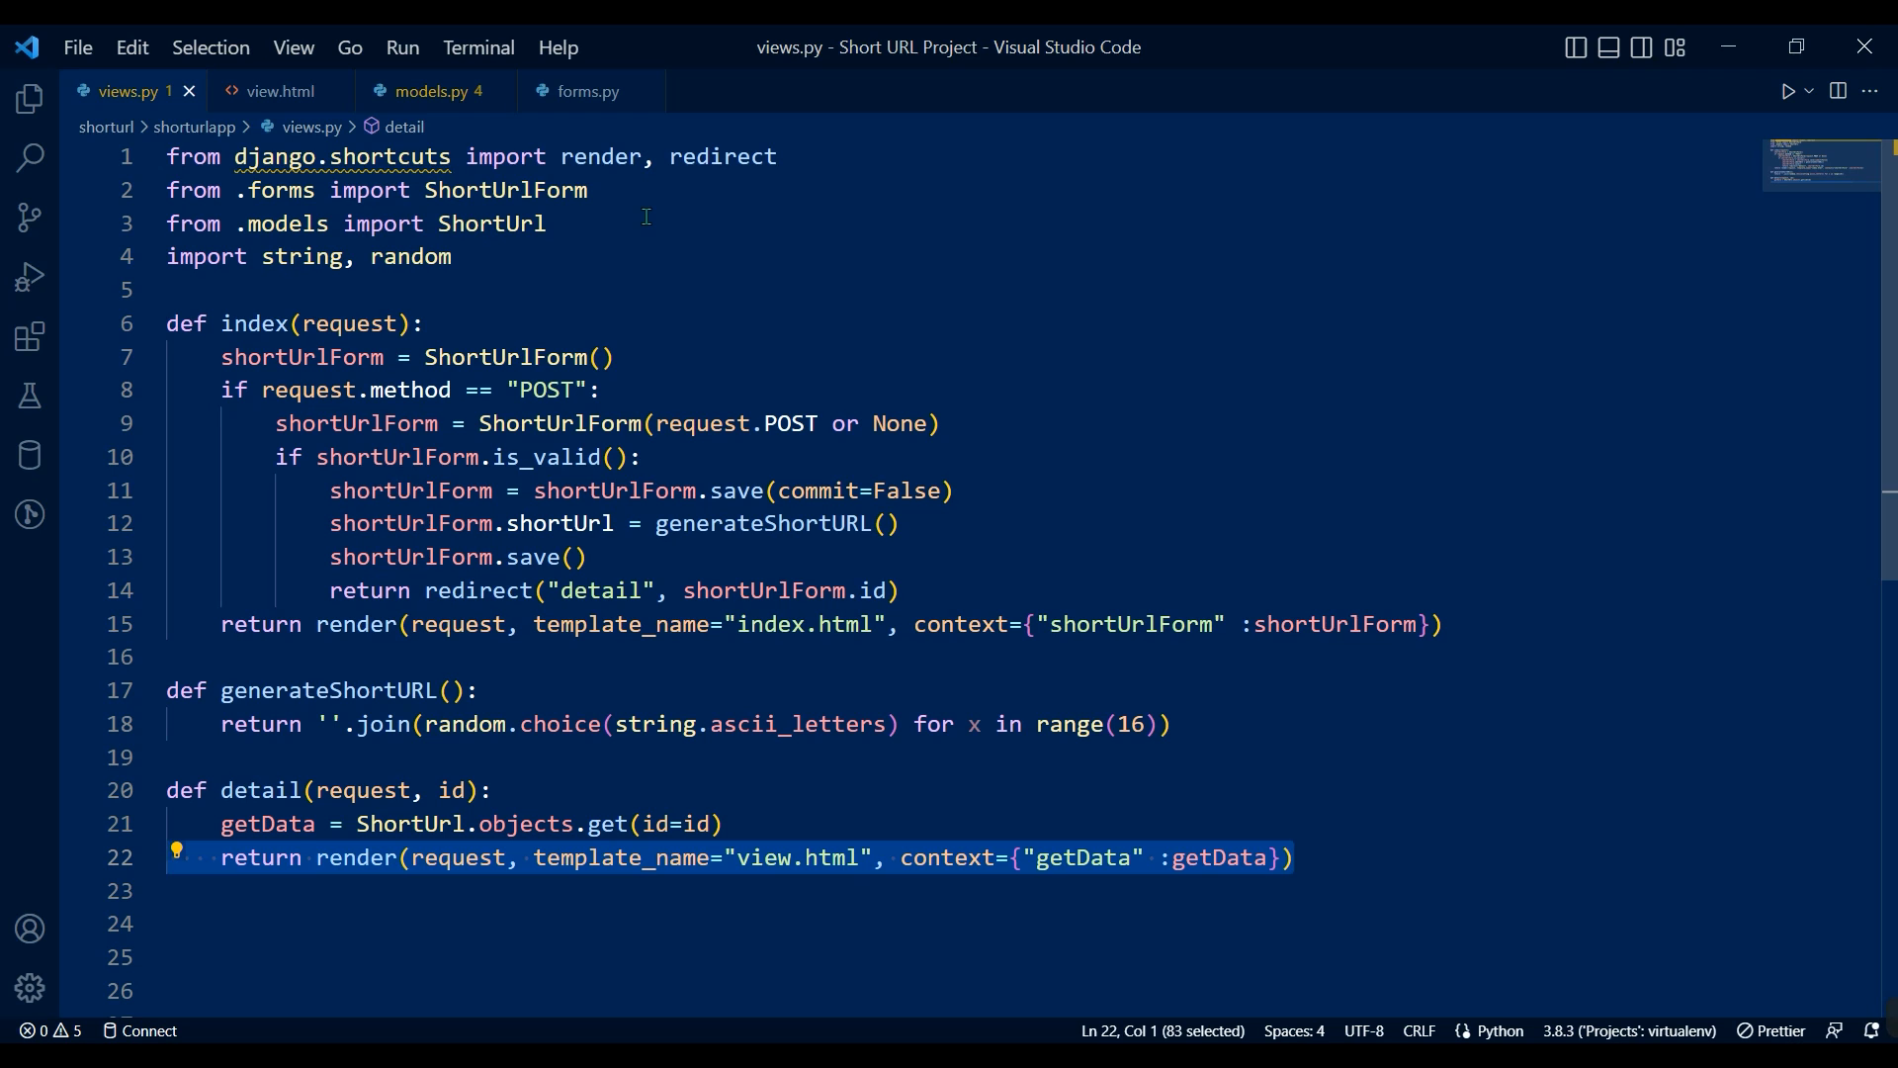
type("def redirectToURL(request, shortUrl):")
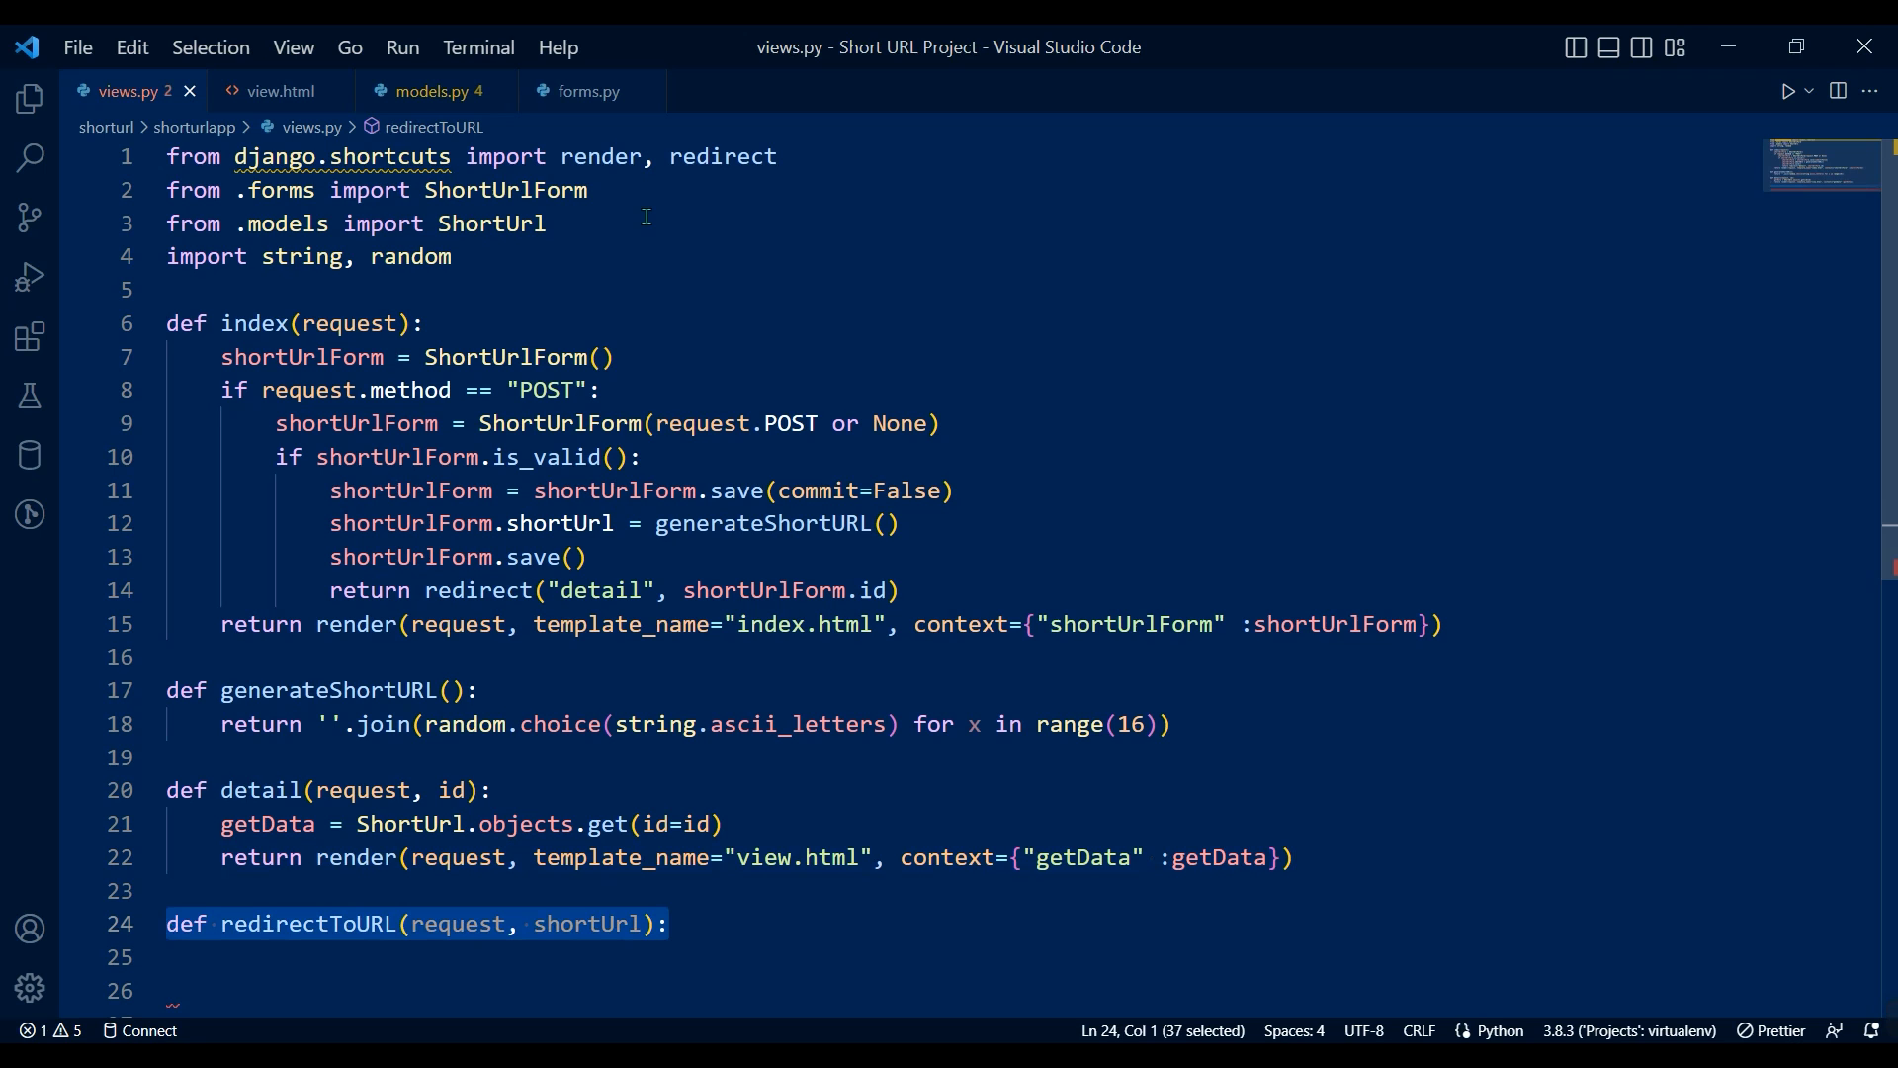
type("data= ShortUrl.objects.get(shortUrl=shortUrl)")
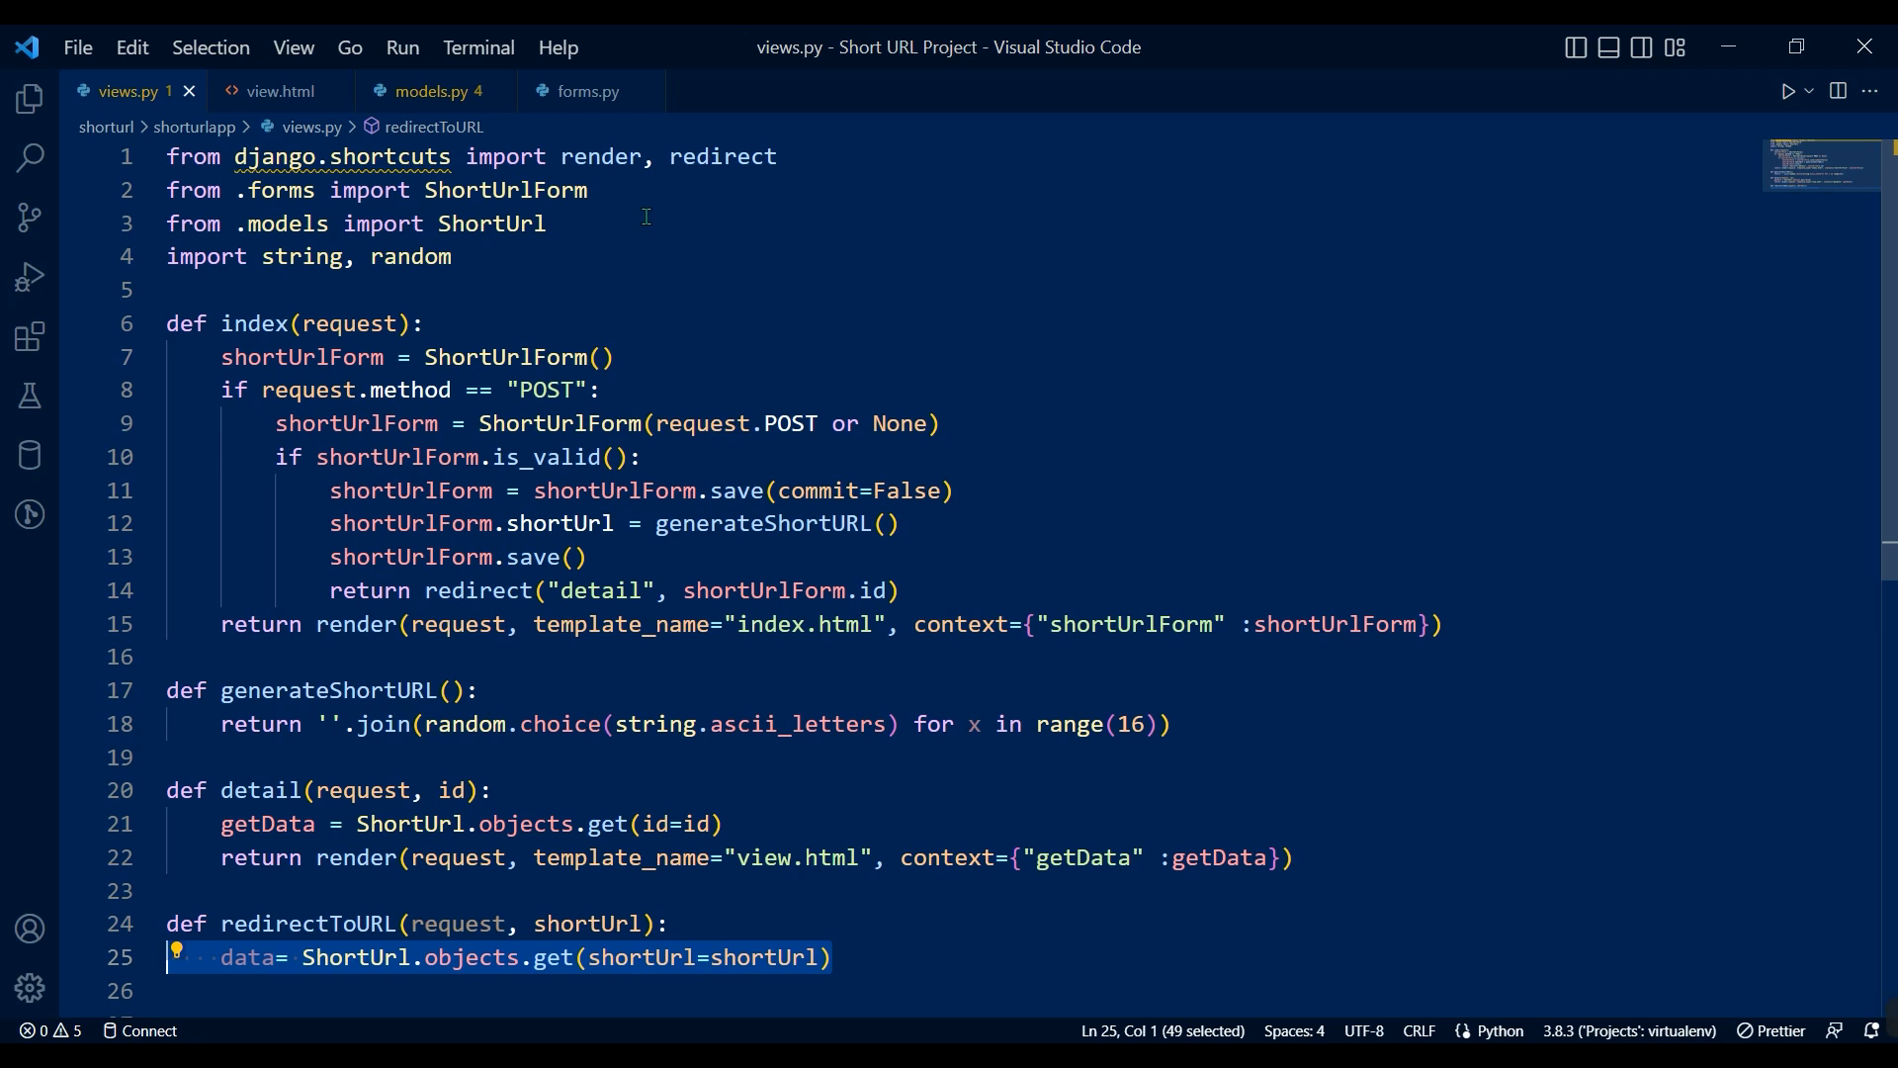
type("return redirect(data.longUrl)")
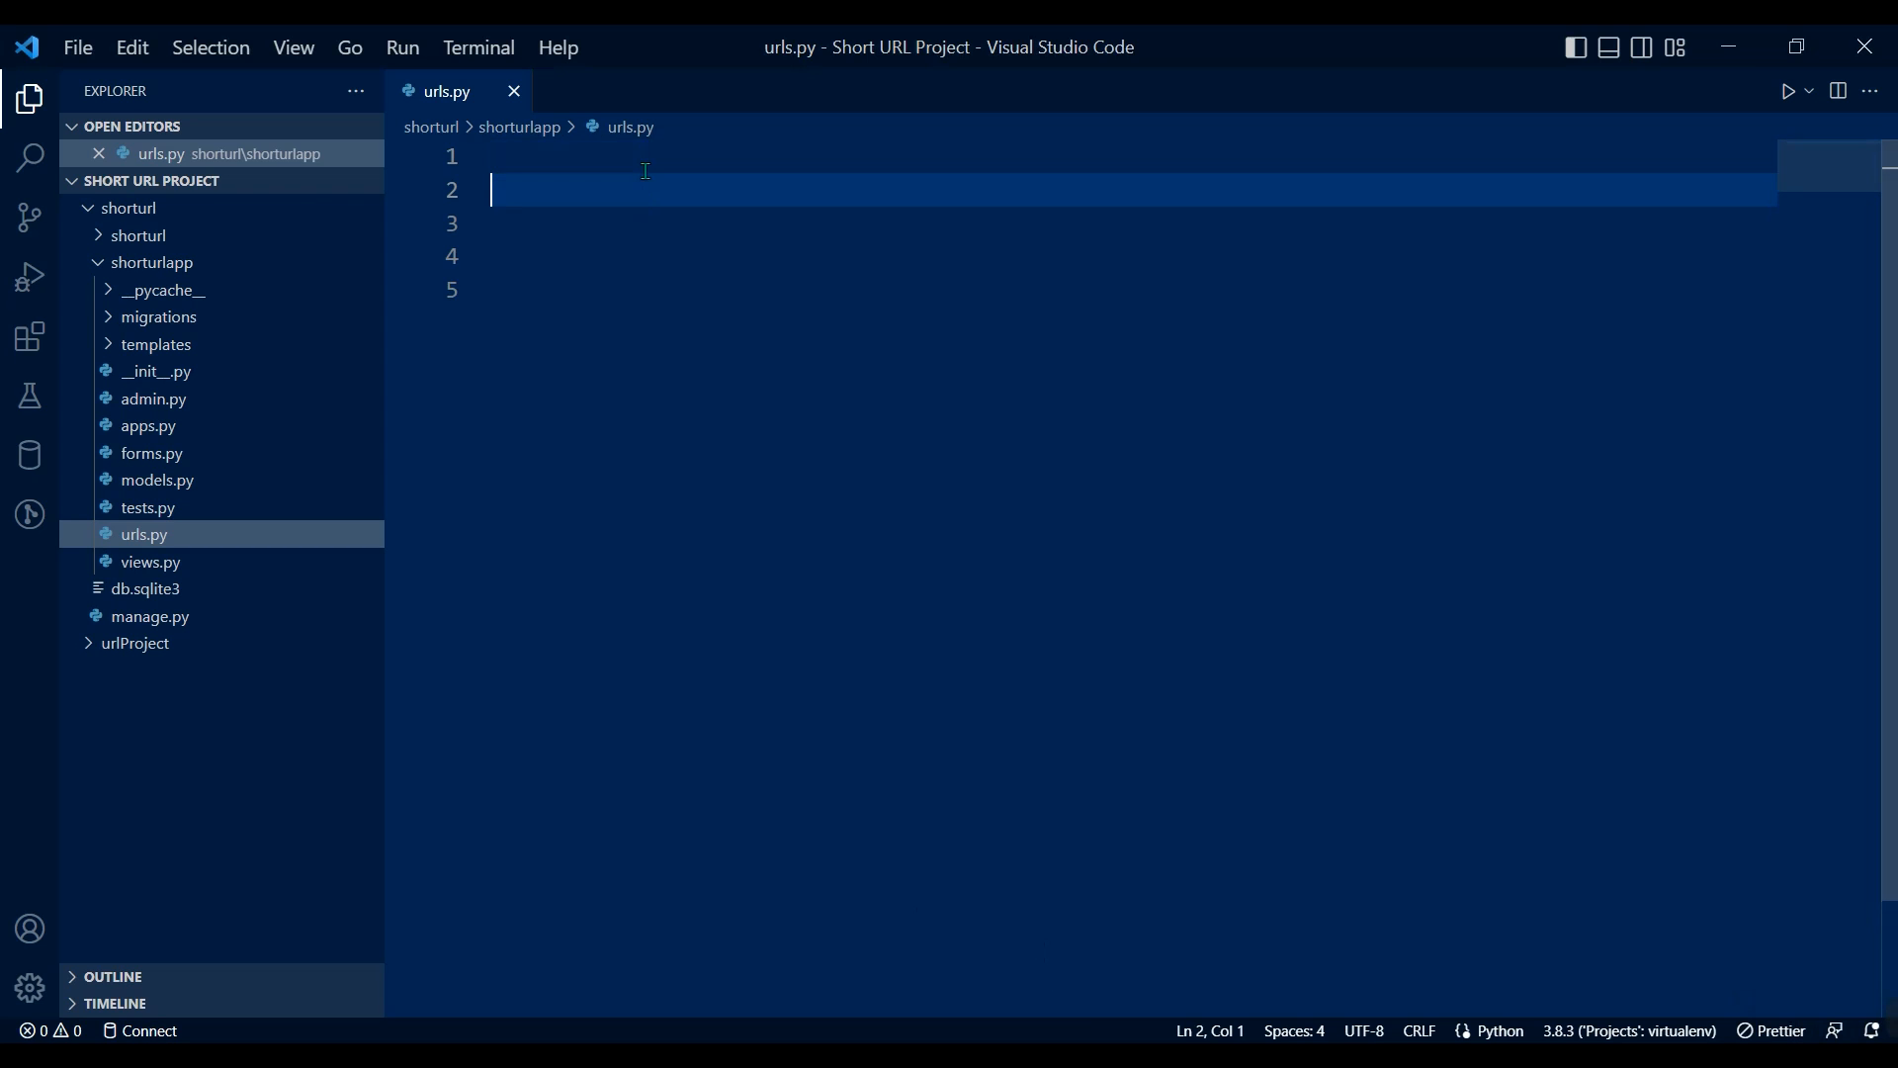
Import path and the three views, then route '', detail/<int:id>/ and redirect/<str:shortUrl>/.
type("from django.urls import path")
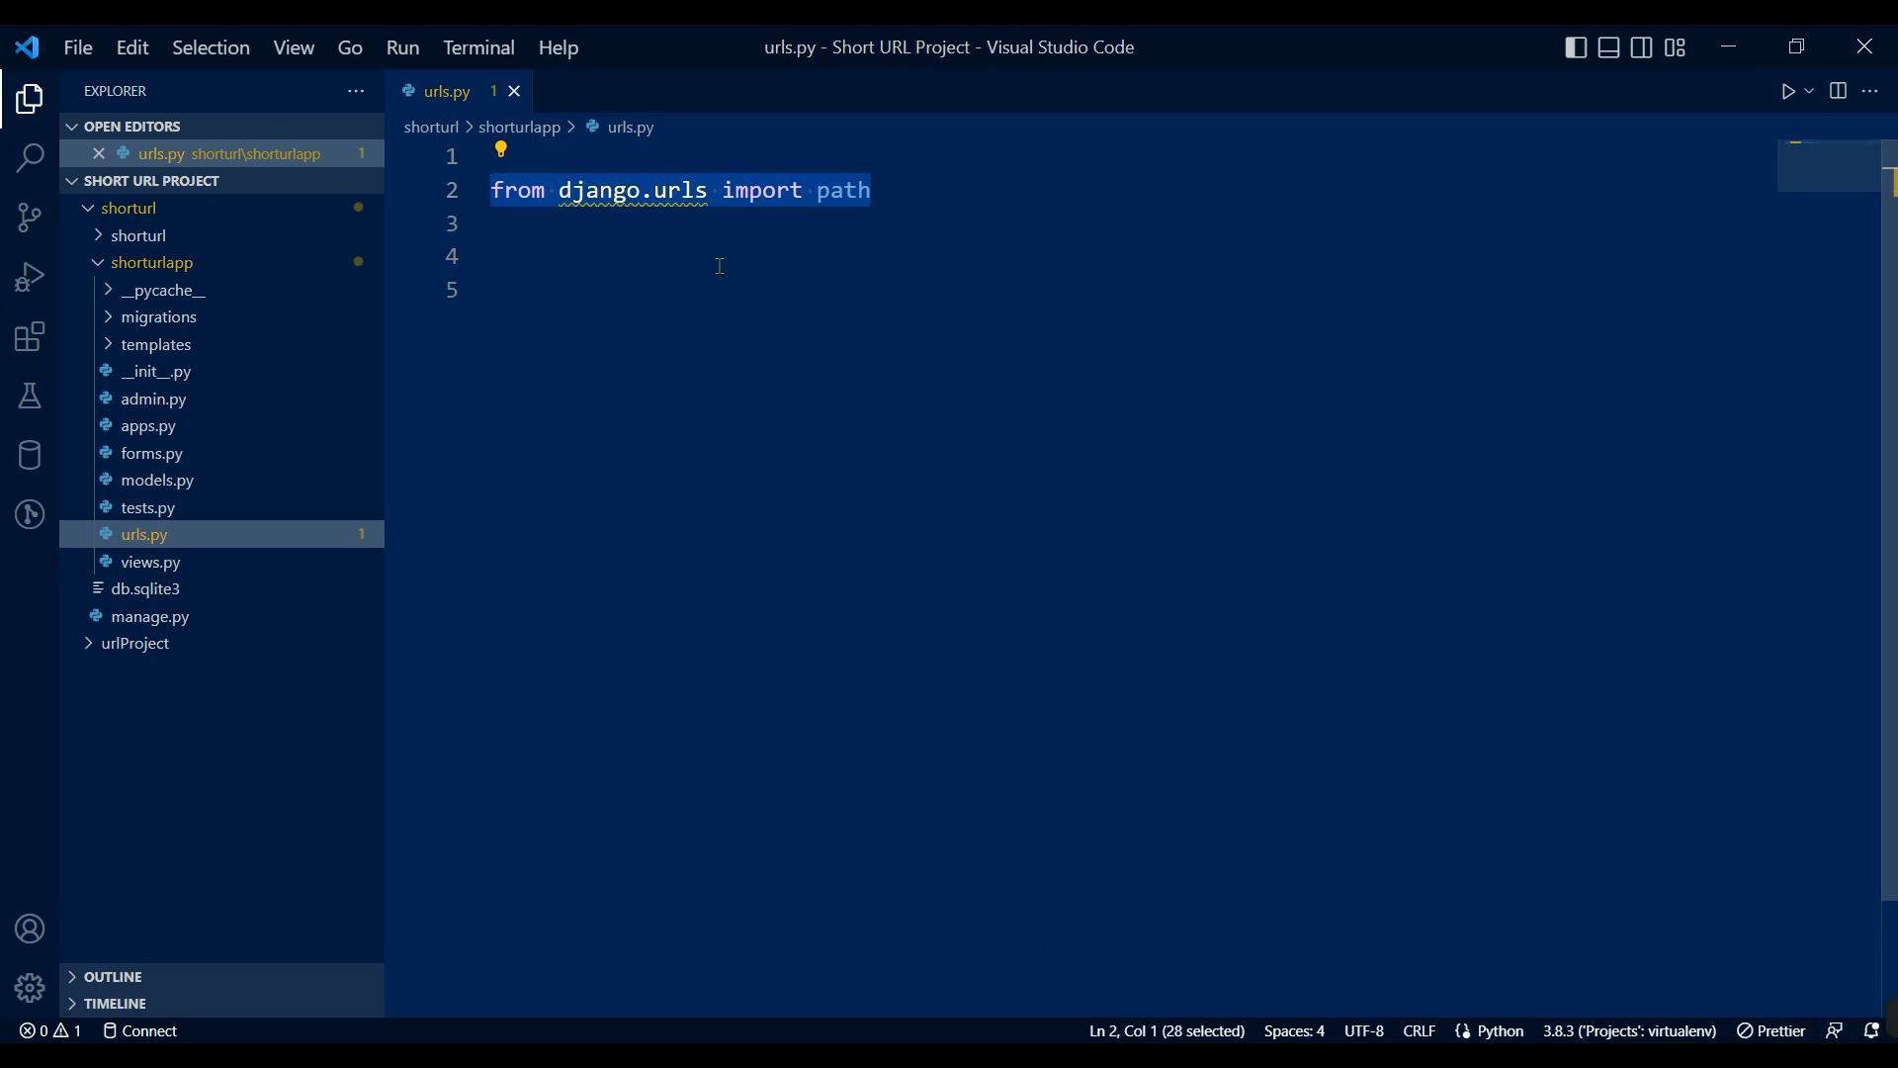
type("from .views import index, detail, redirectToURL")
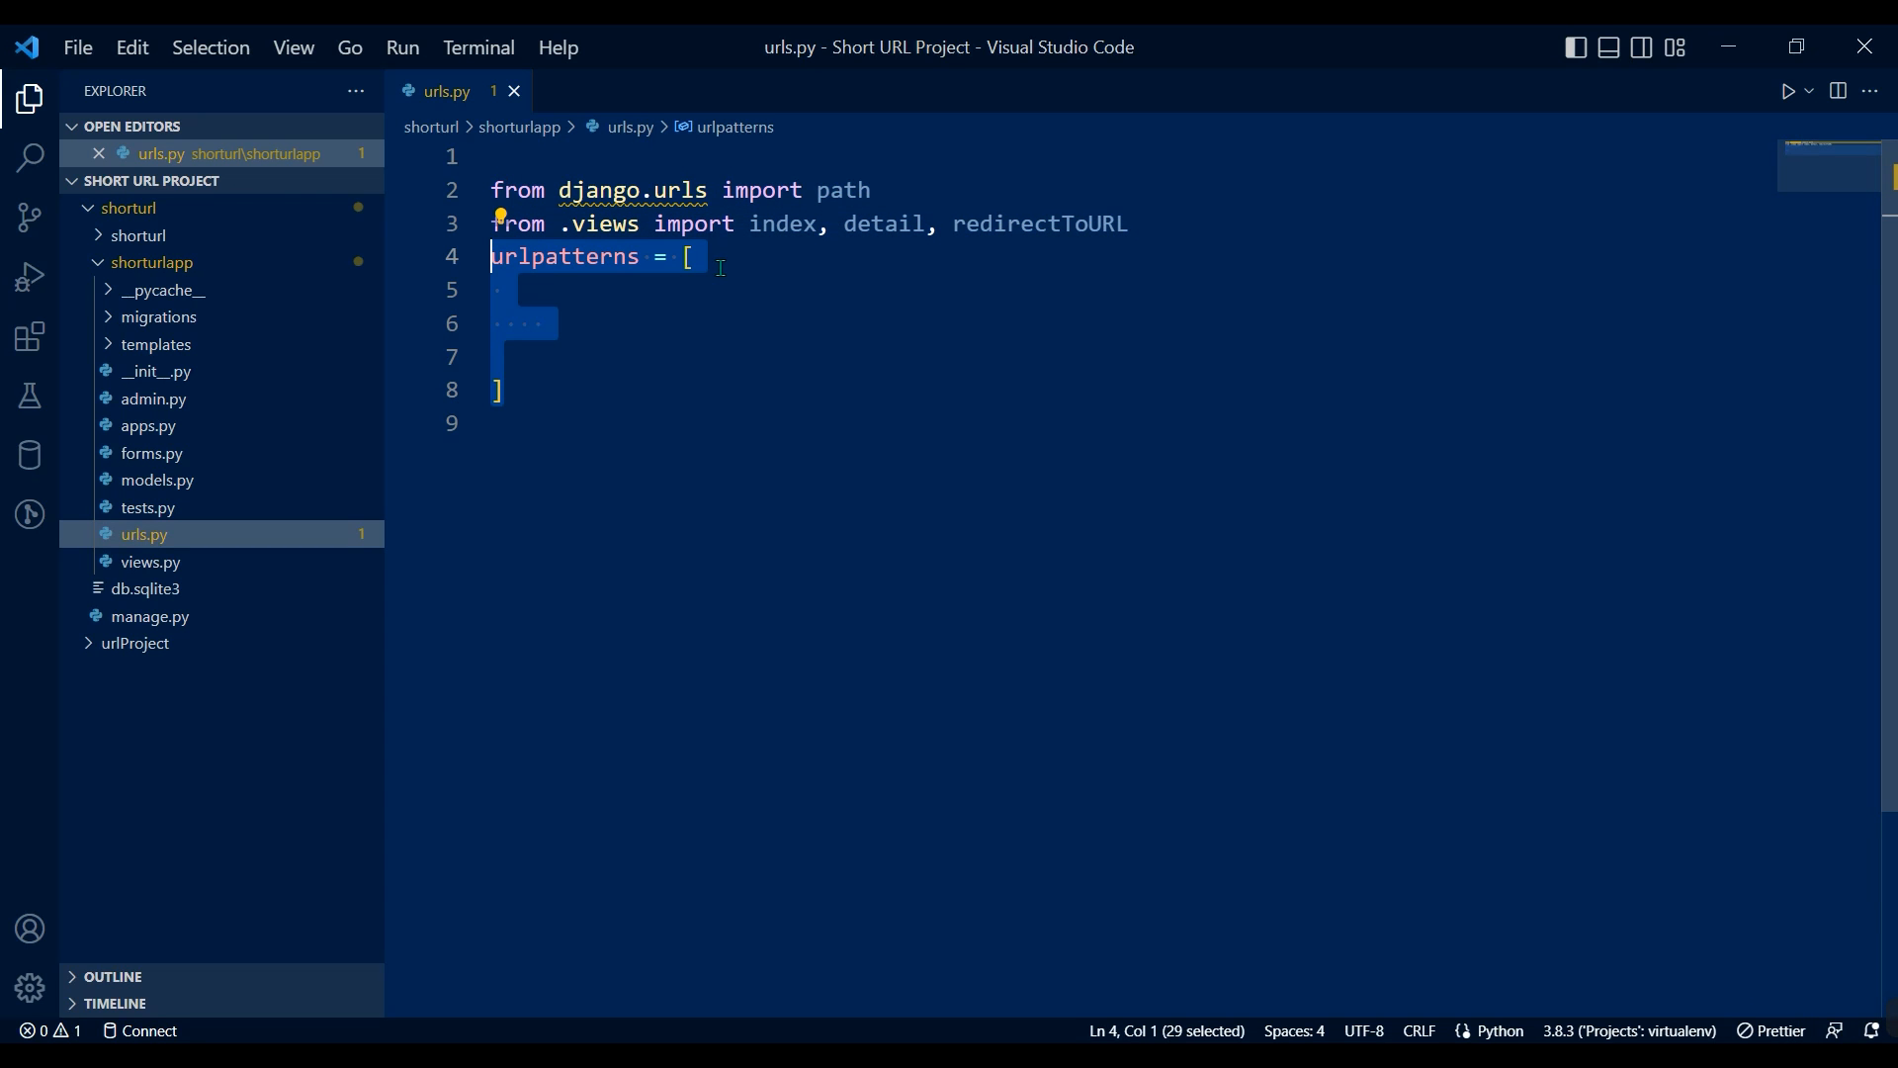
mouse_move(686, 329)
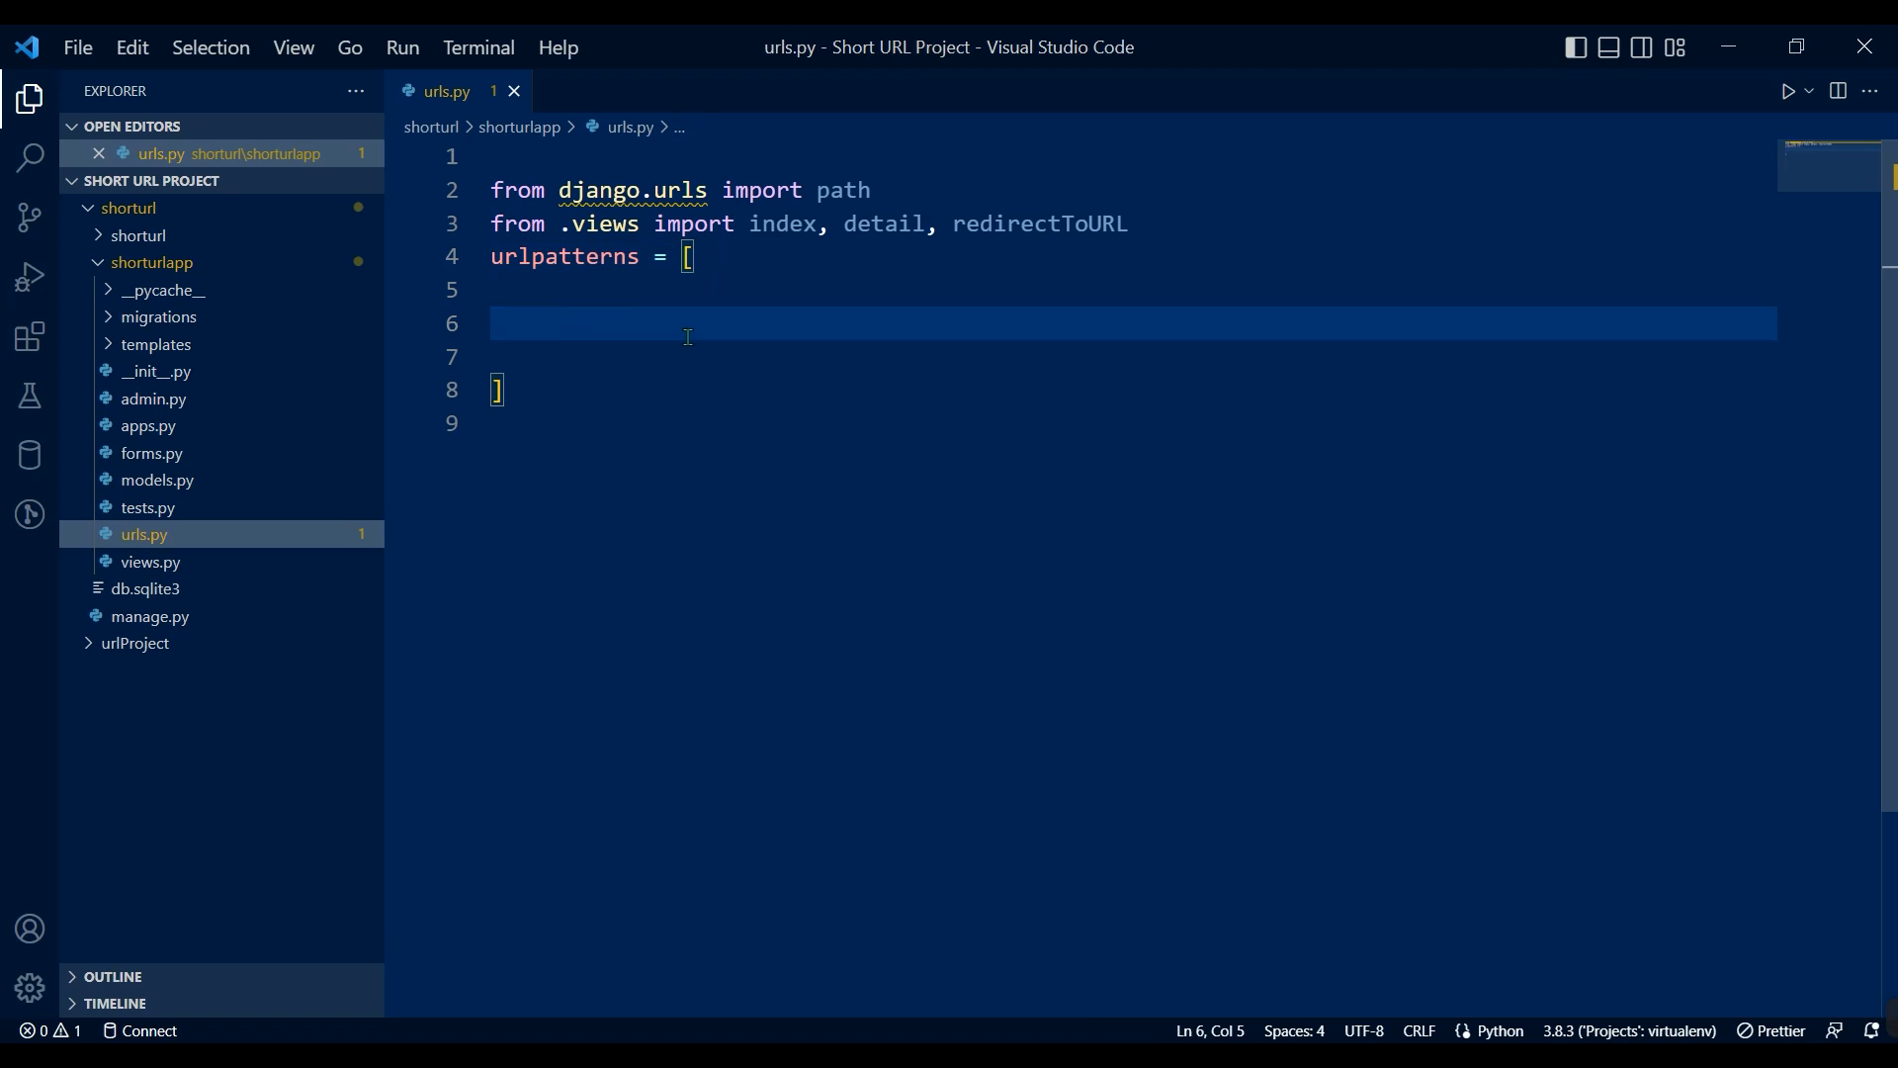
type("path('', index, name=\"index\"),")
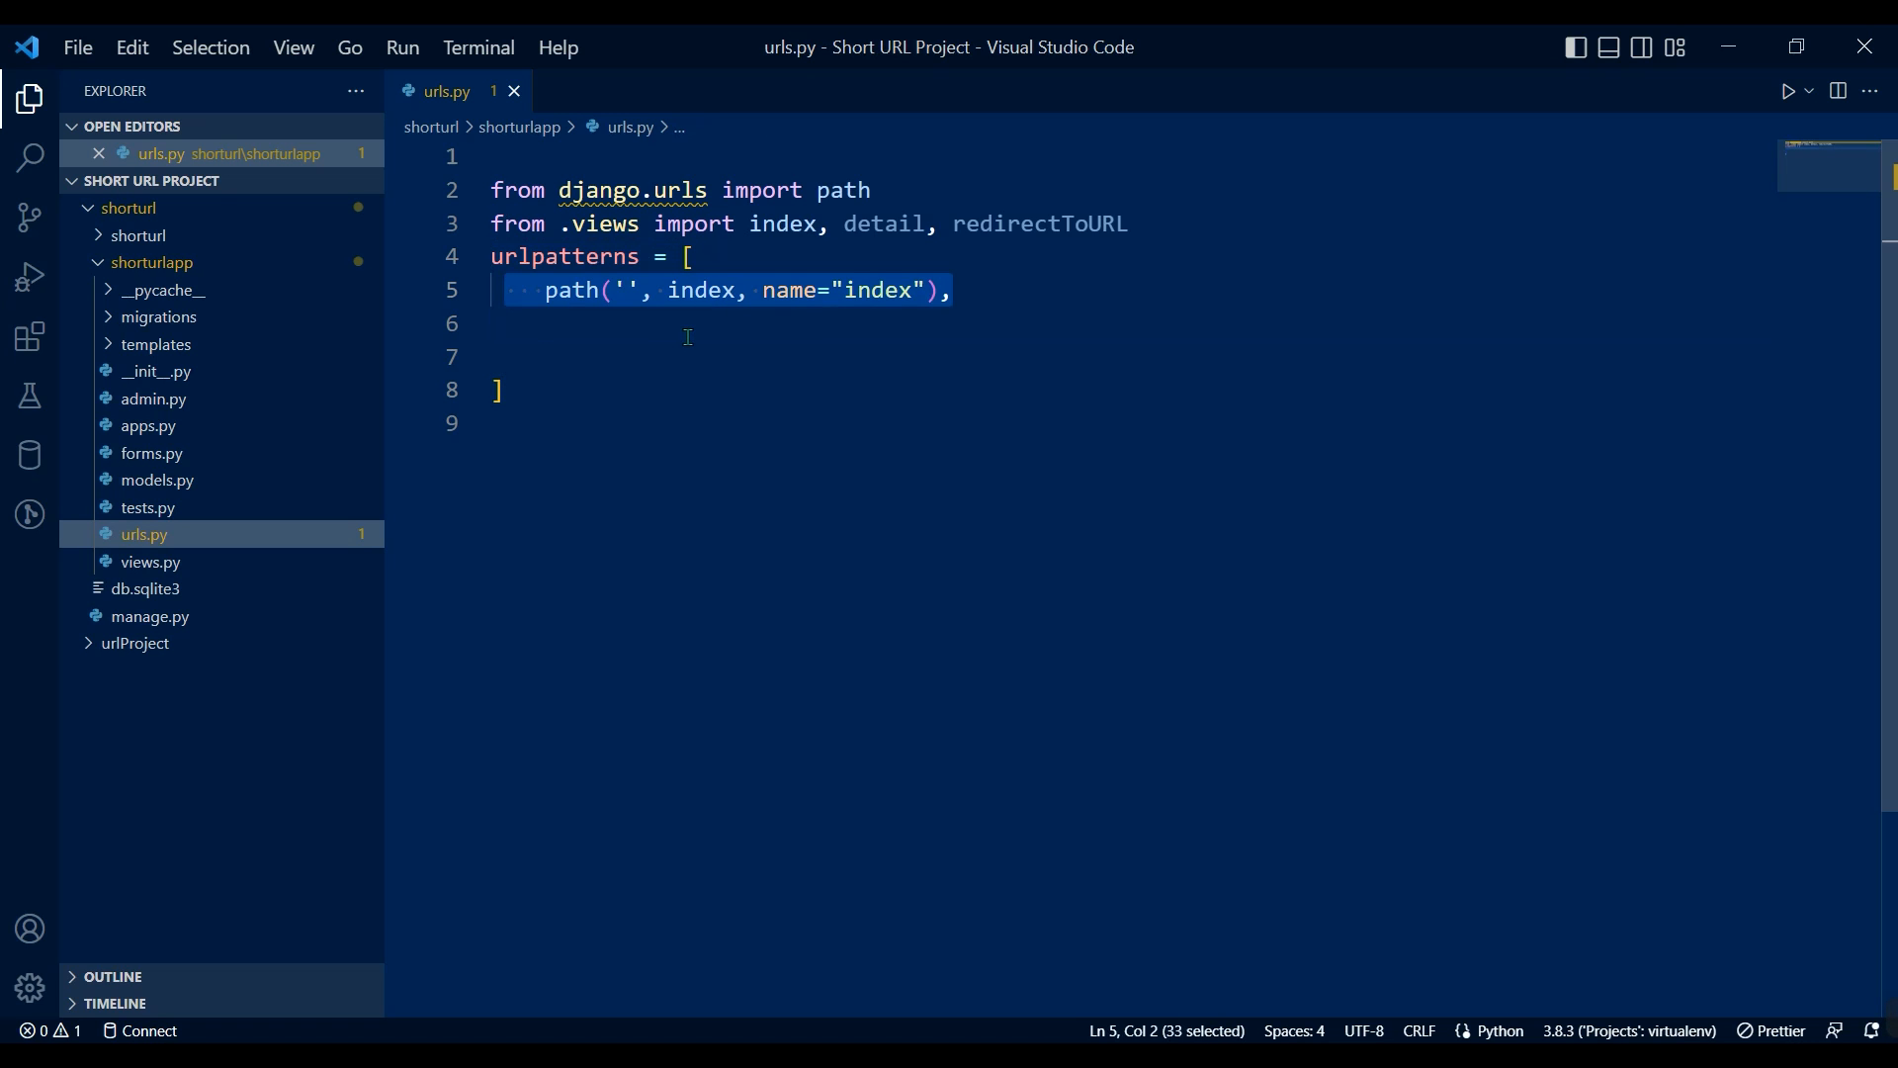
type("path('detail/<int:id>/', detail, name=\"detail\"),")
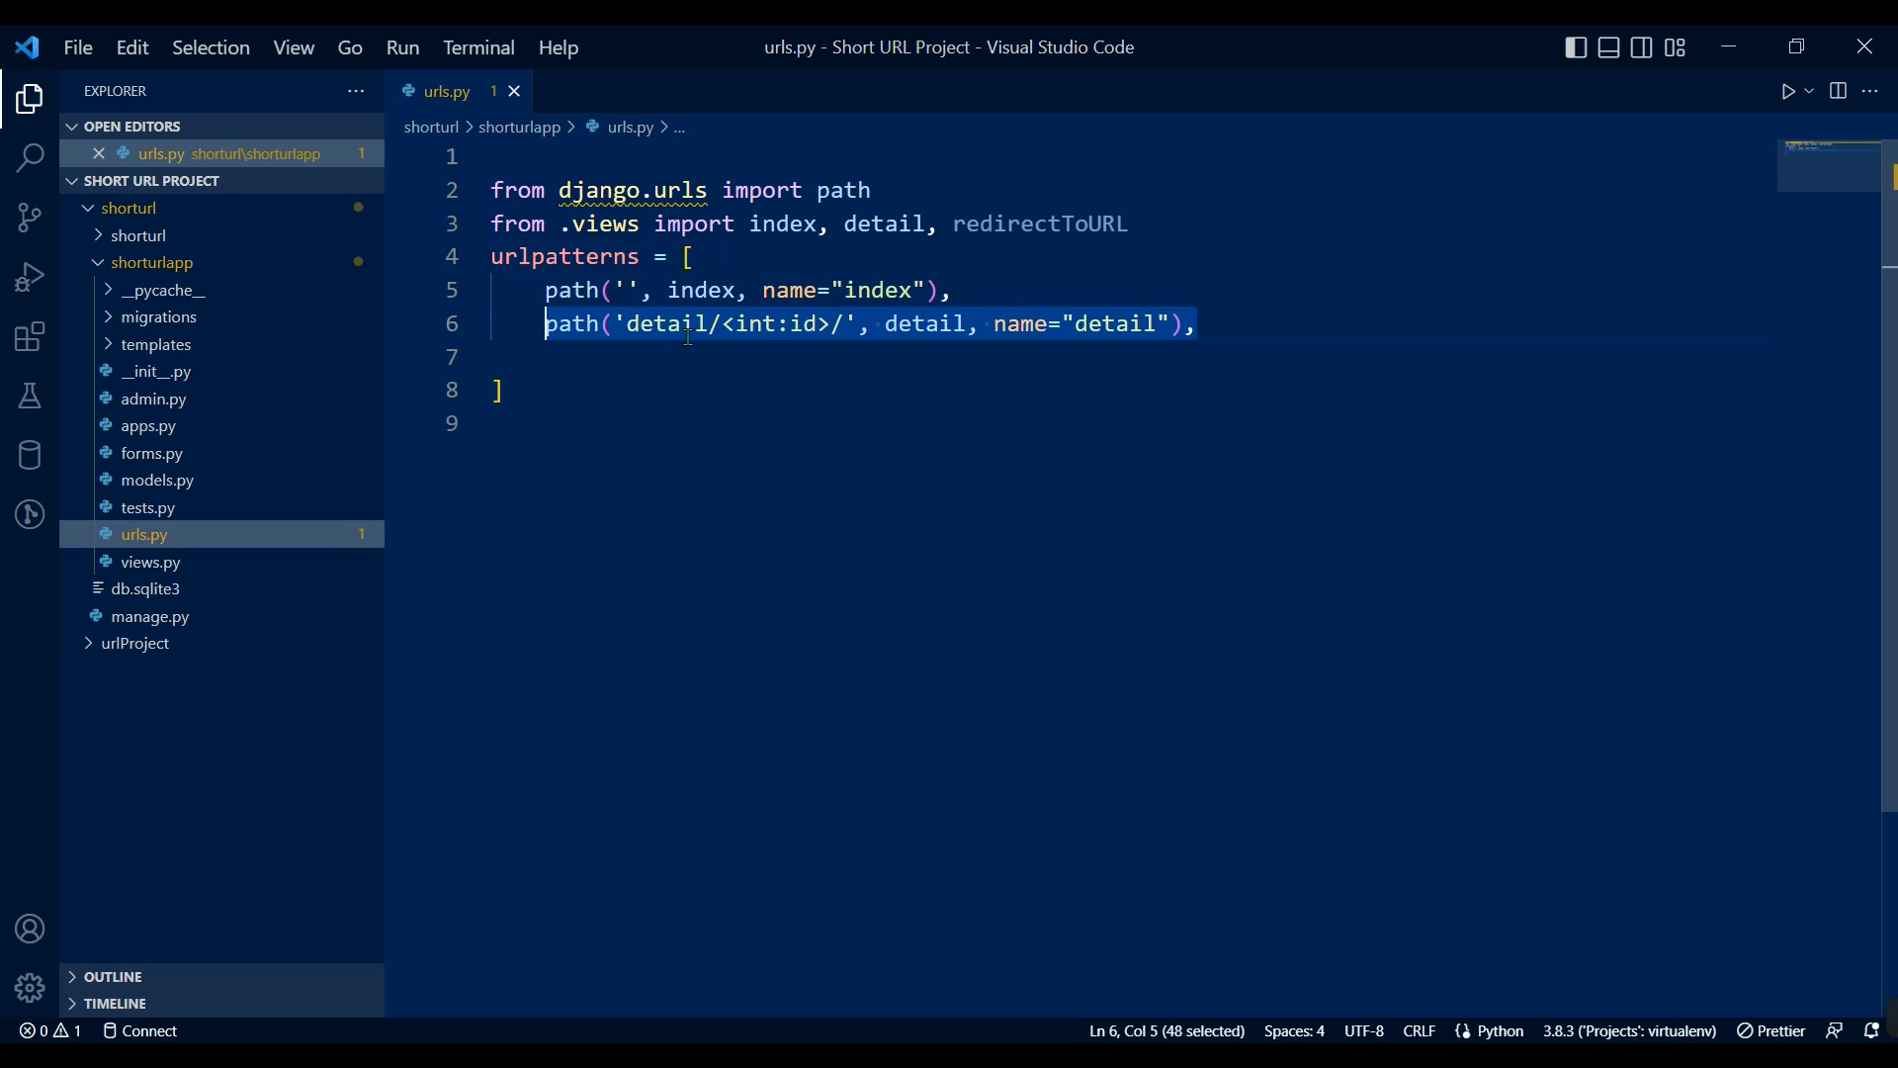
type("path('redirect/<str:shortUrl>/', redirectToURL, name=\"redirectToURL\"),")
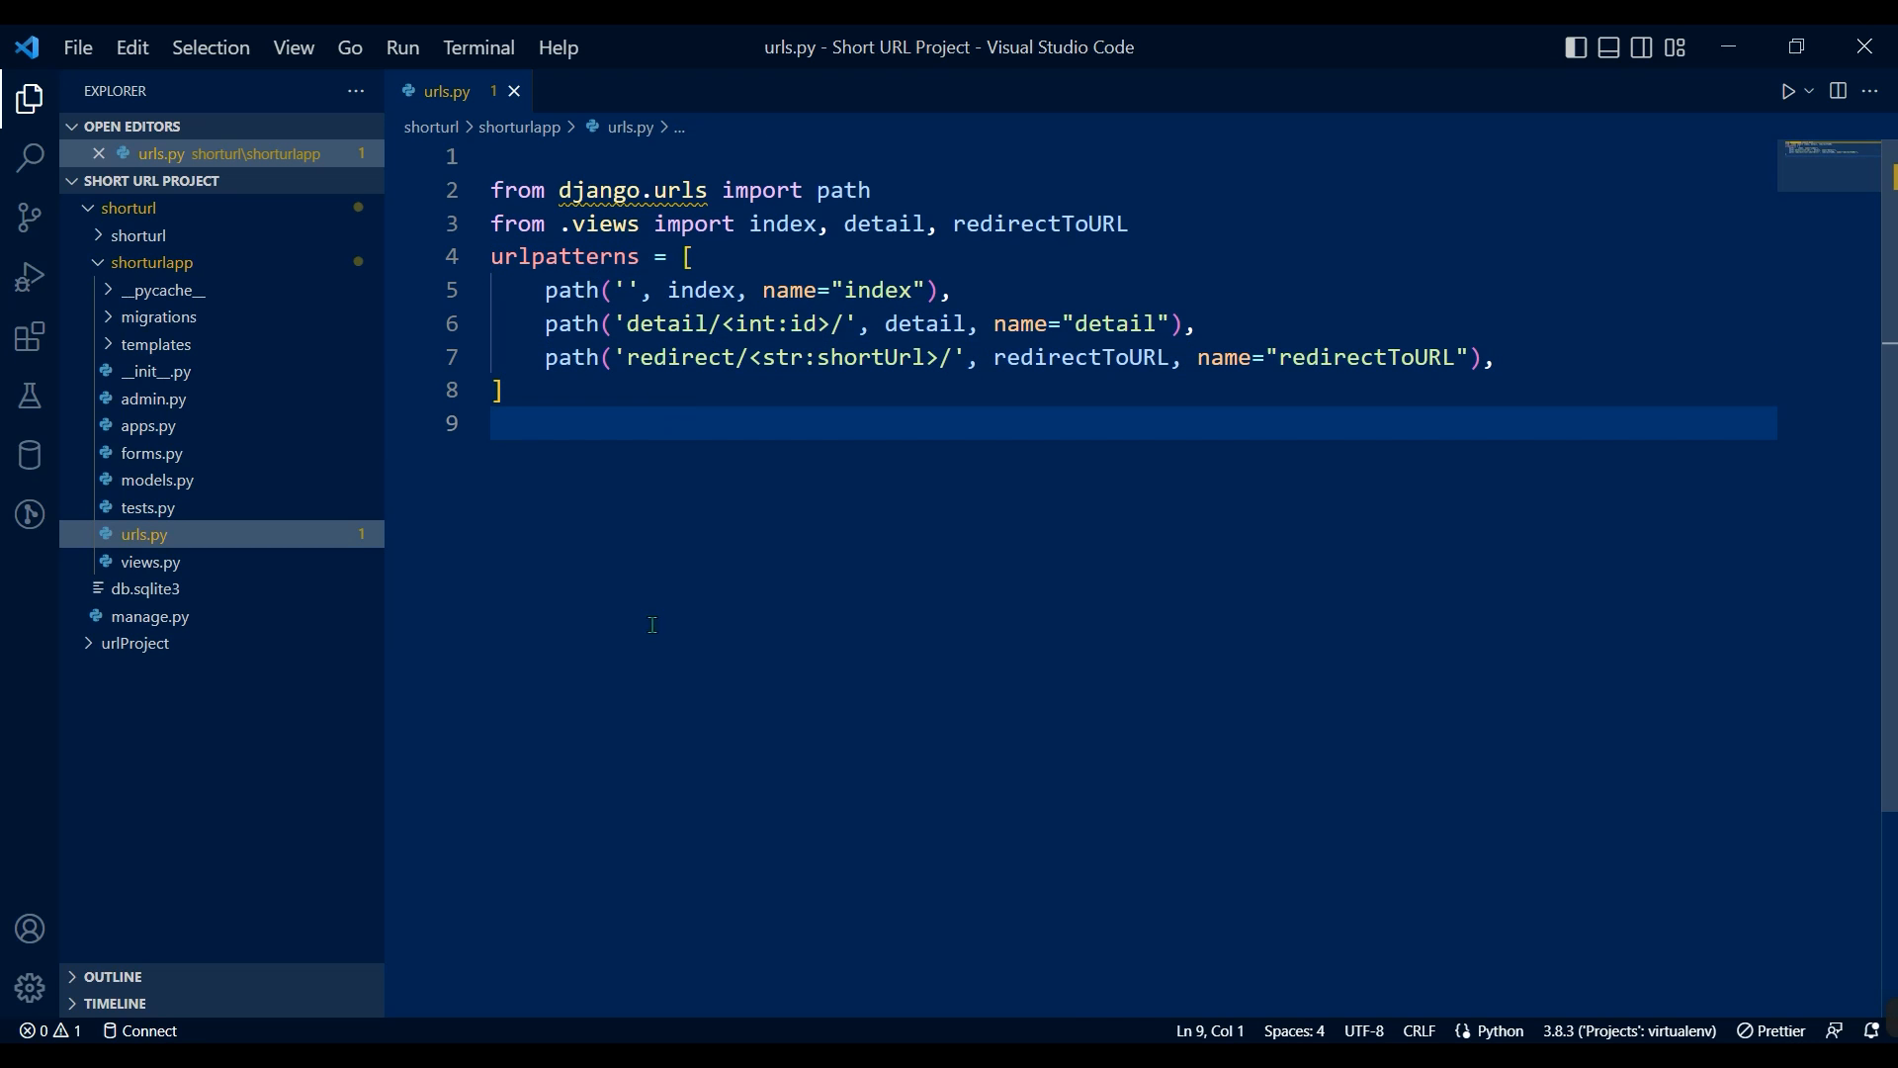
mouse_move(550, 446)
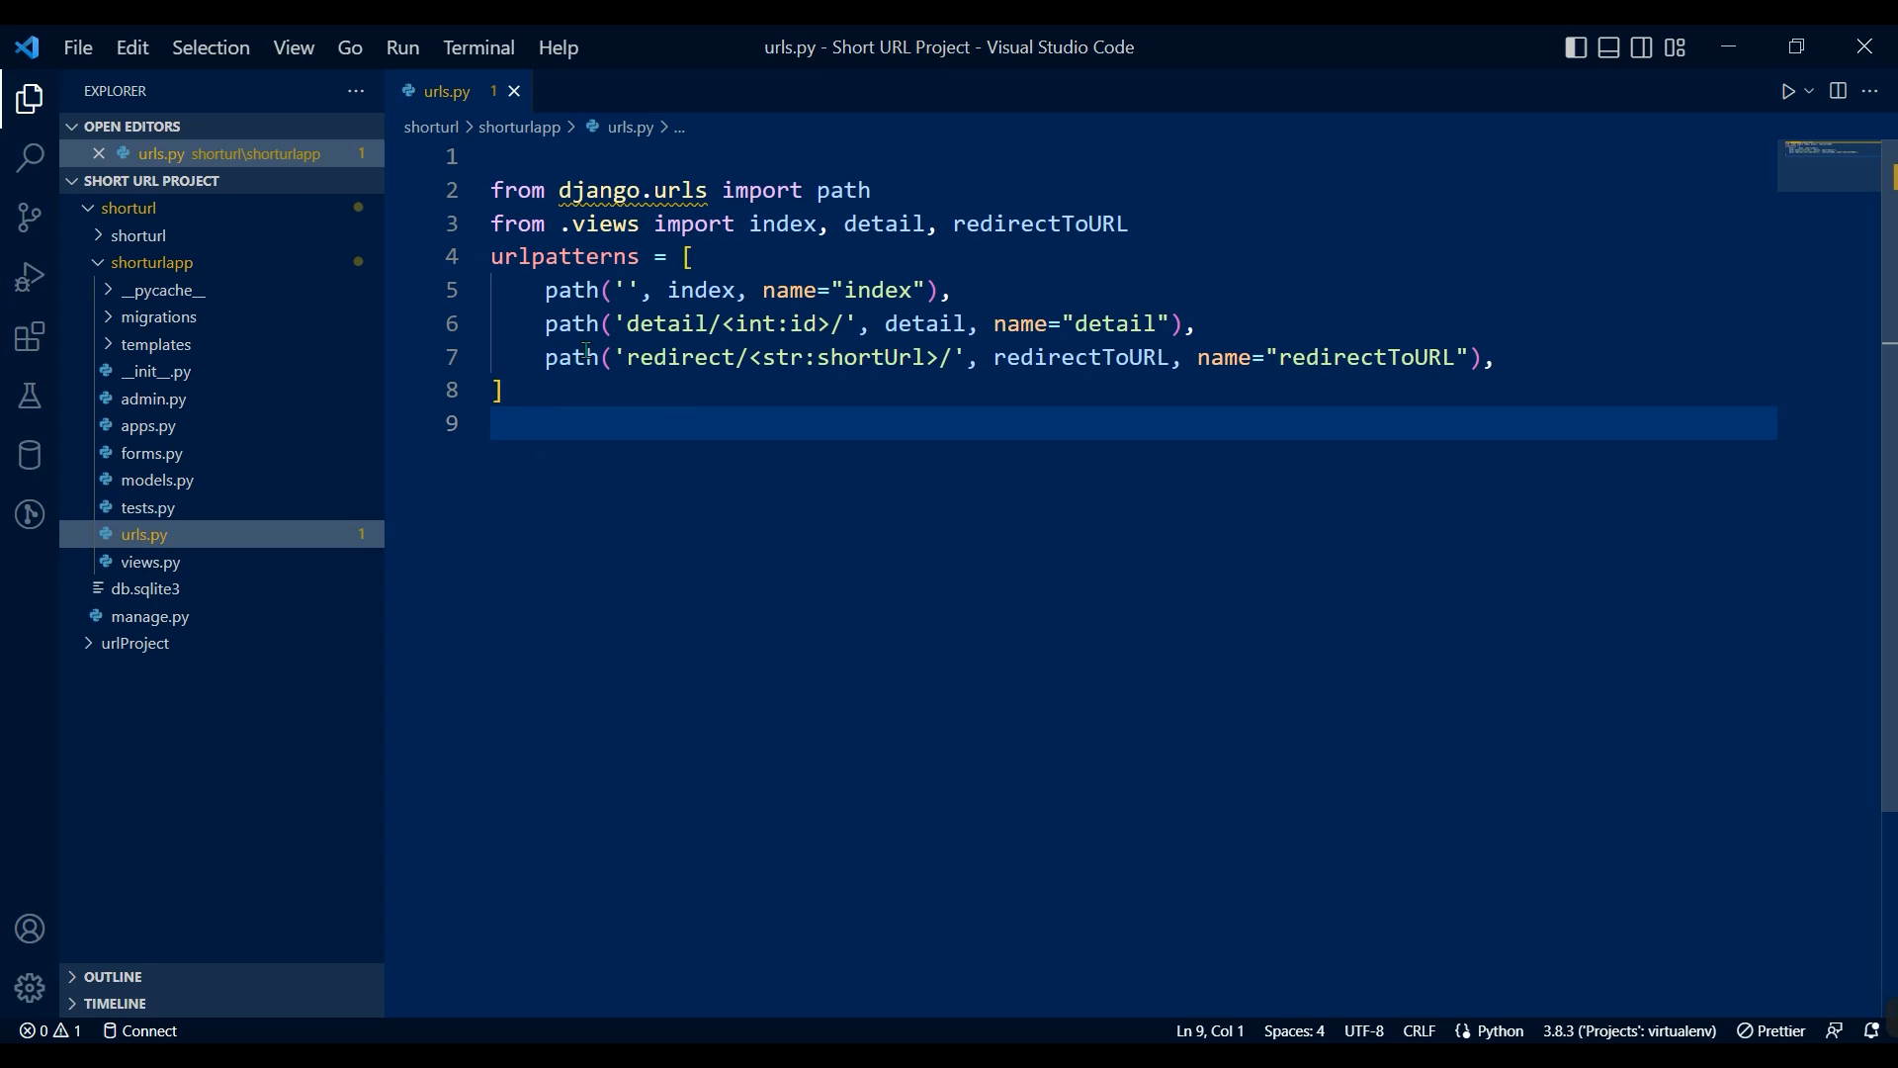
left_click(151, 263)
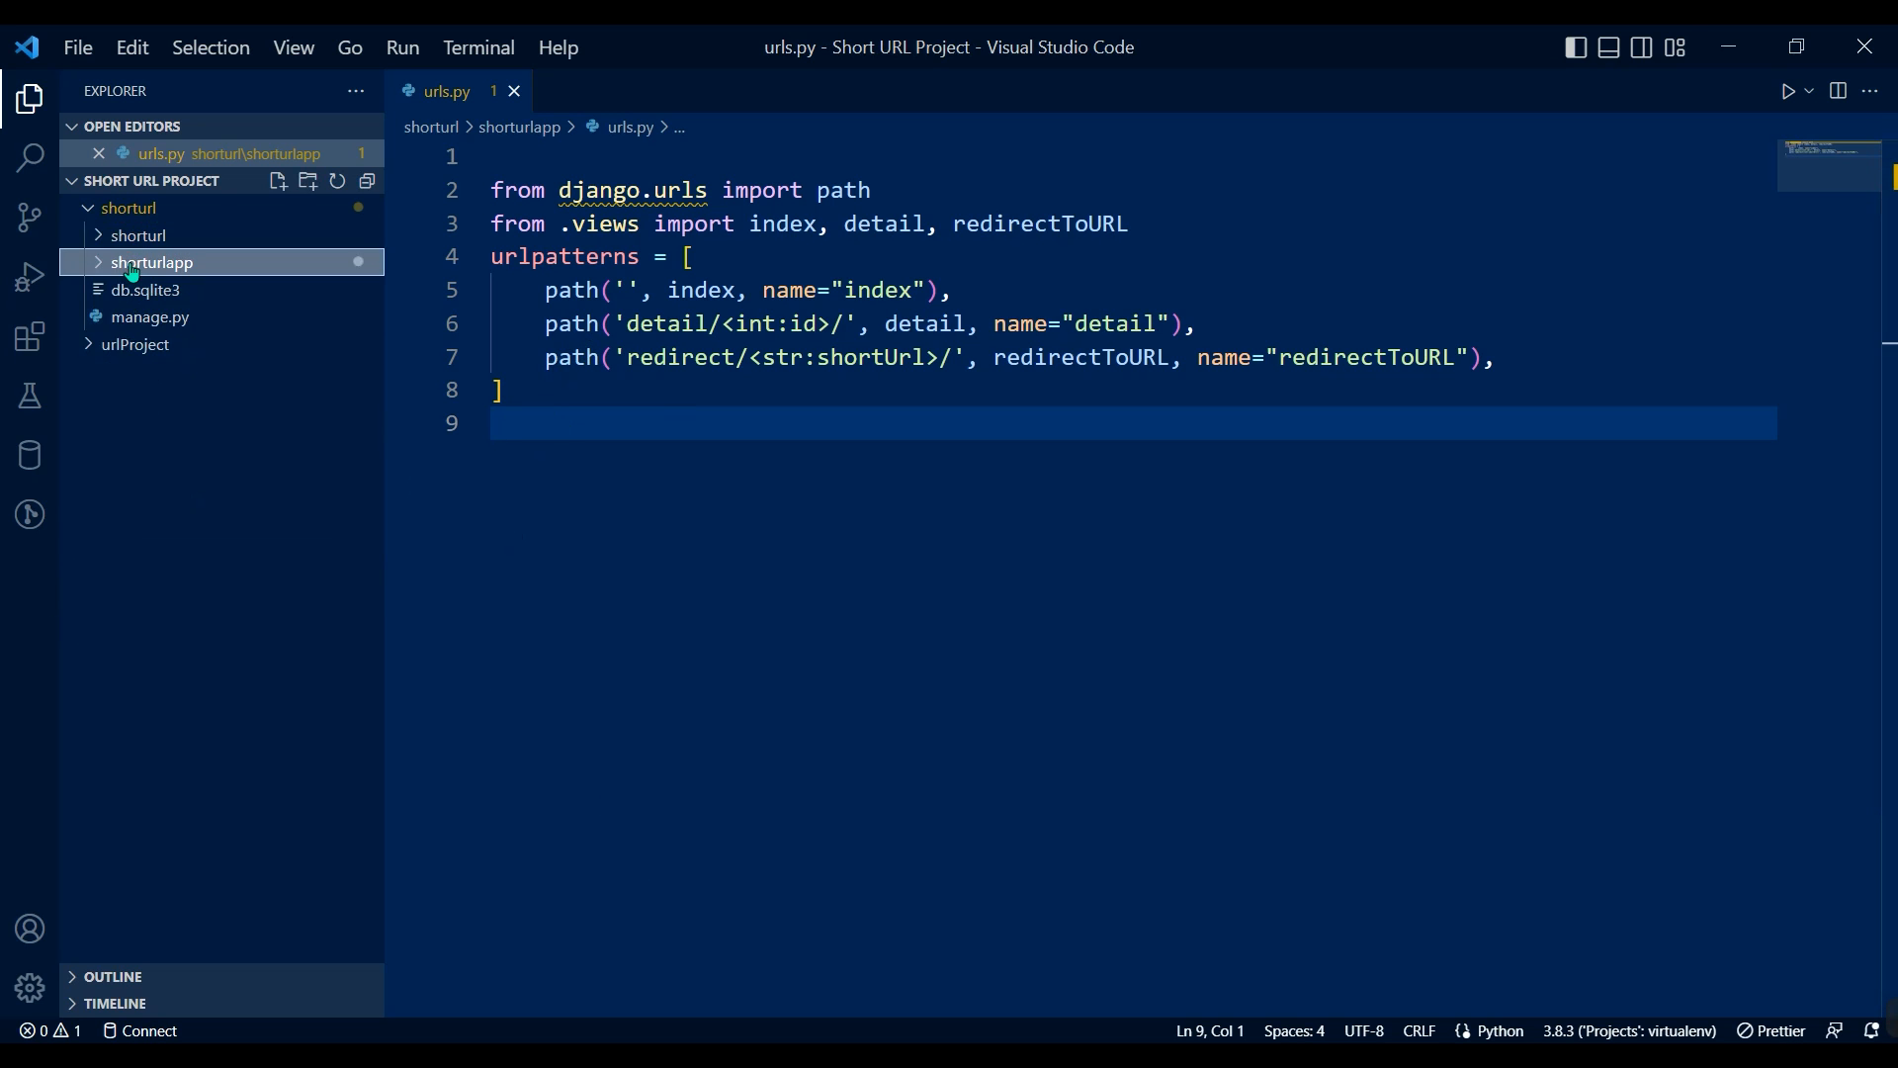
left_click(151, 261)
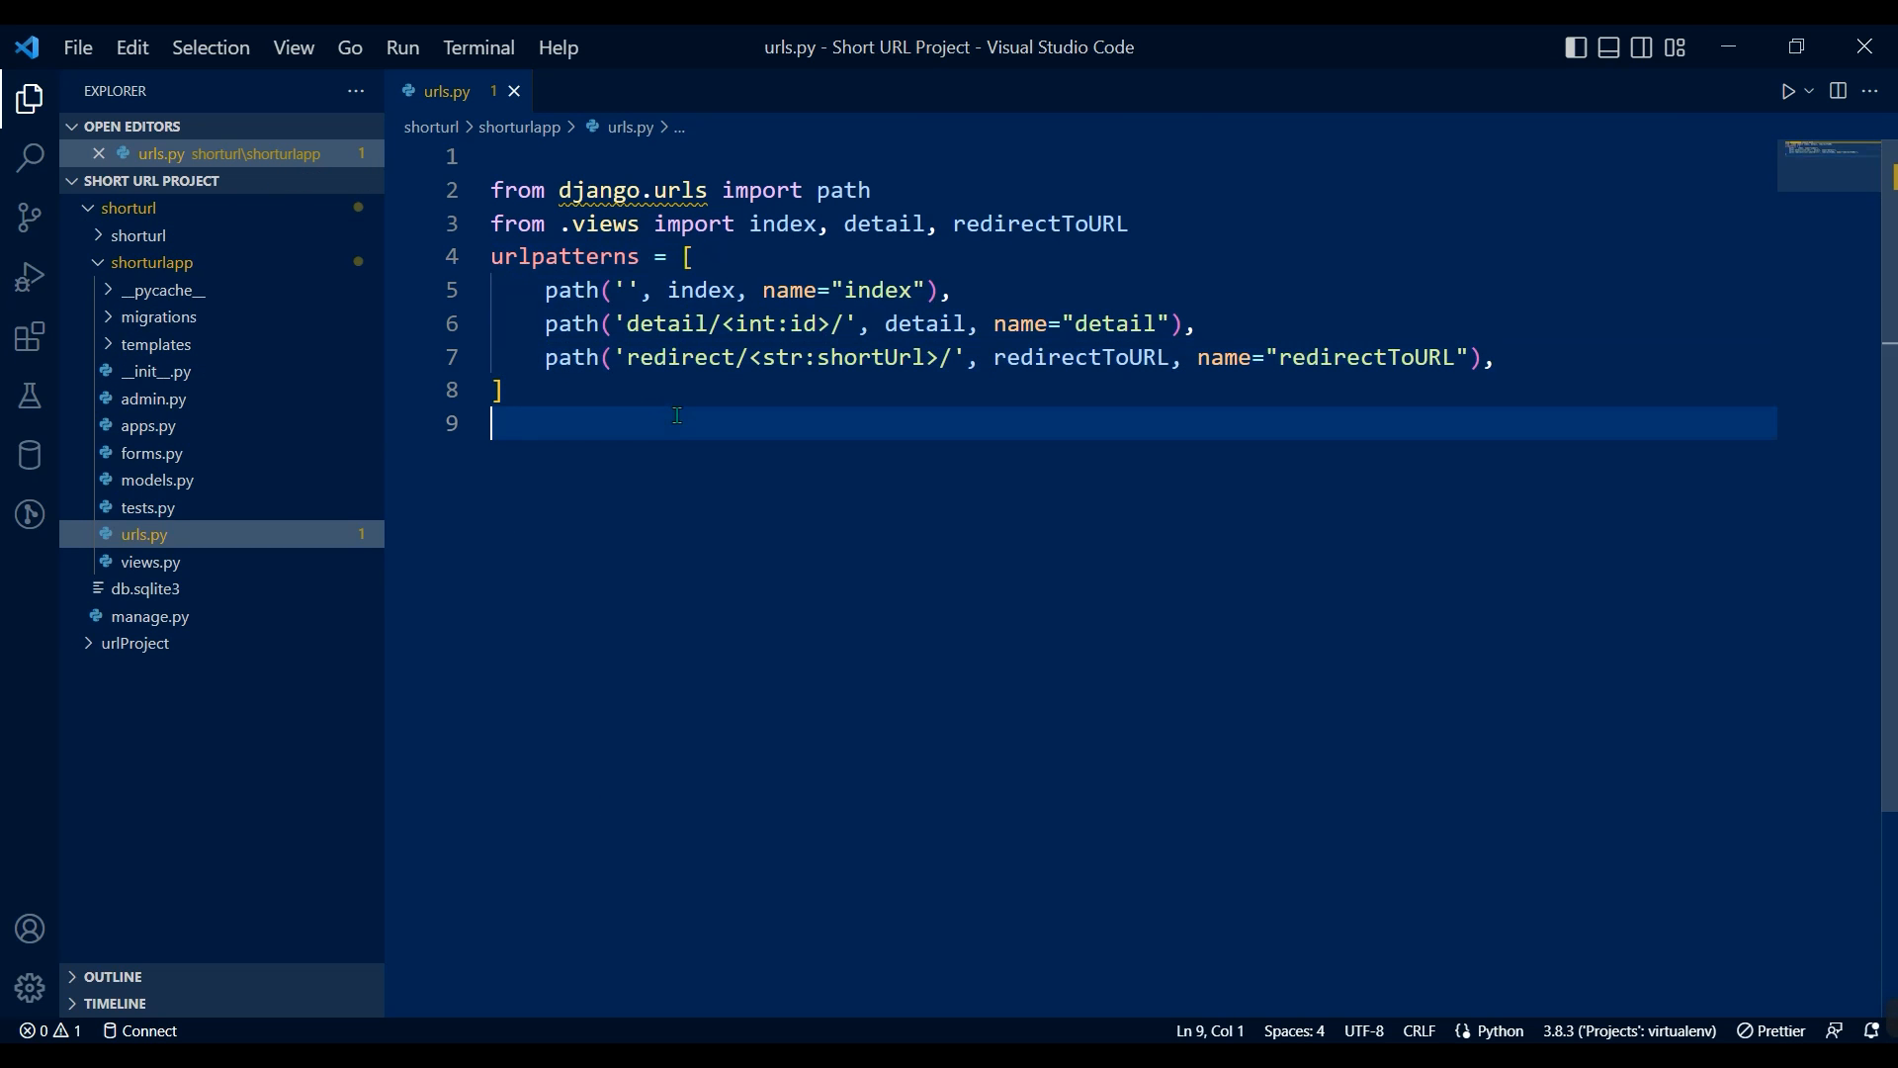
mouse_move(724, 805)
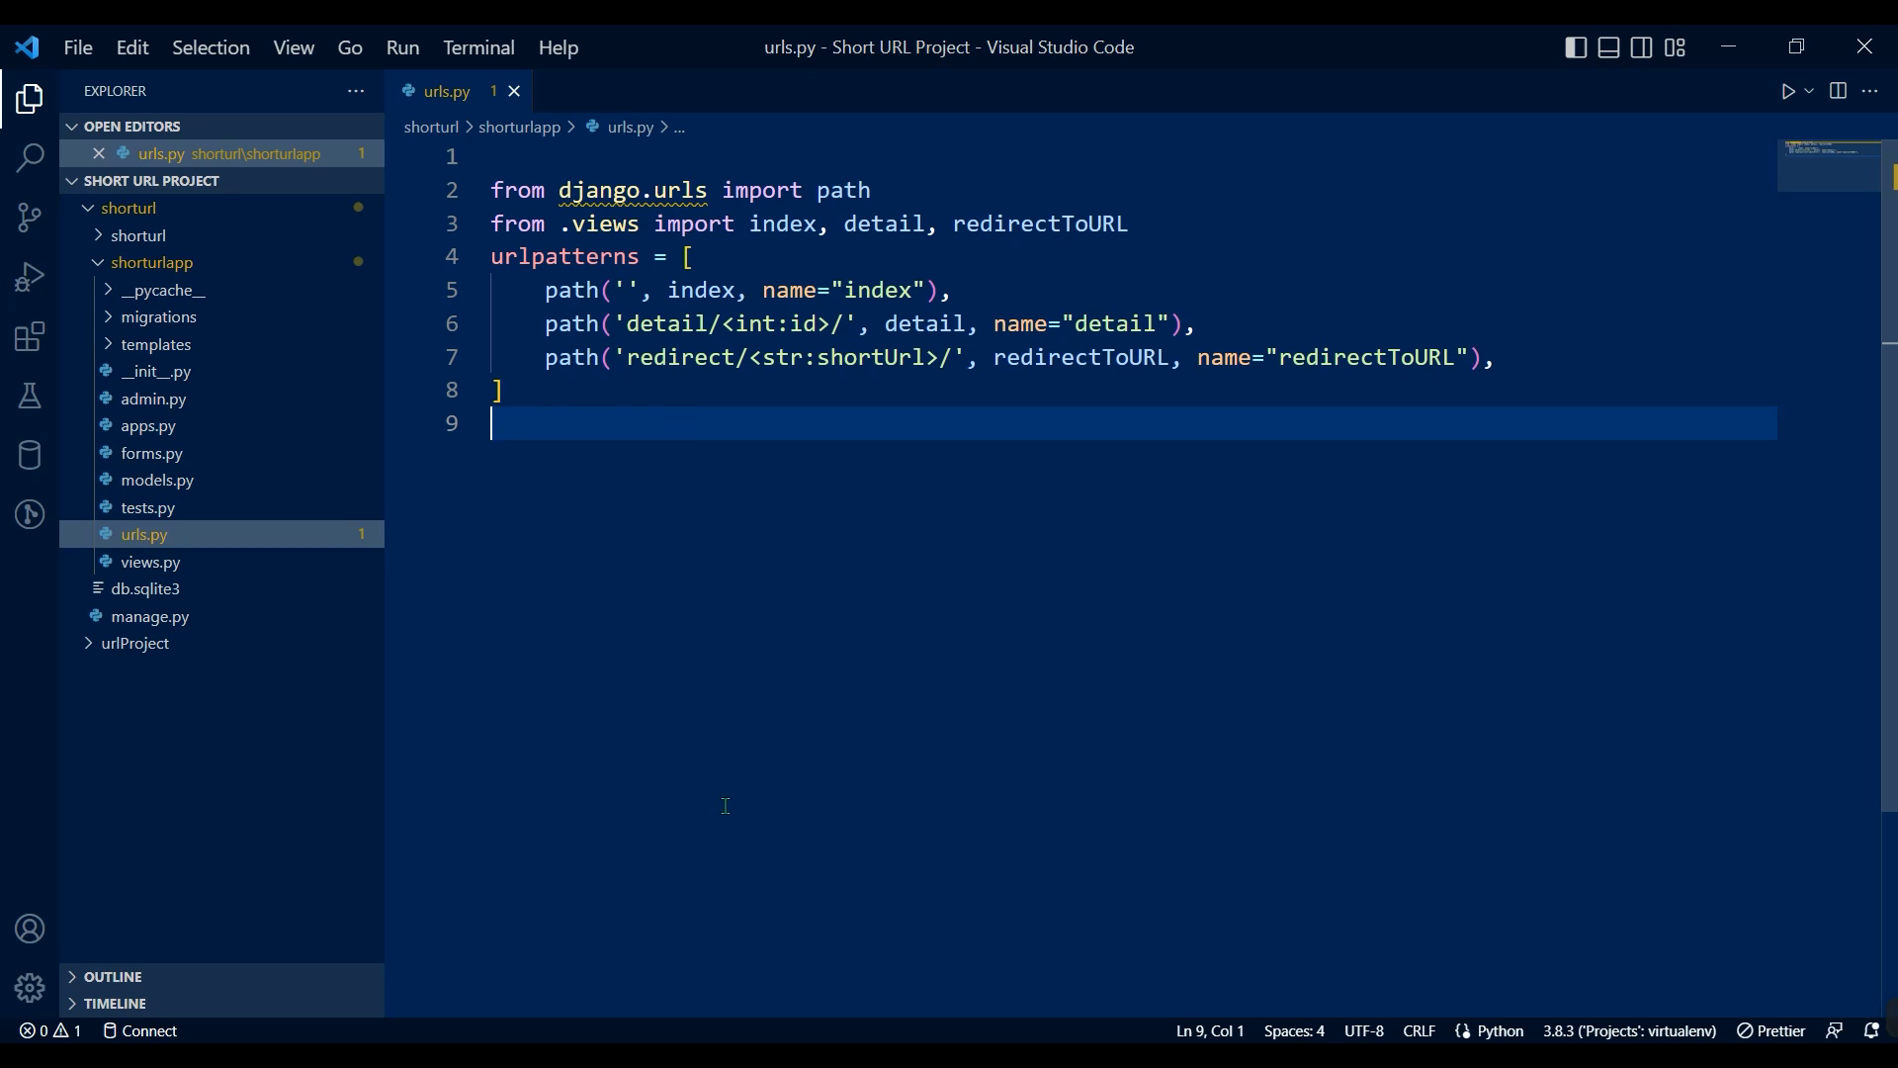
mouse_move(536, 417)
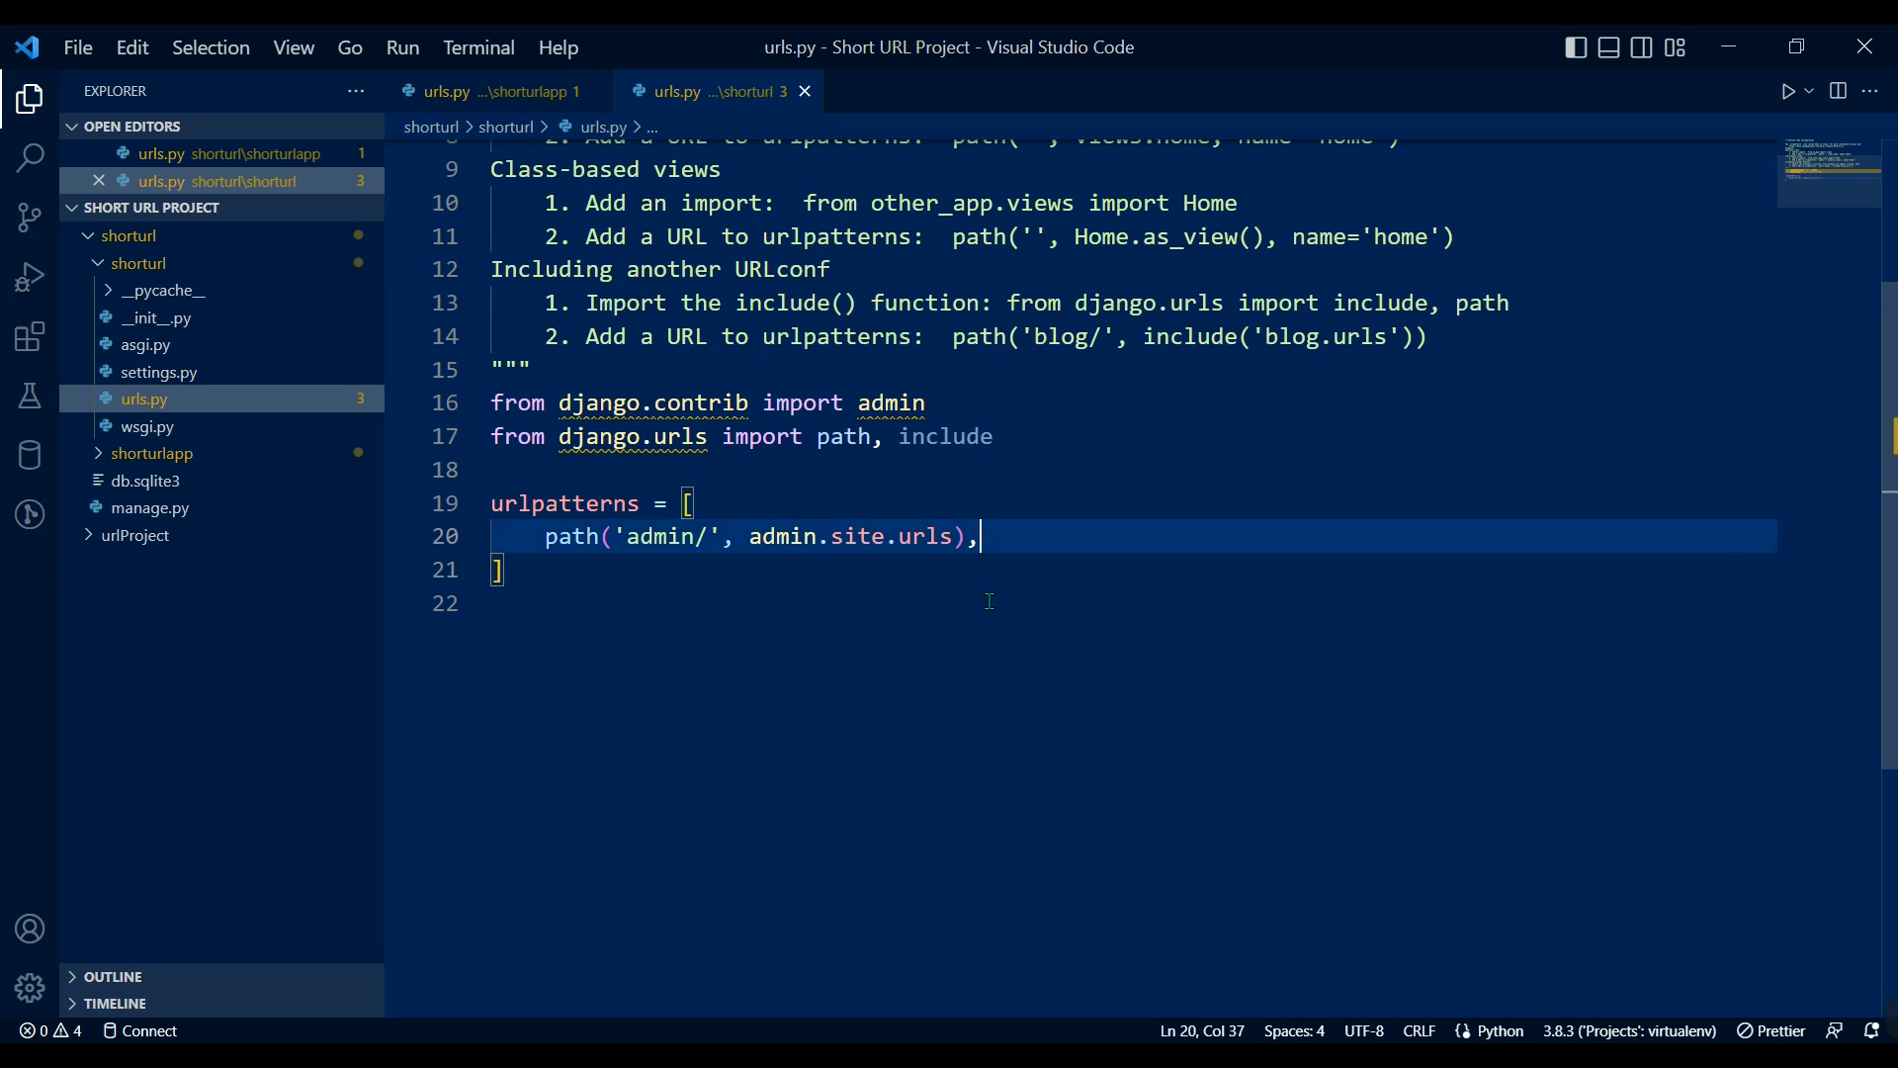
Add a new URL pattern line and open settings.py to register shorturlapp.
key("enter")
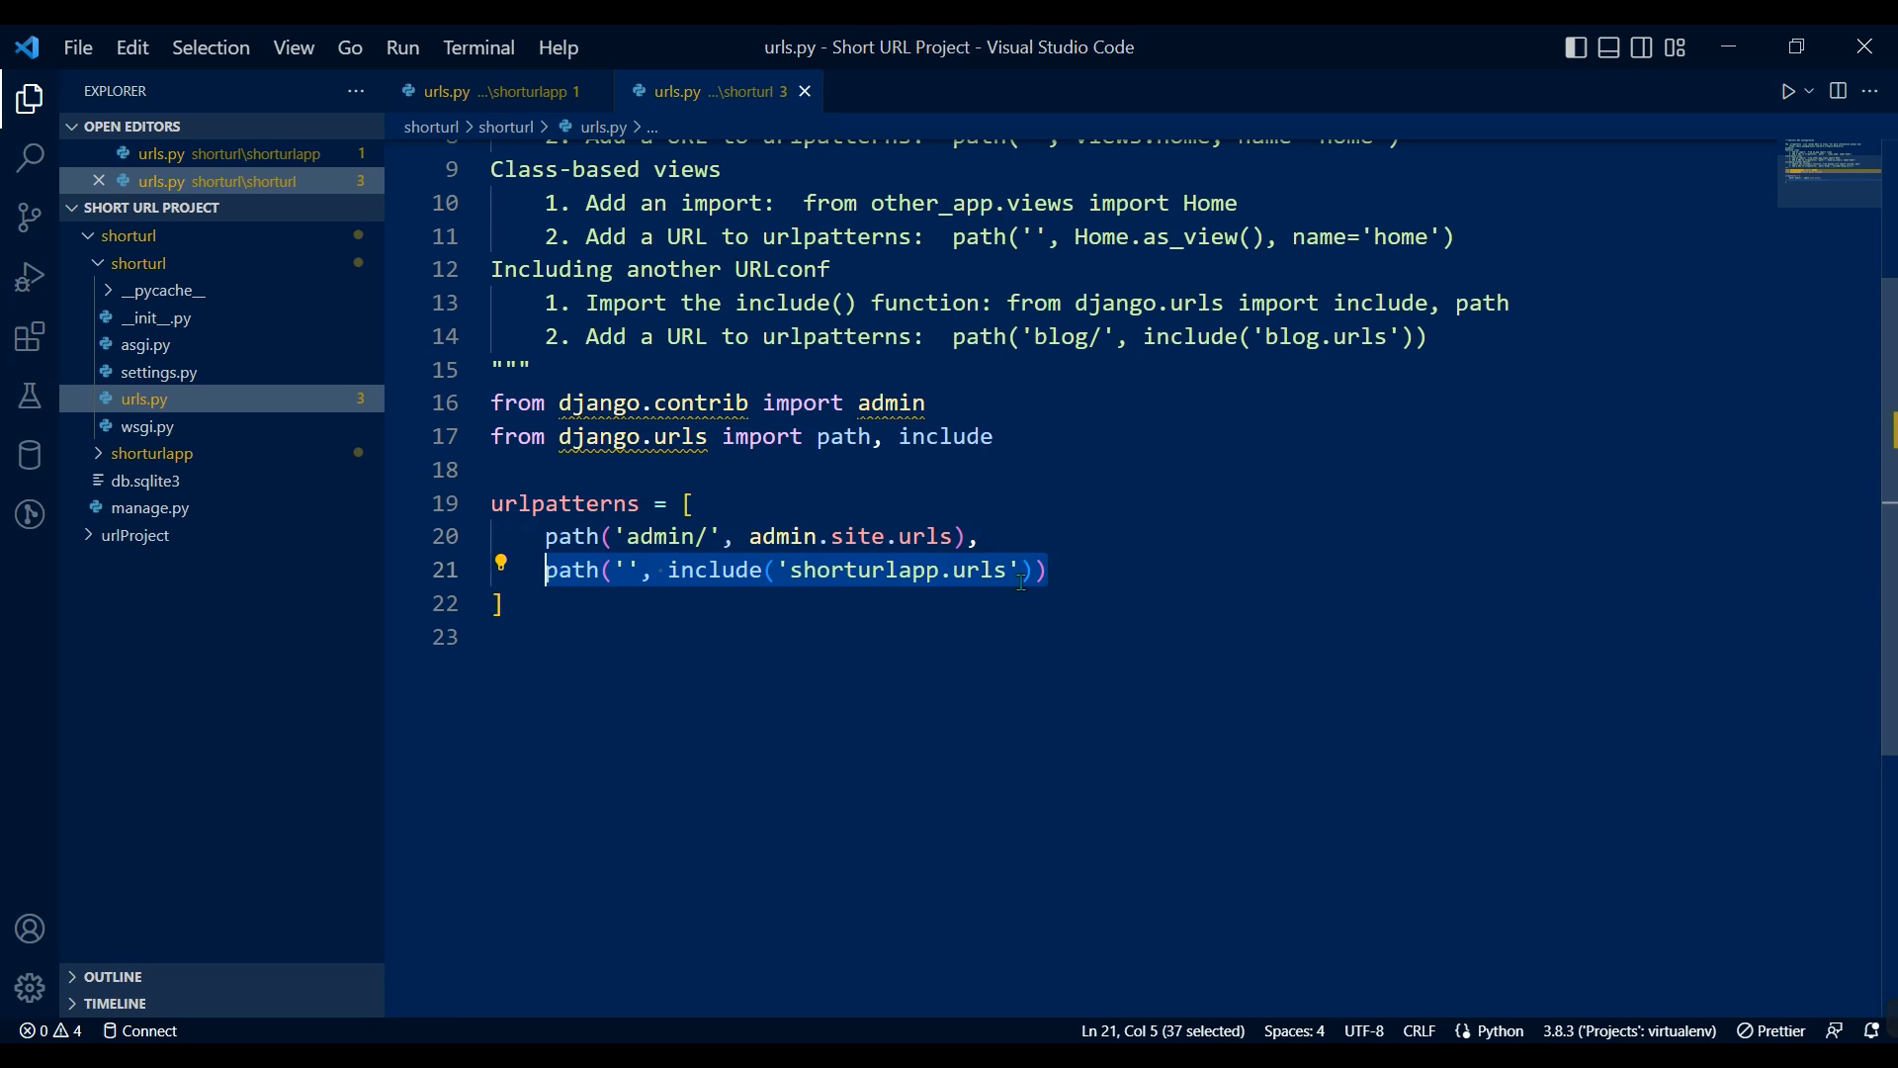
left_click(158, 398)
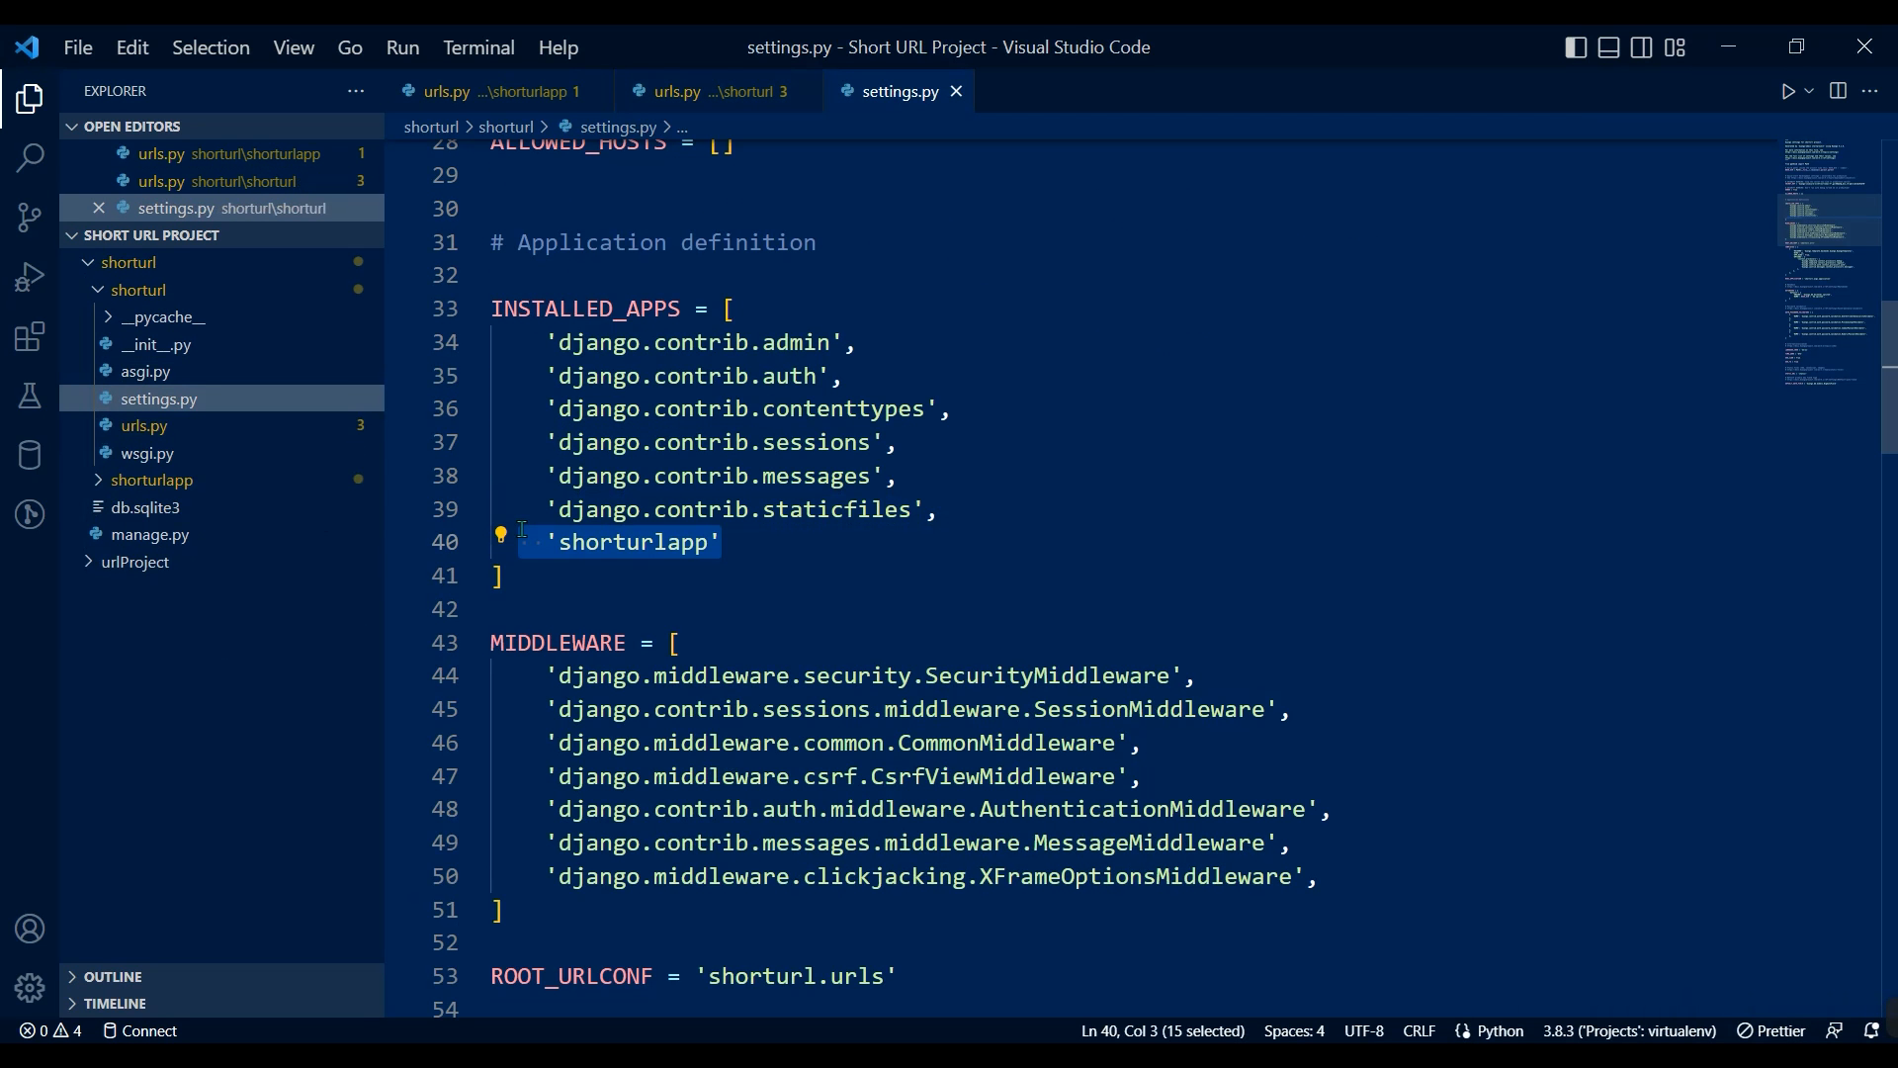
mouse_move(805, 554)
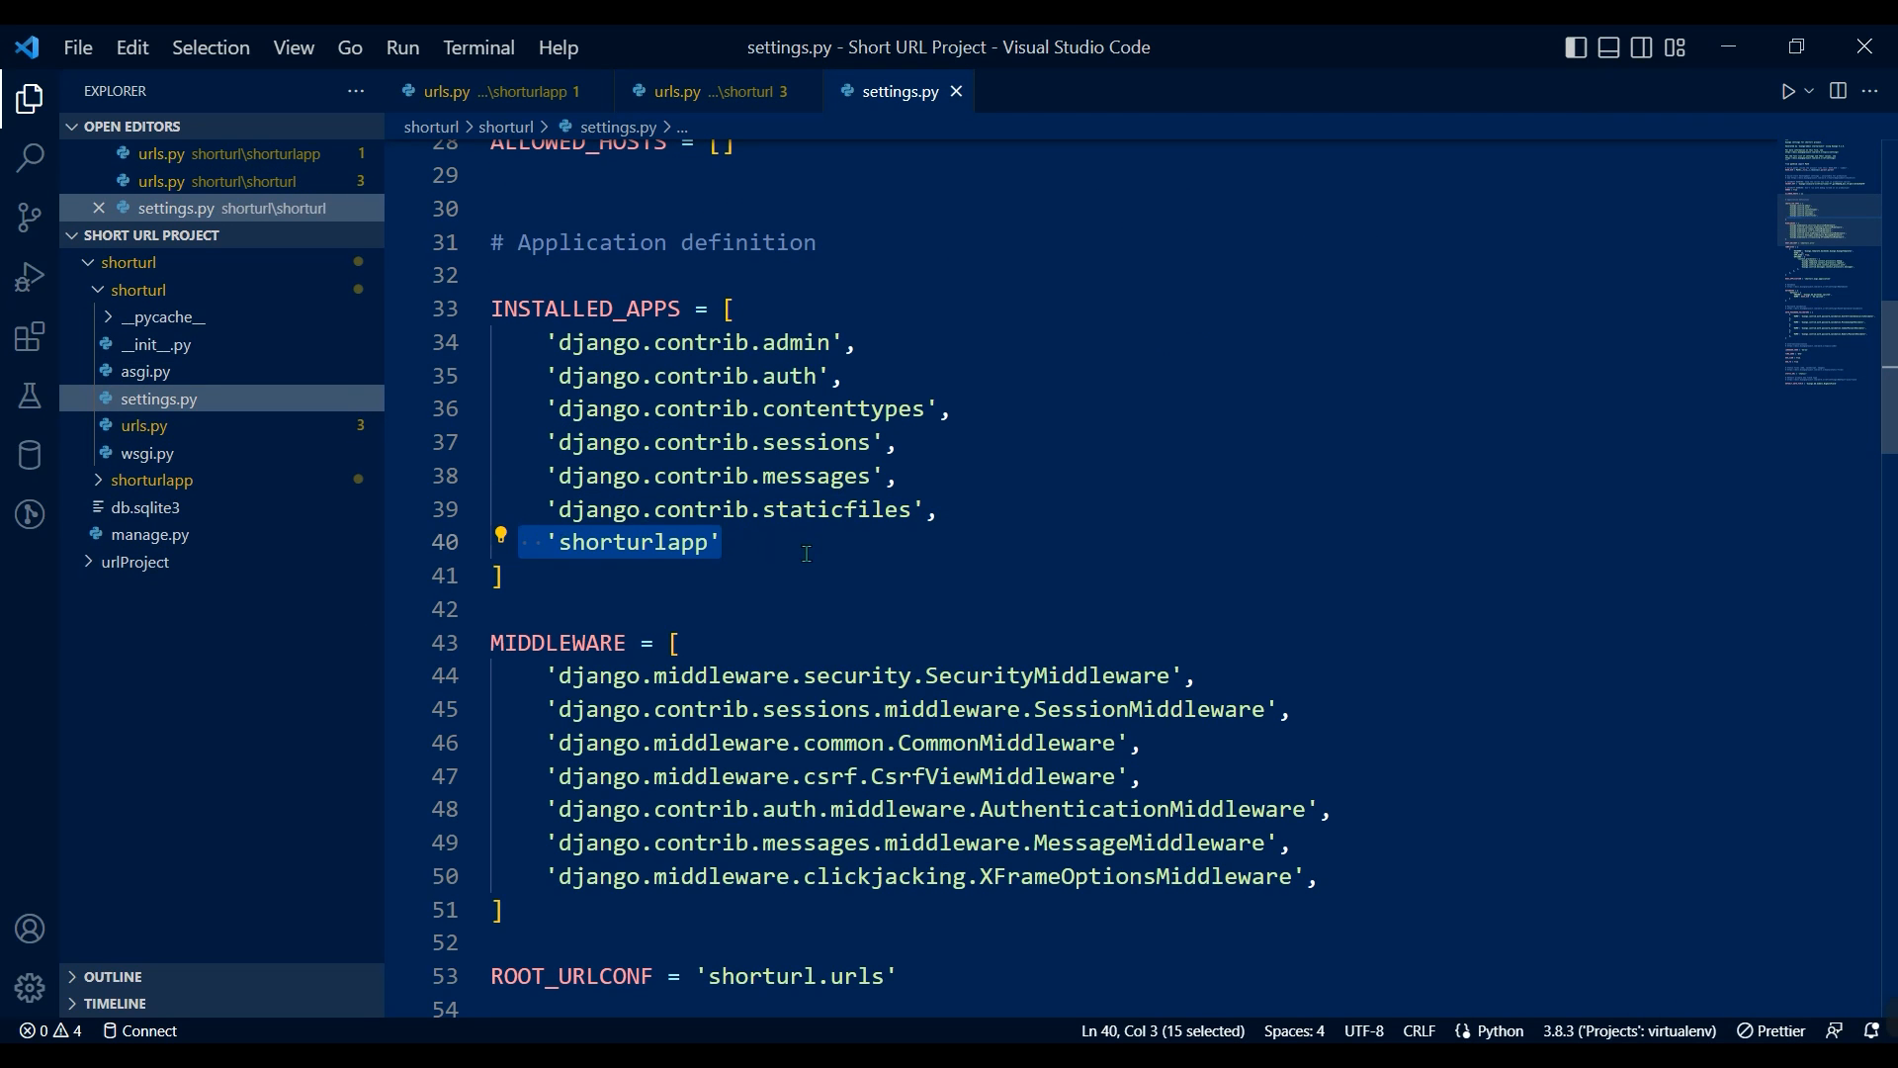
mouse_move(1146, 889)
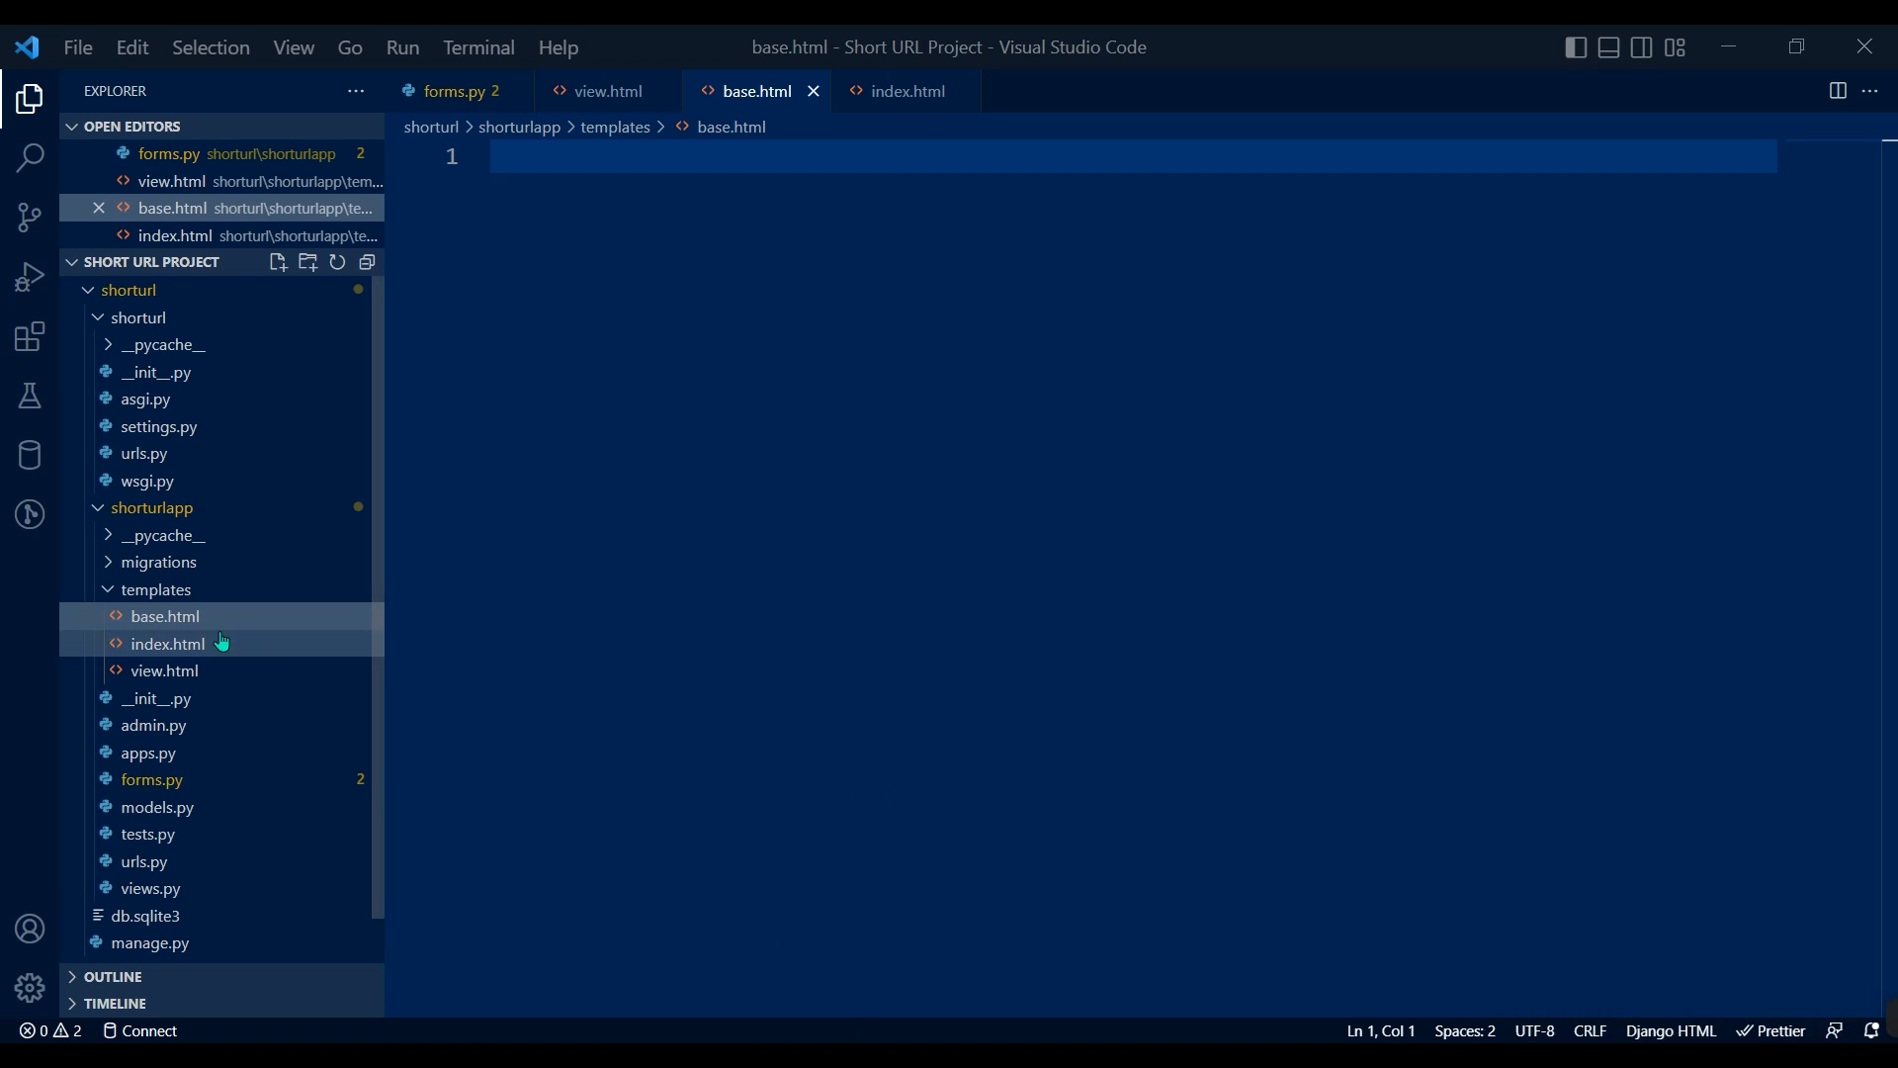
mouse_move(166, 671)
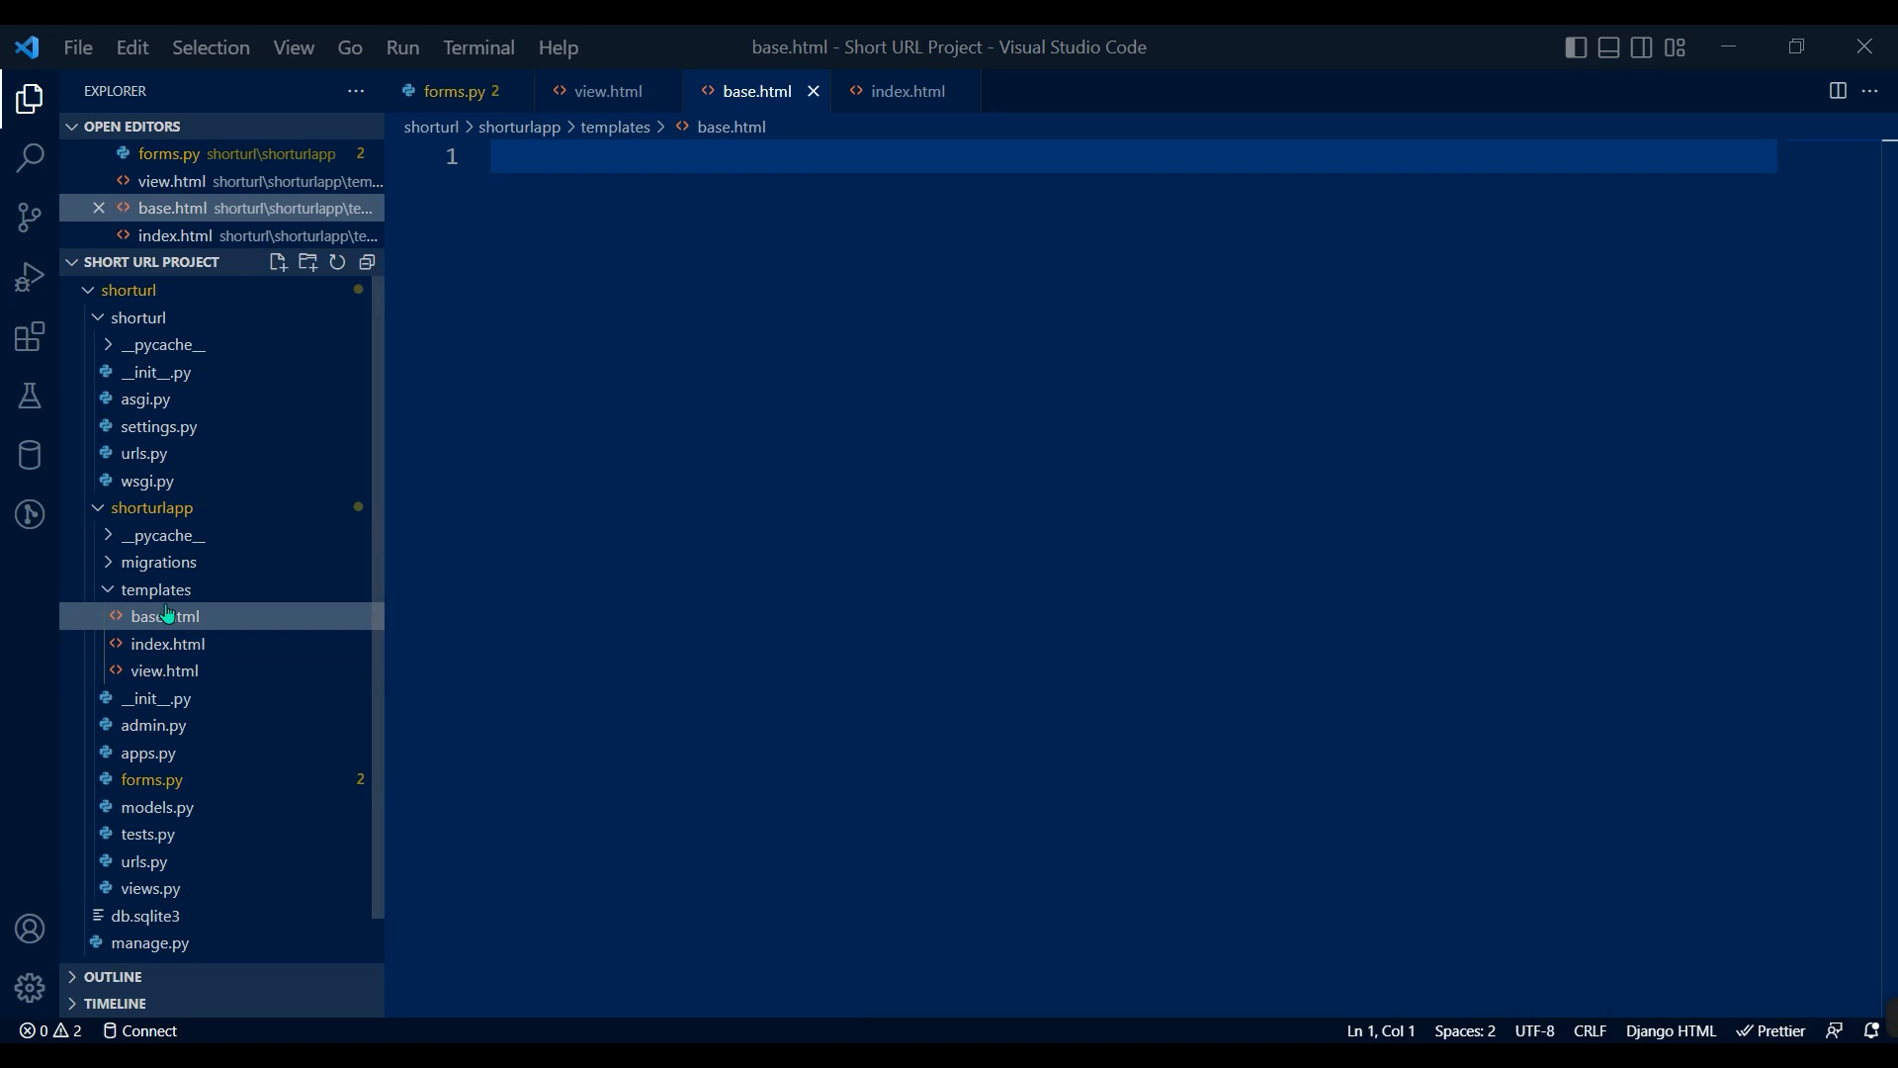
mouse_move(466, 344)
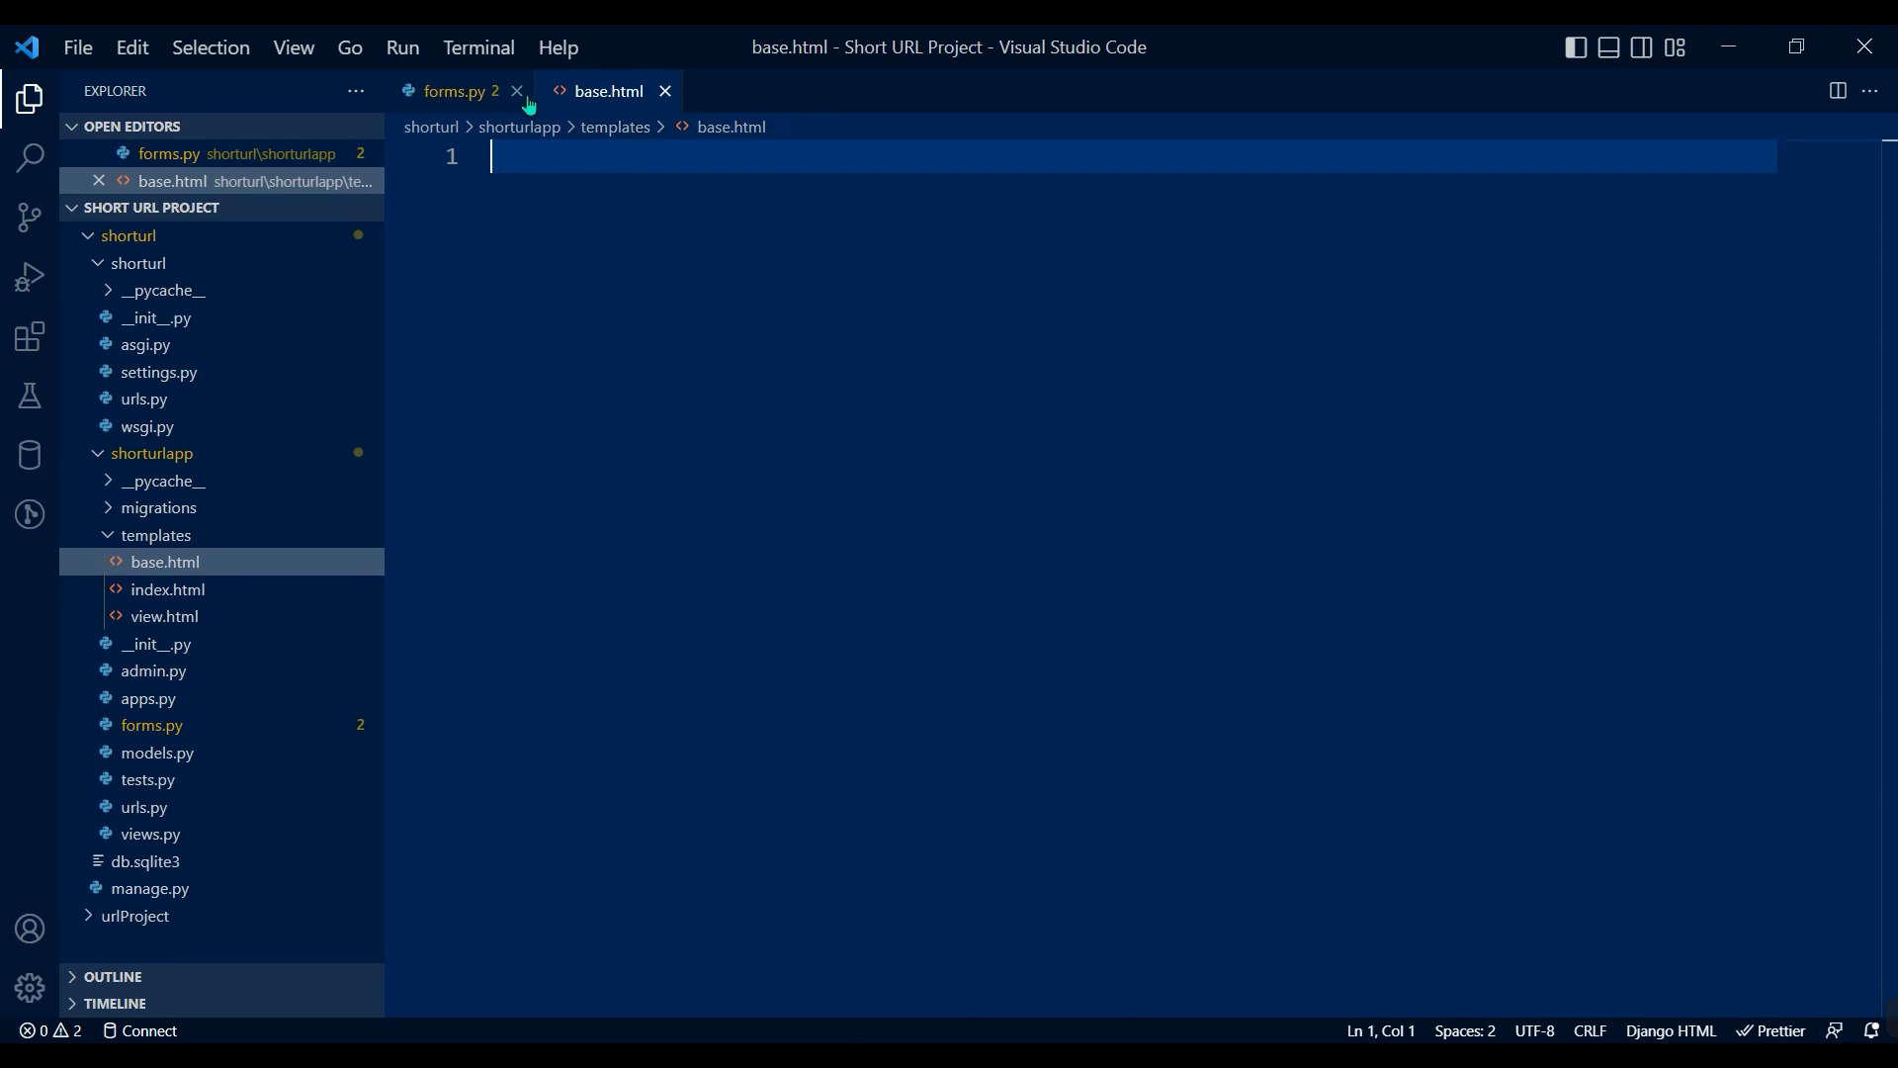
Change the base.html page title to 'Tiny URL!' and mark the body's content block.
left_click(516, 91)
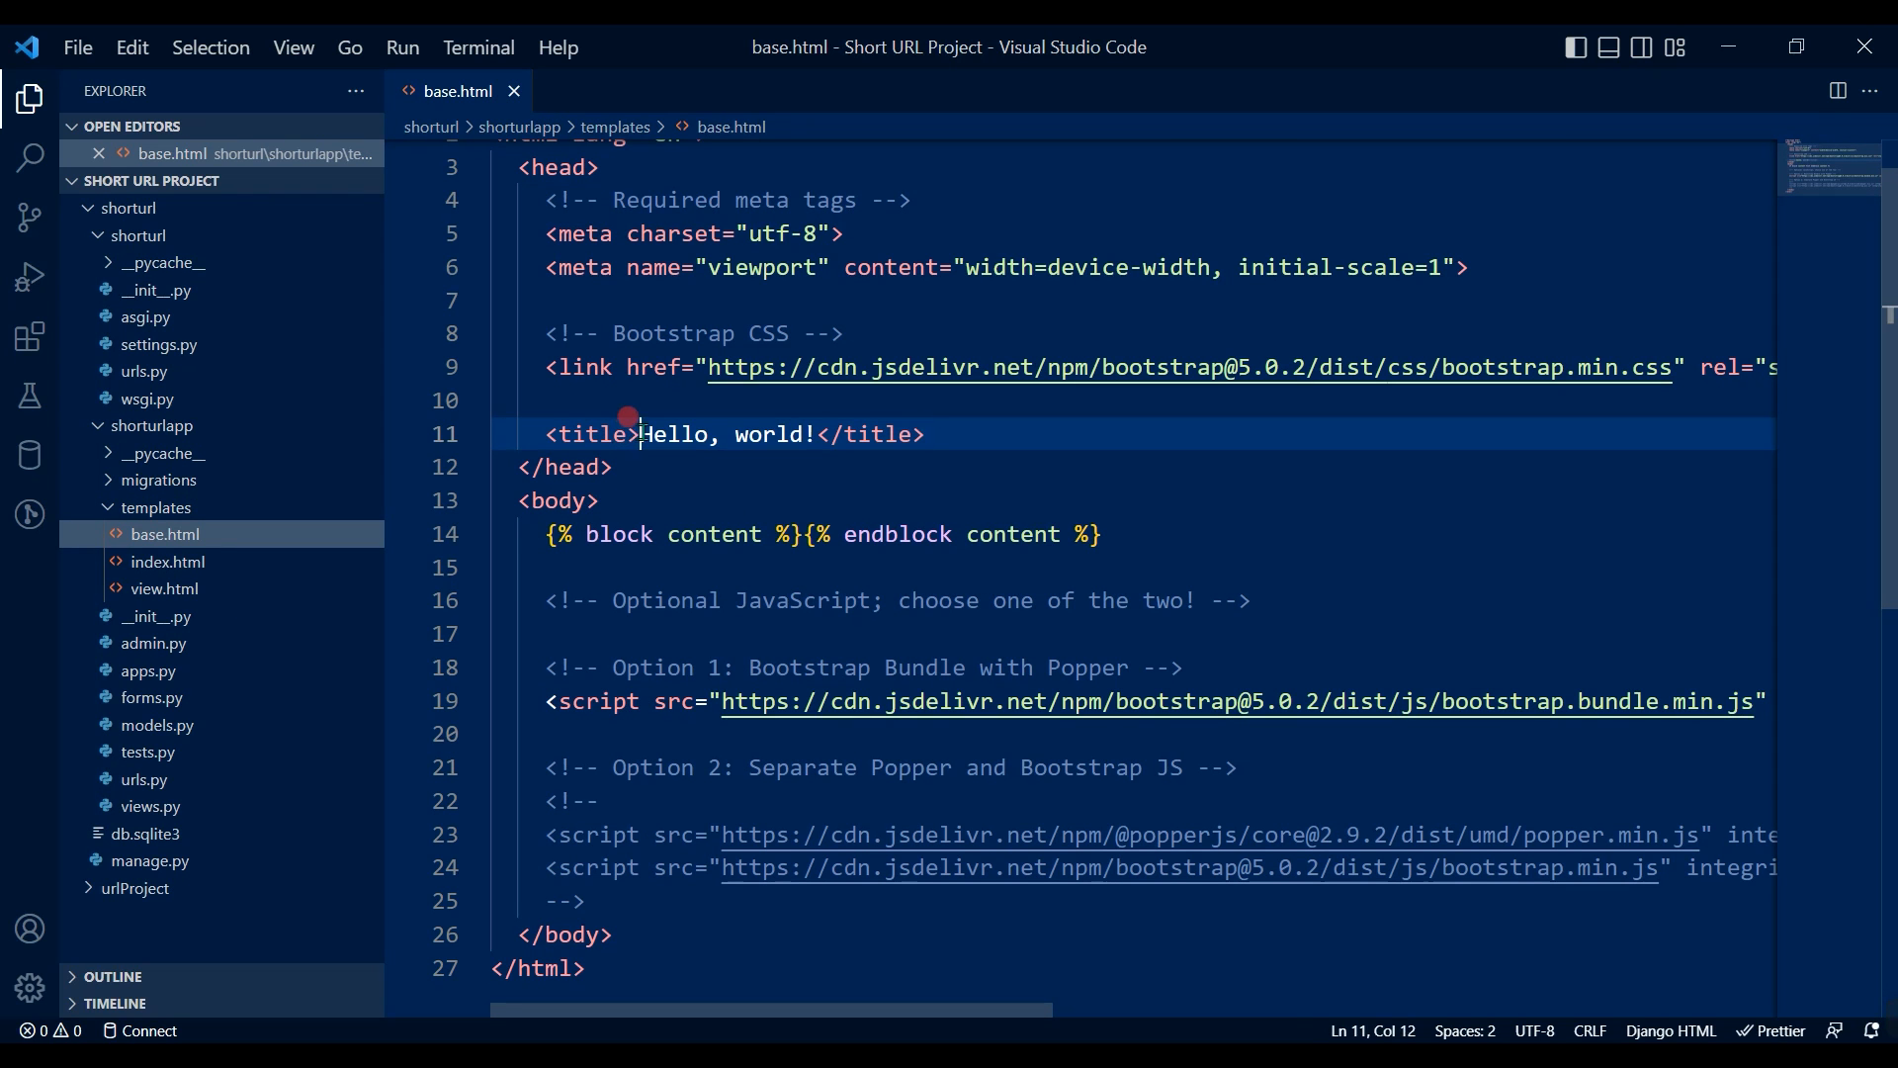
left_click_drag(641, 433, 807, 433)
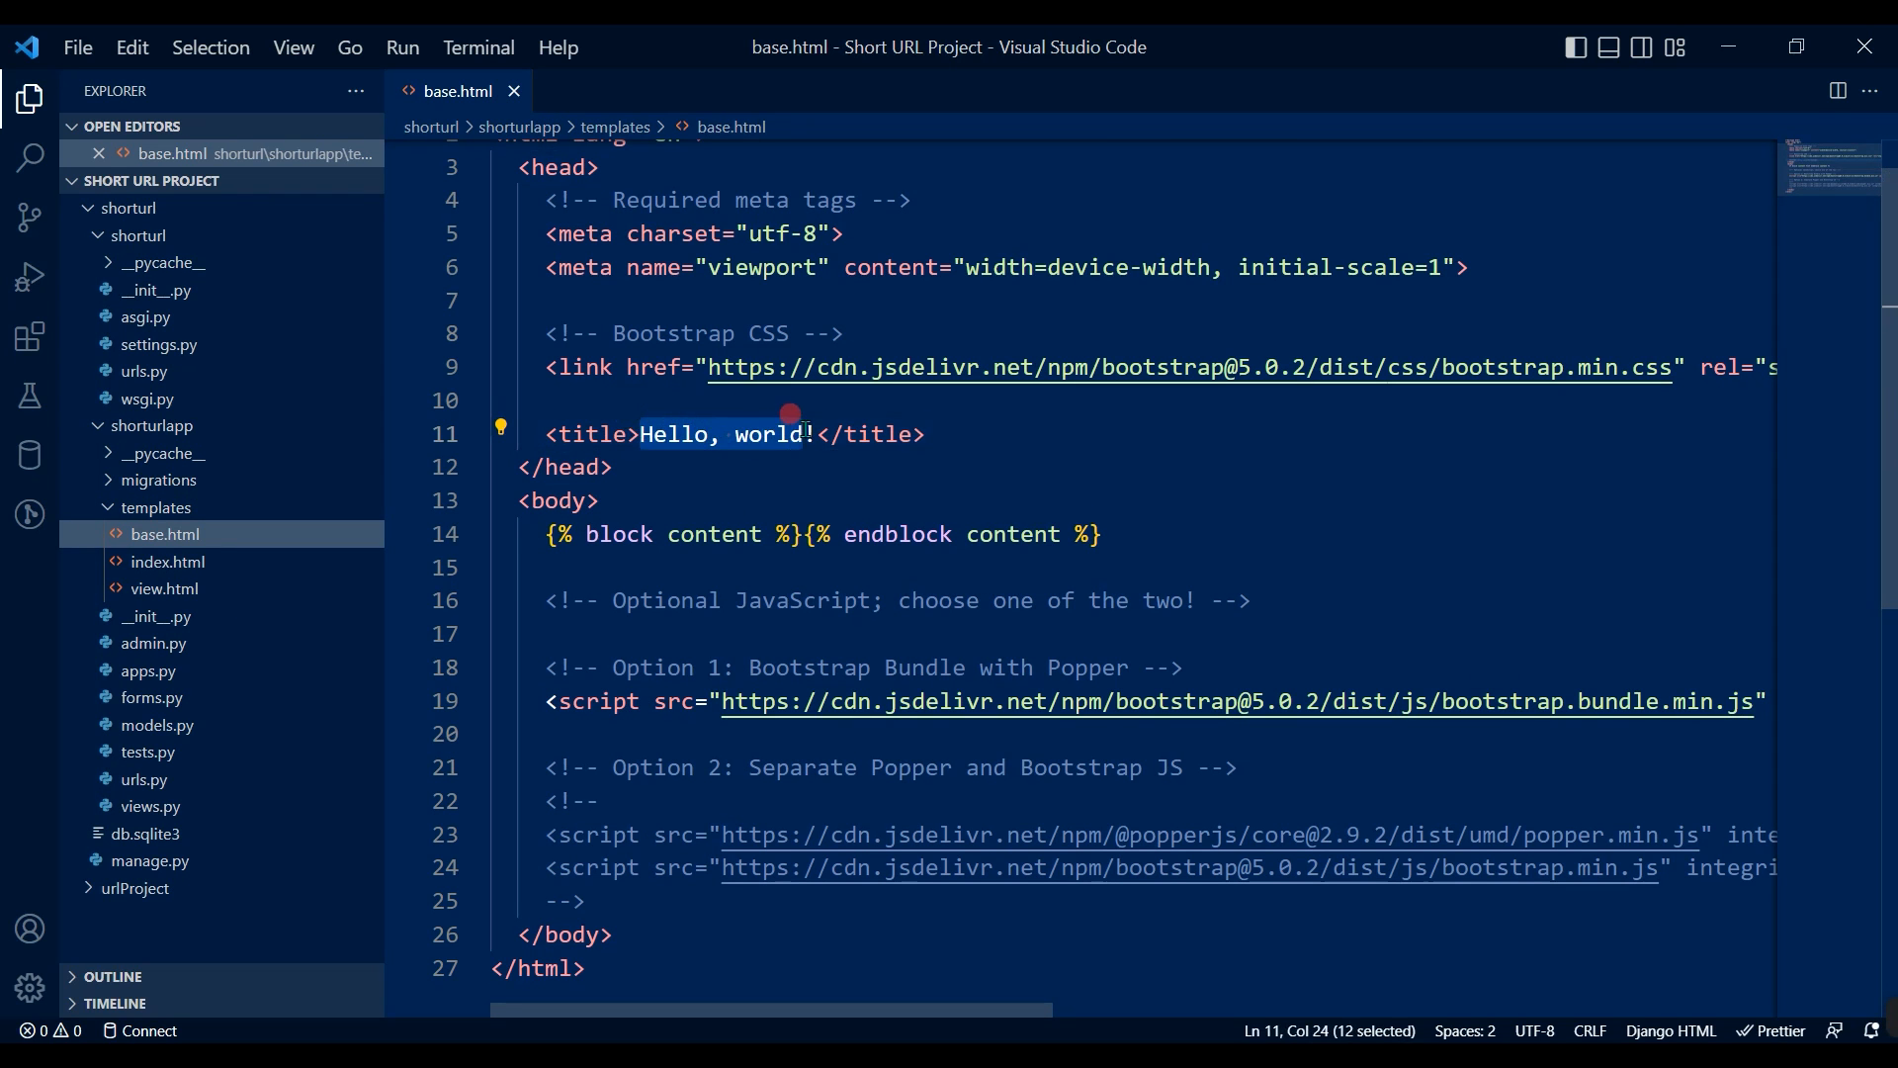
type("Tiny")
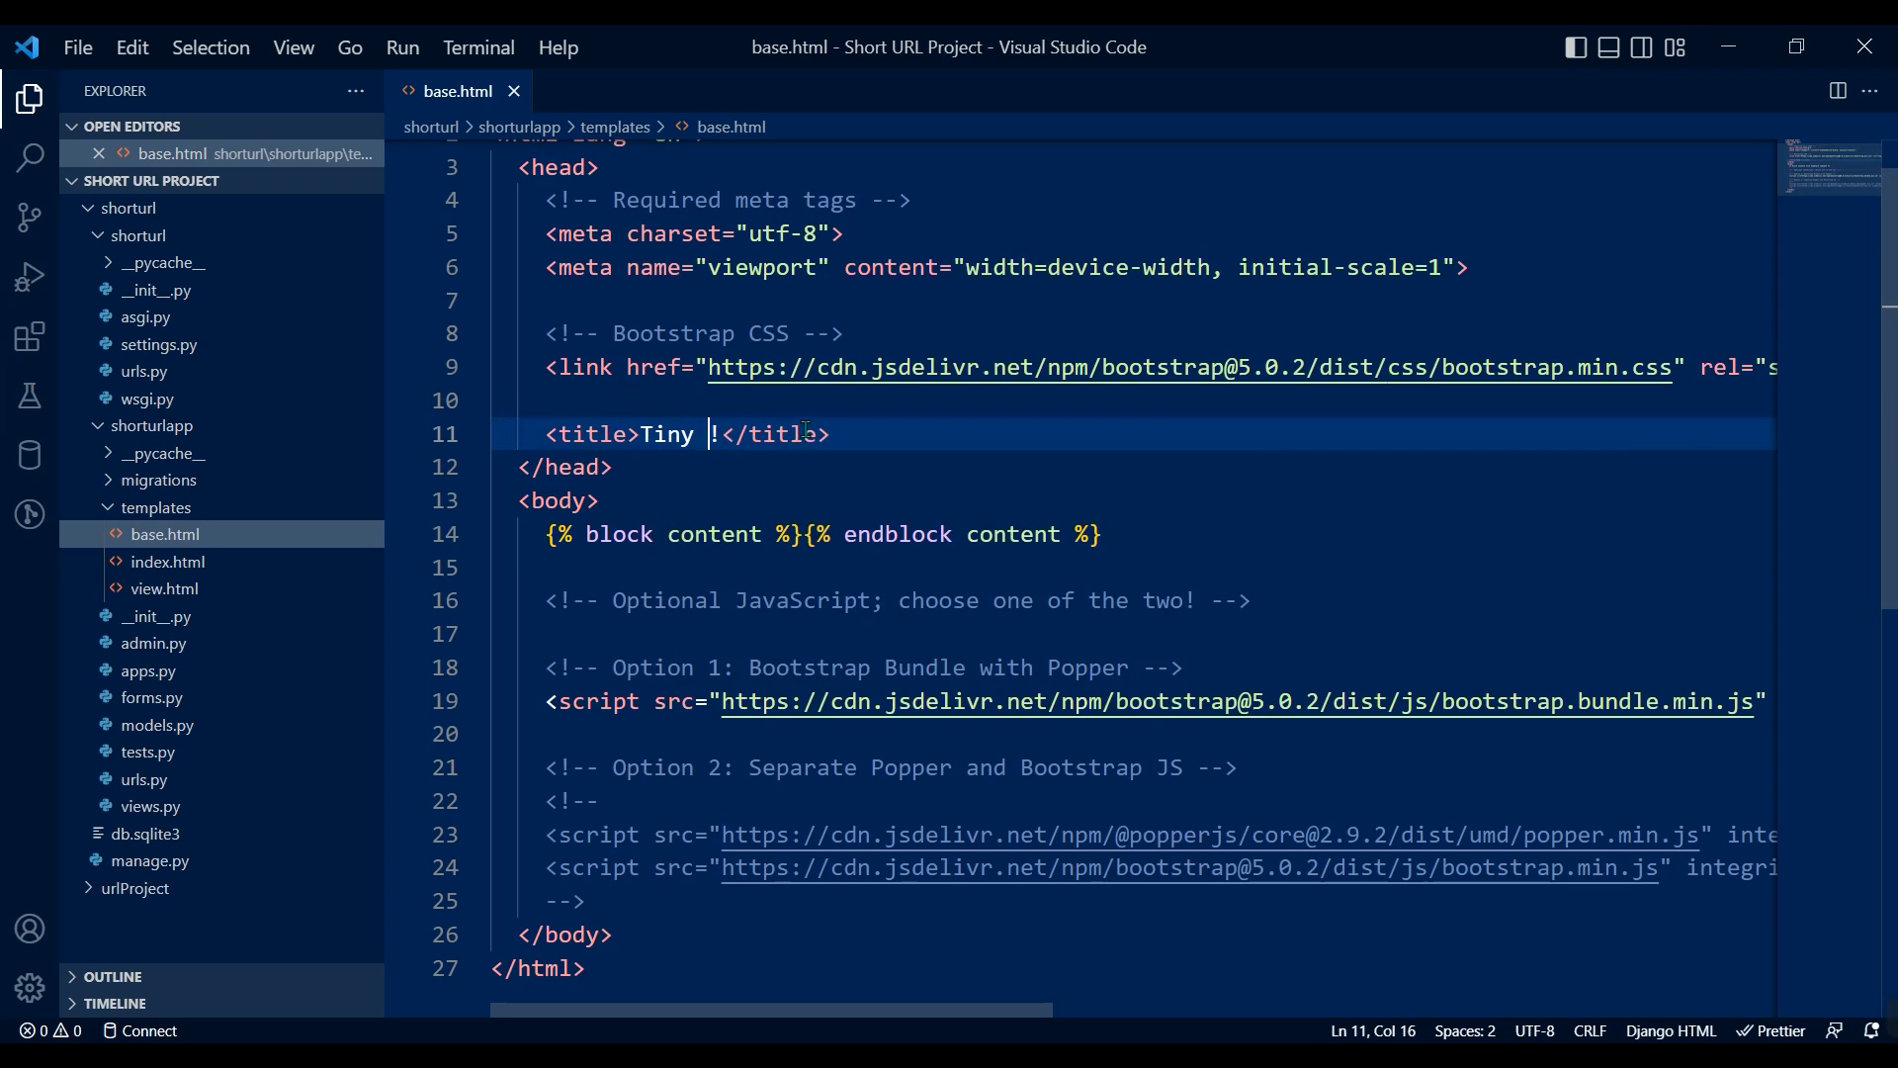
type("URL")
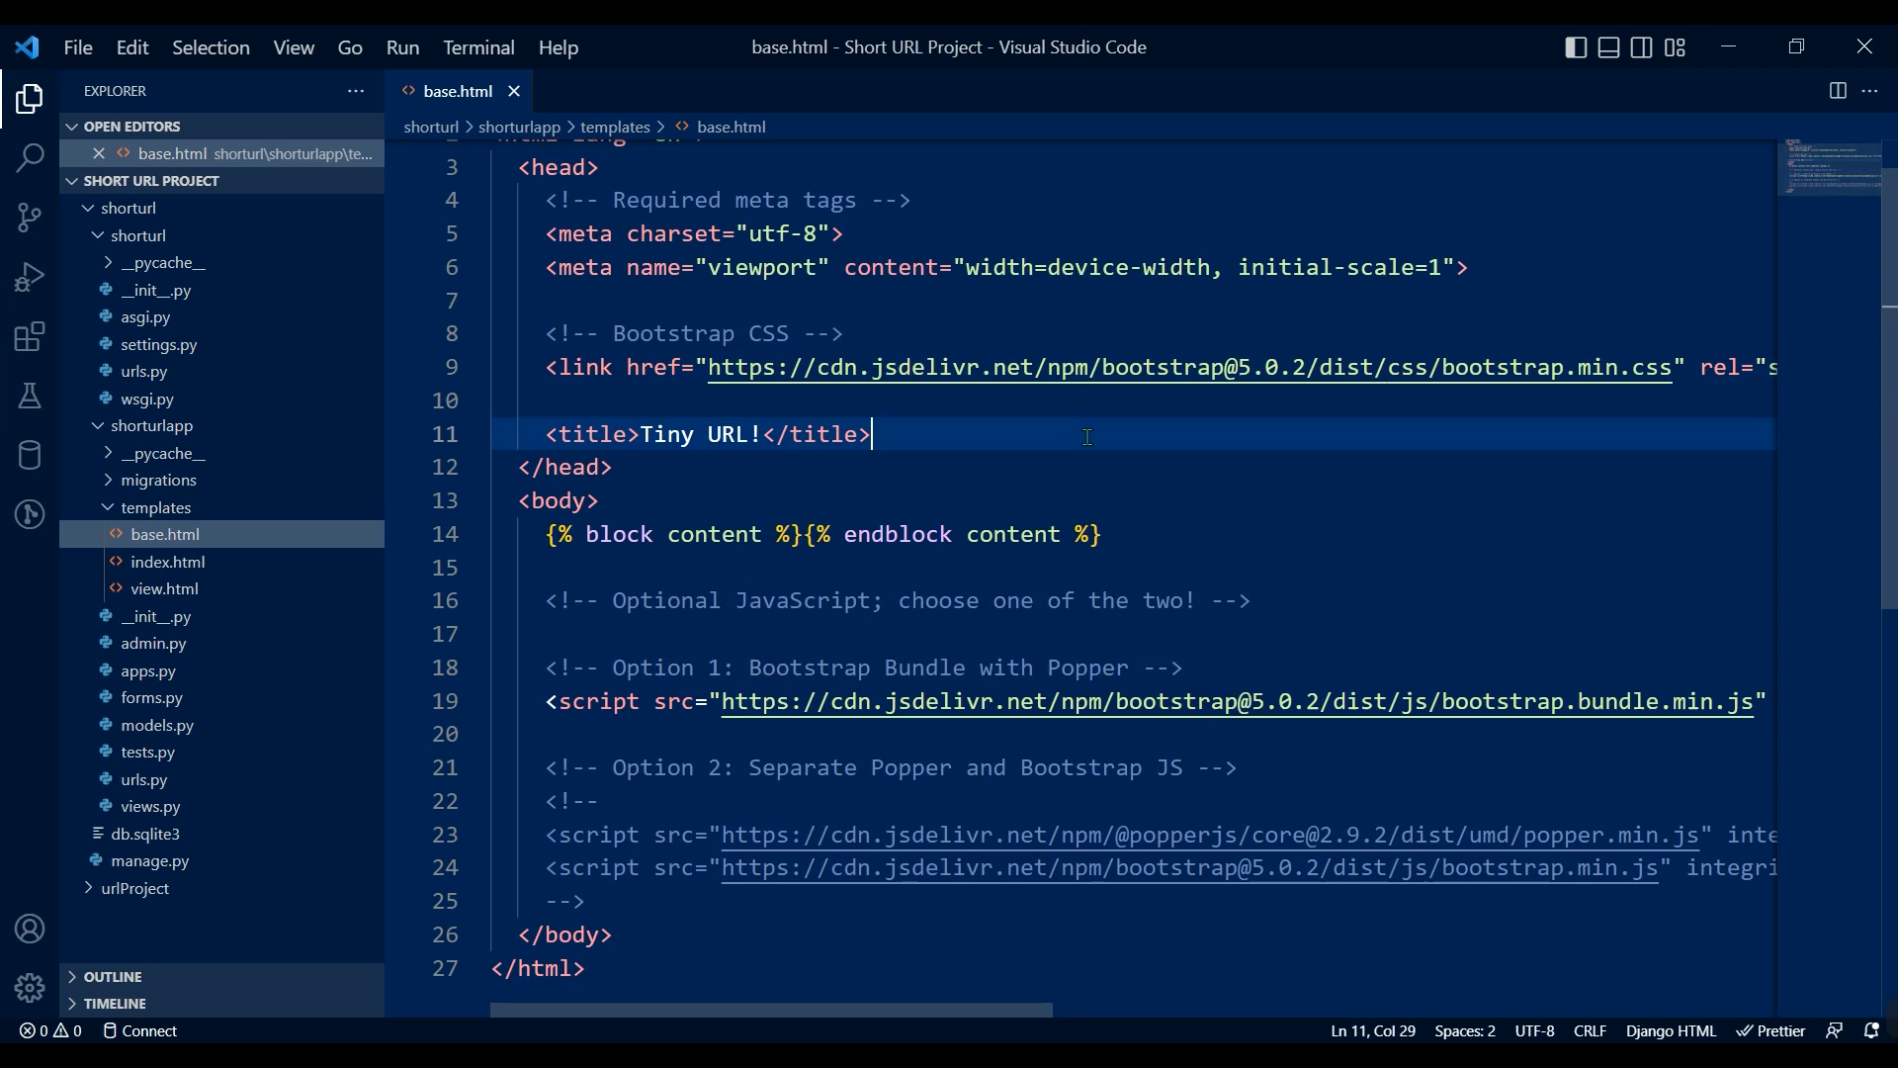
double_click(615, 534)
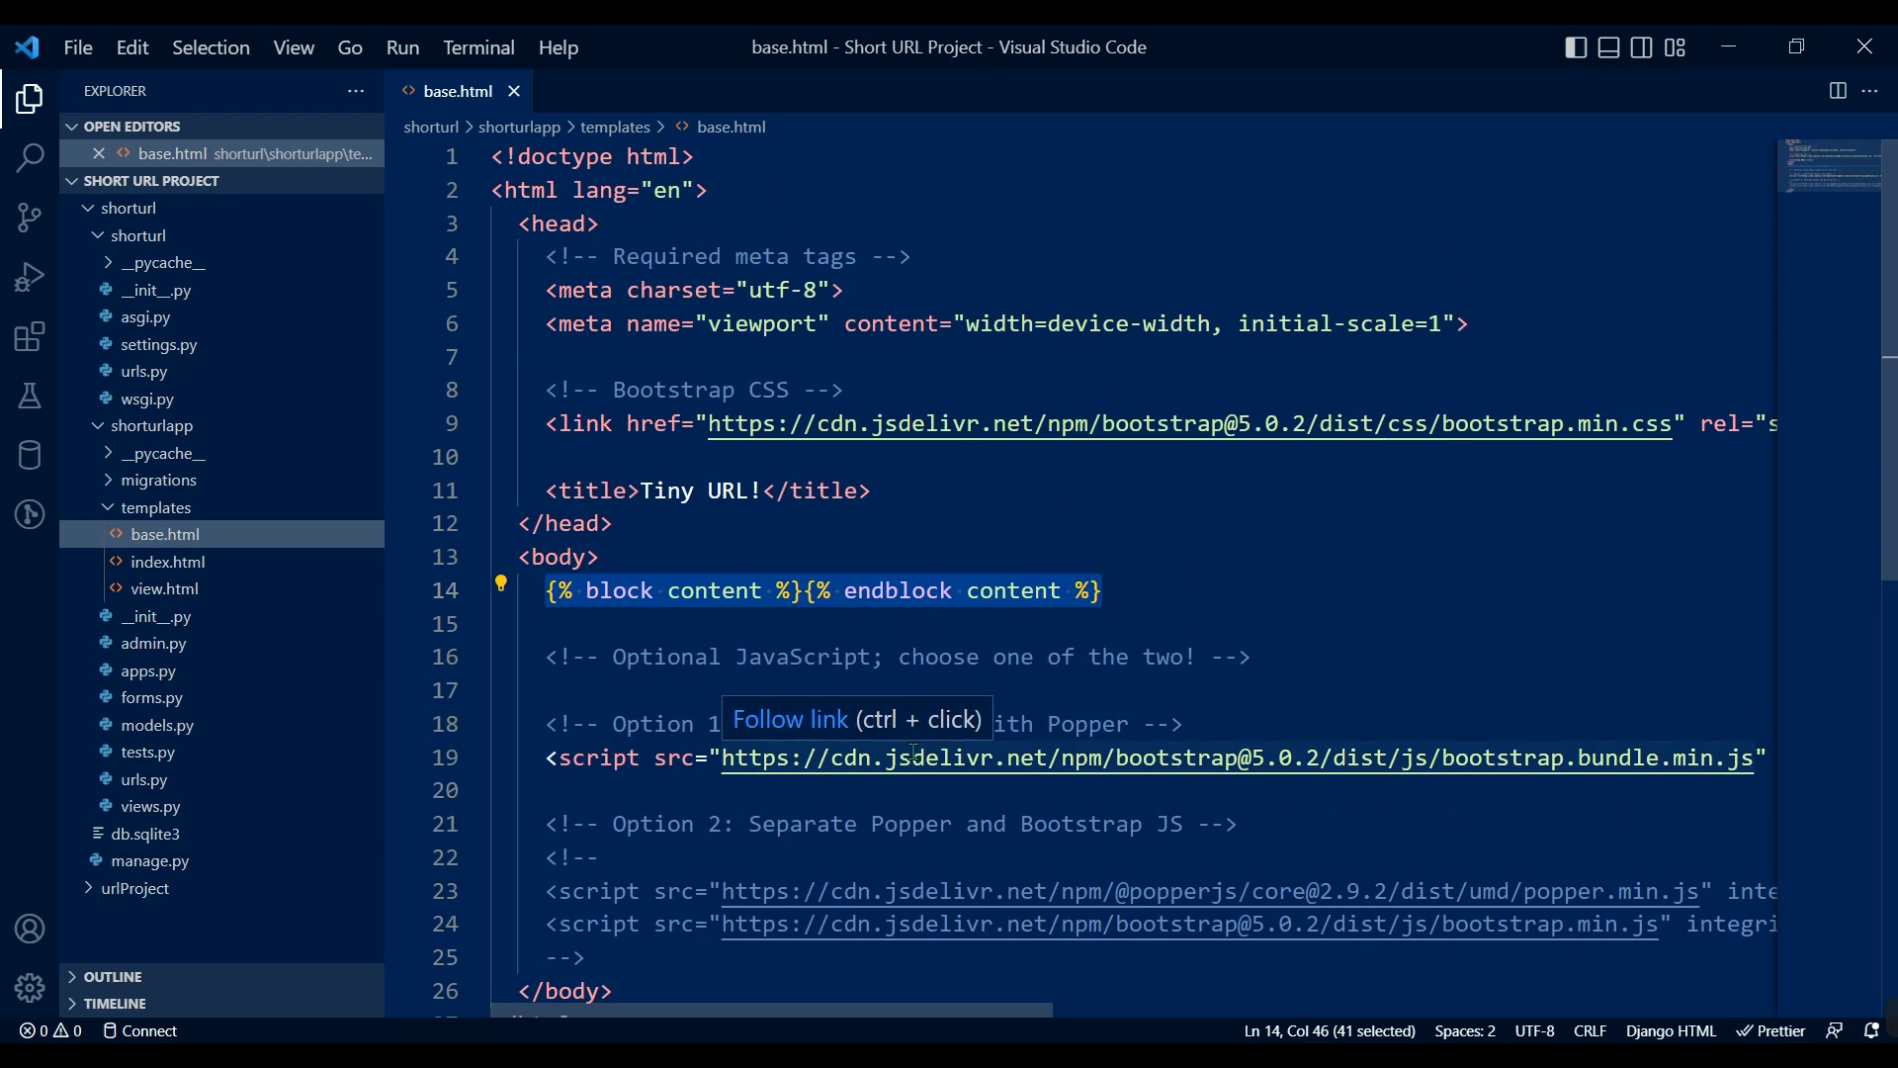
scroll("down", 3)
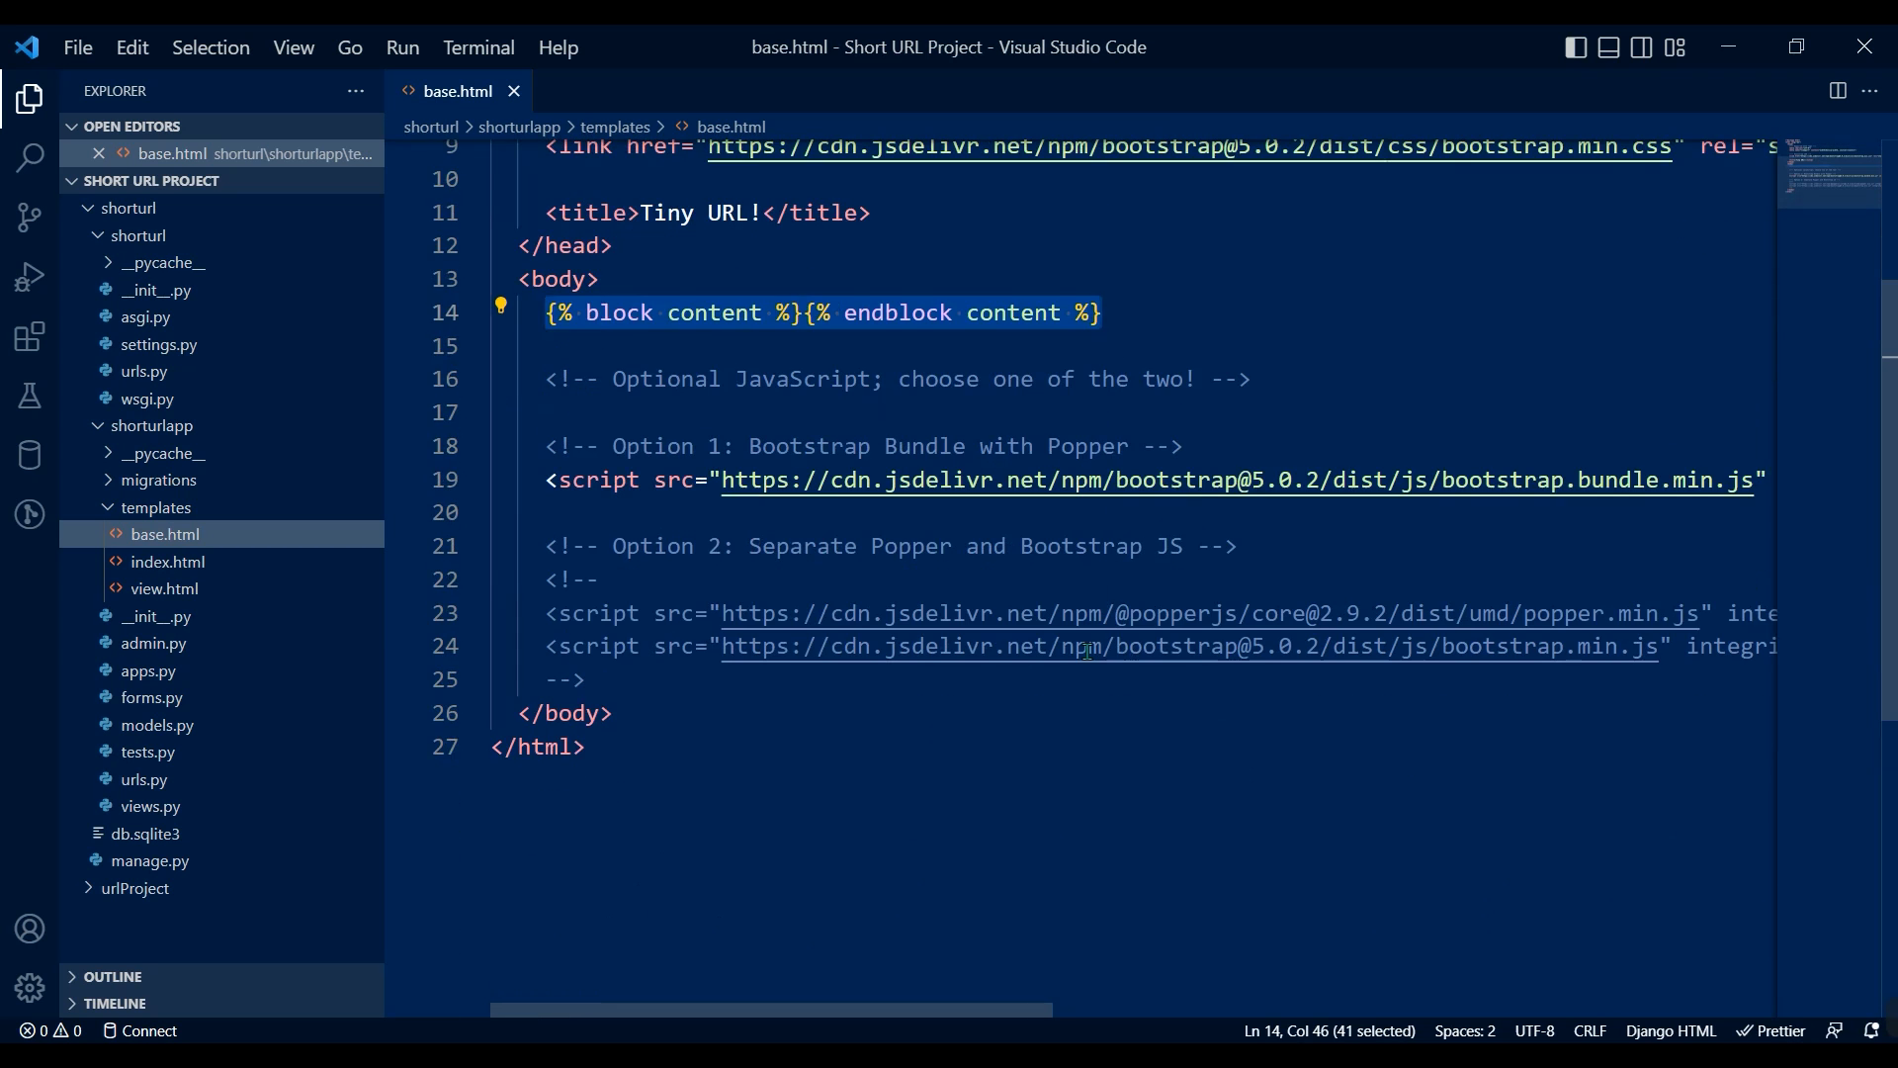
left_click(167, 561)
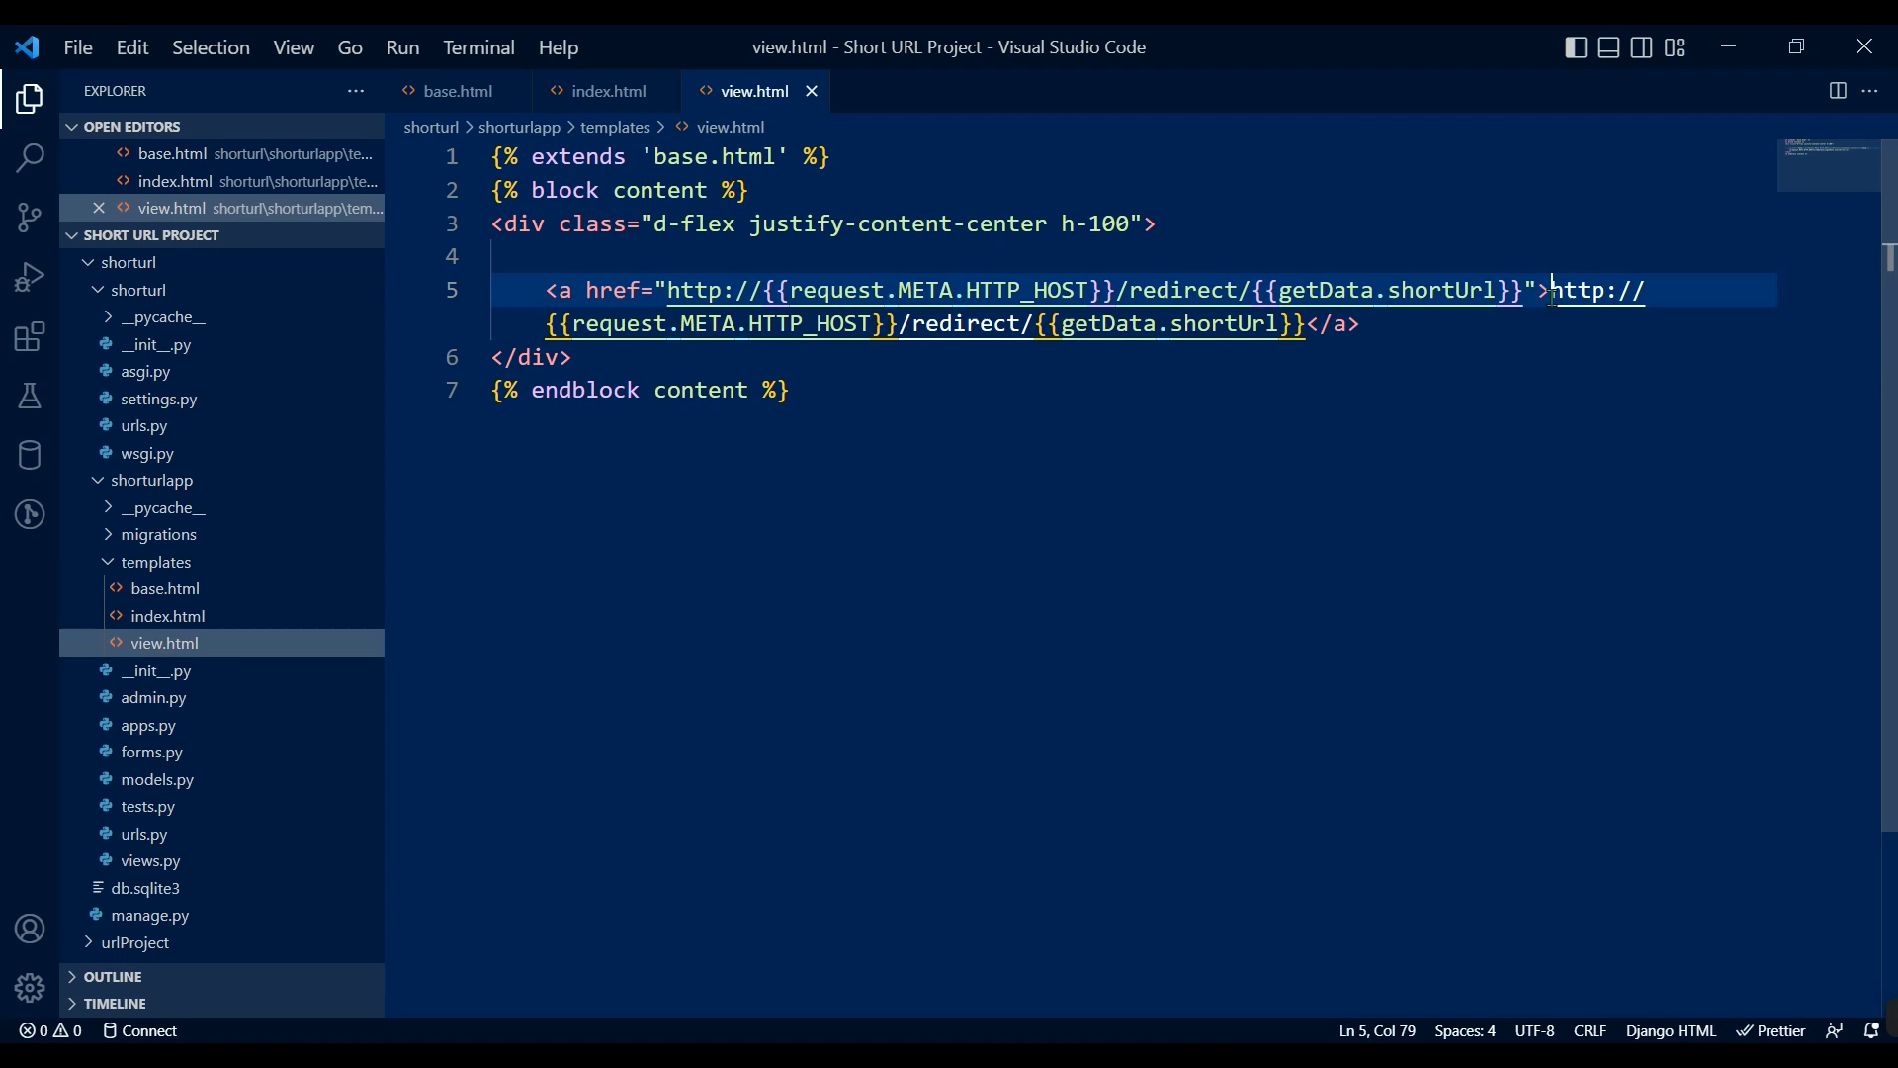
Move the view.html link text onto its own line and save the template.
key("Enter")
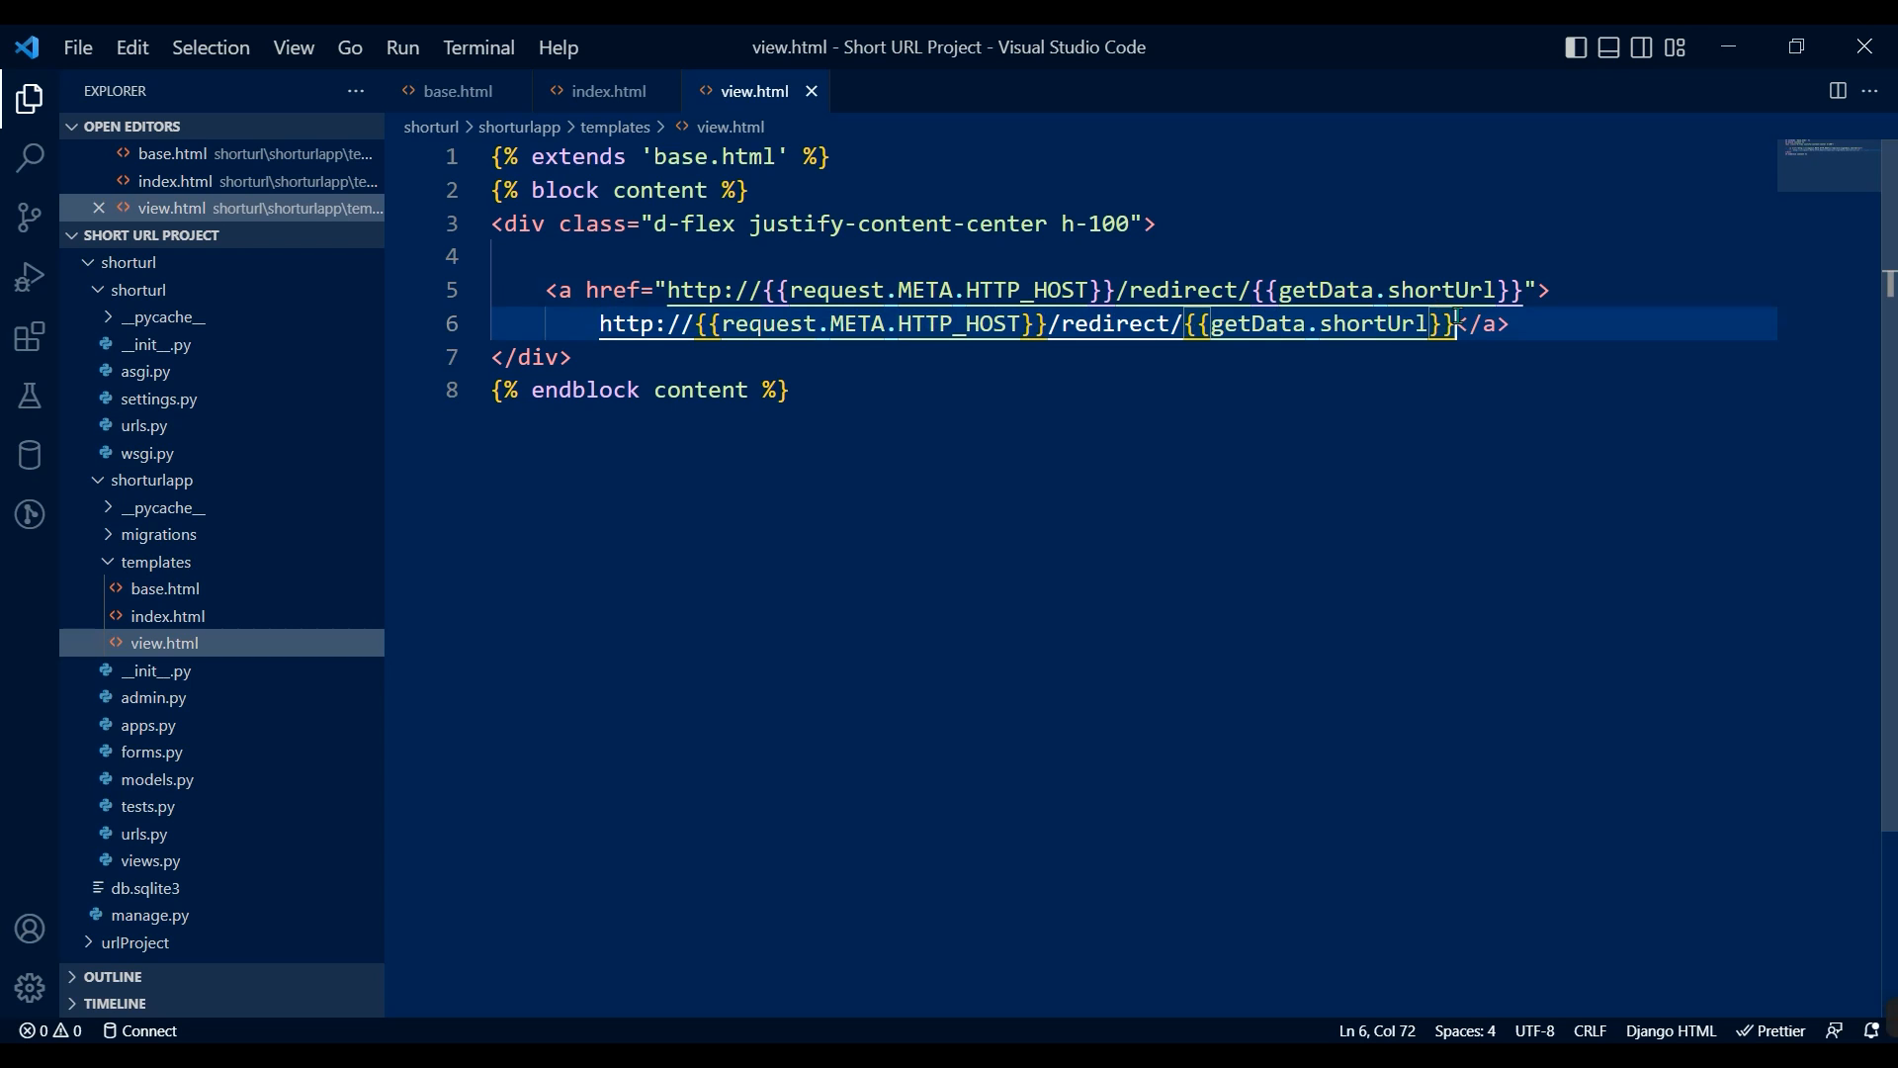
key("Enter")
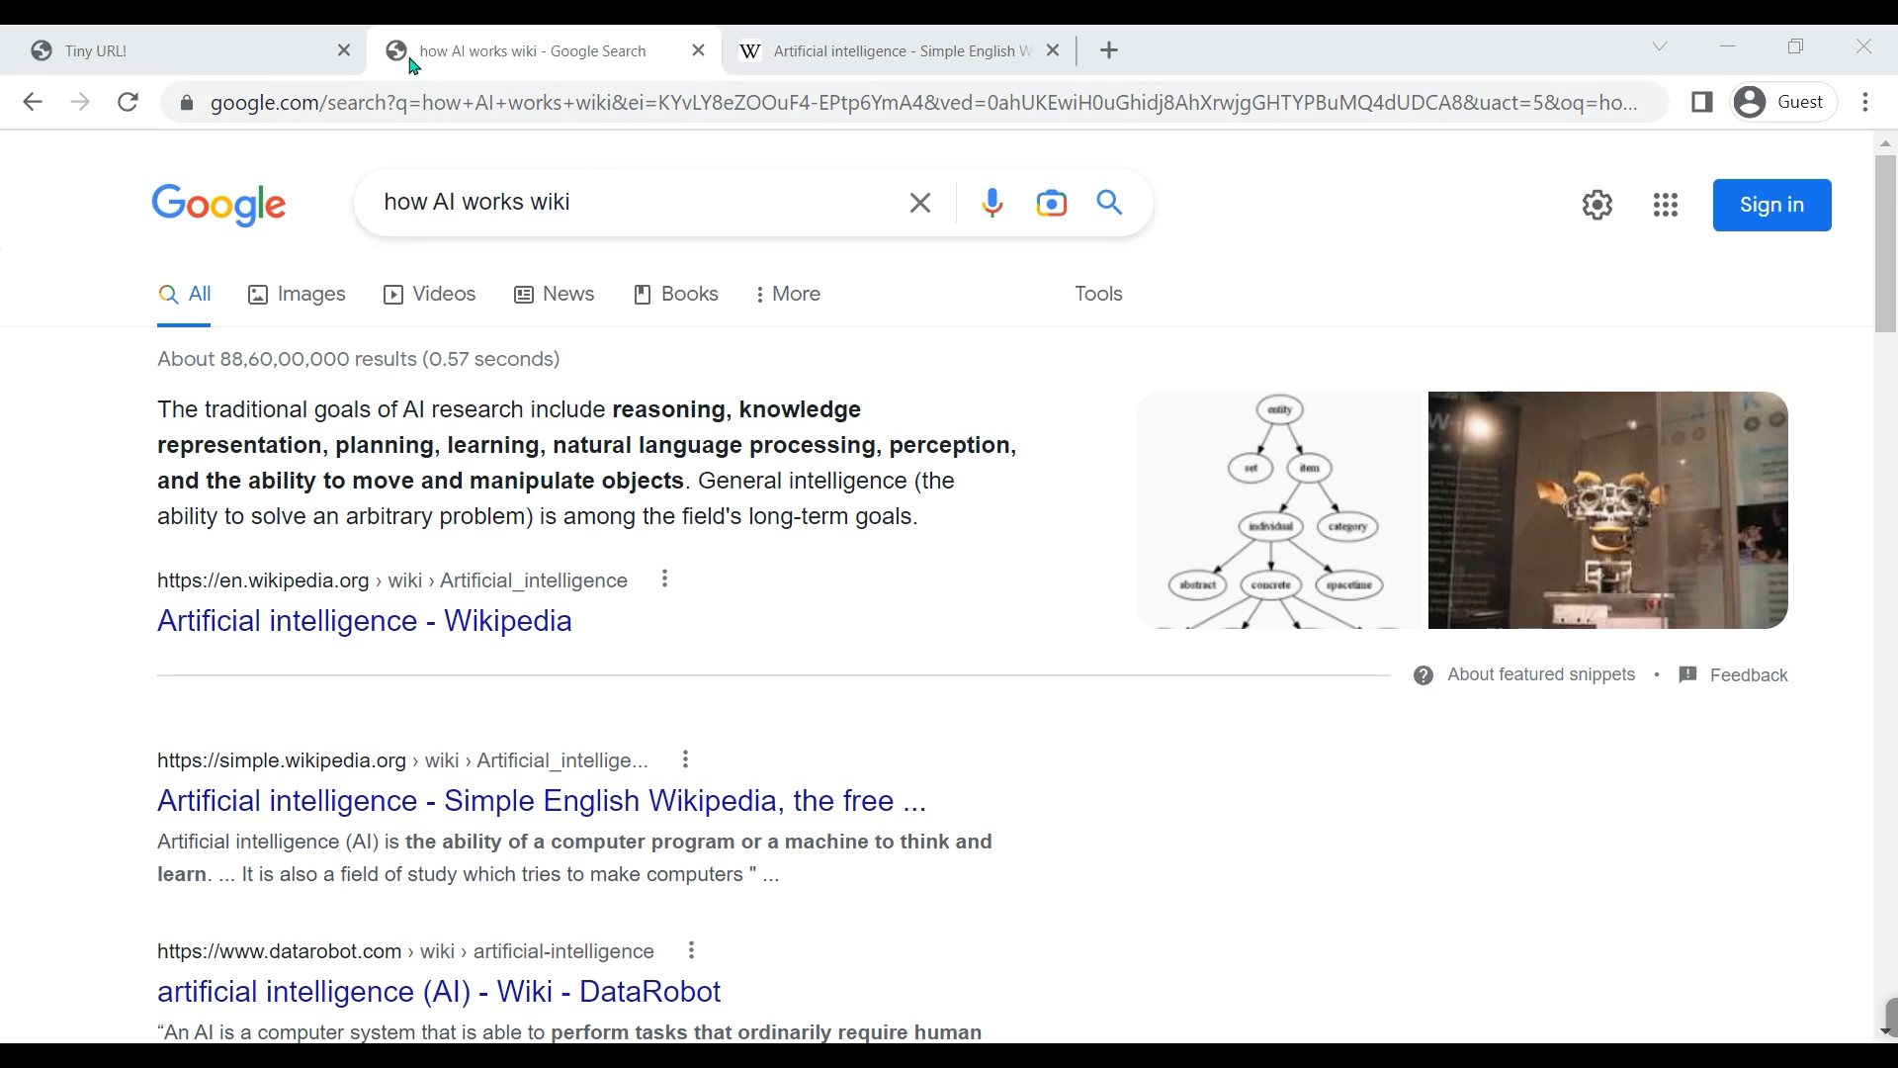
Copy the Google search page's address from Chrome and switch back to the Tiny URL! tab.
left_click(630, 202)
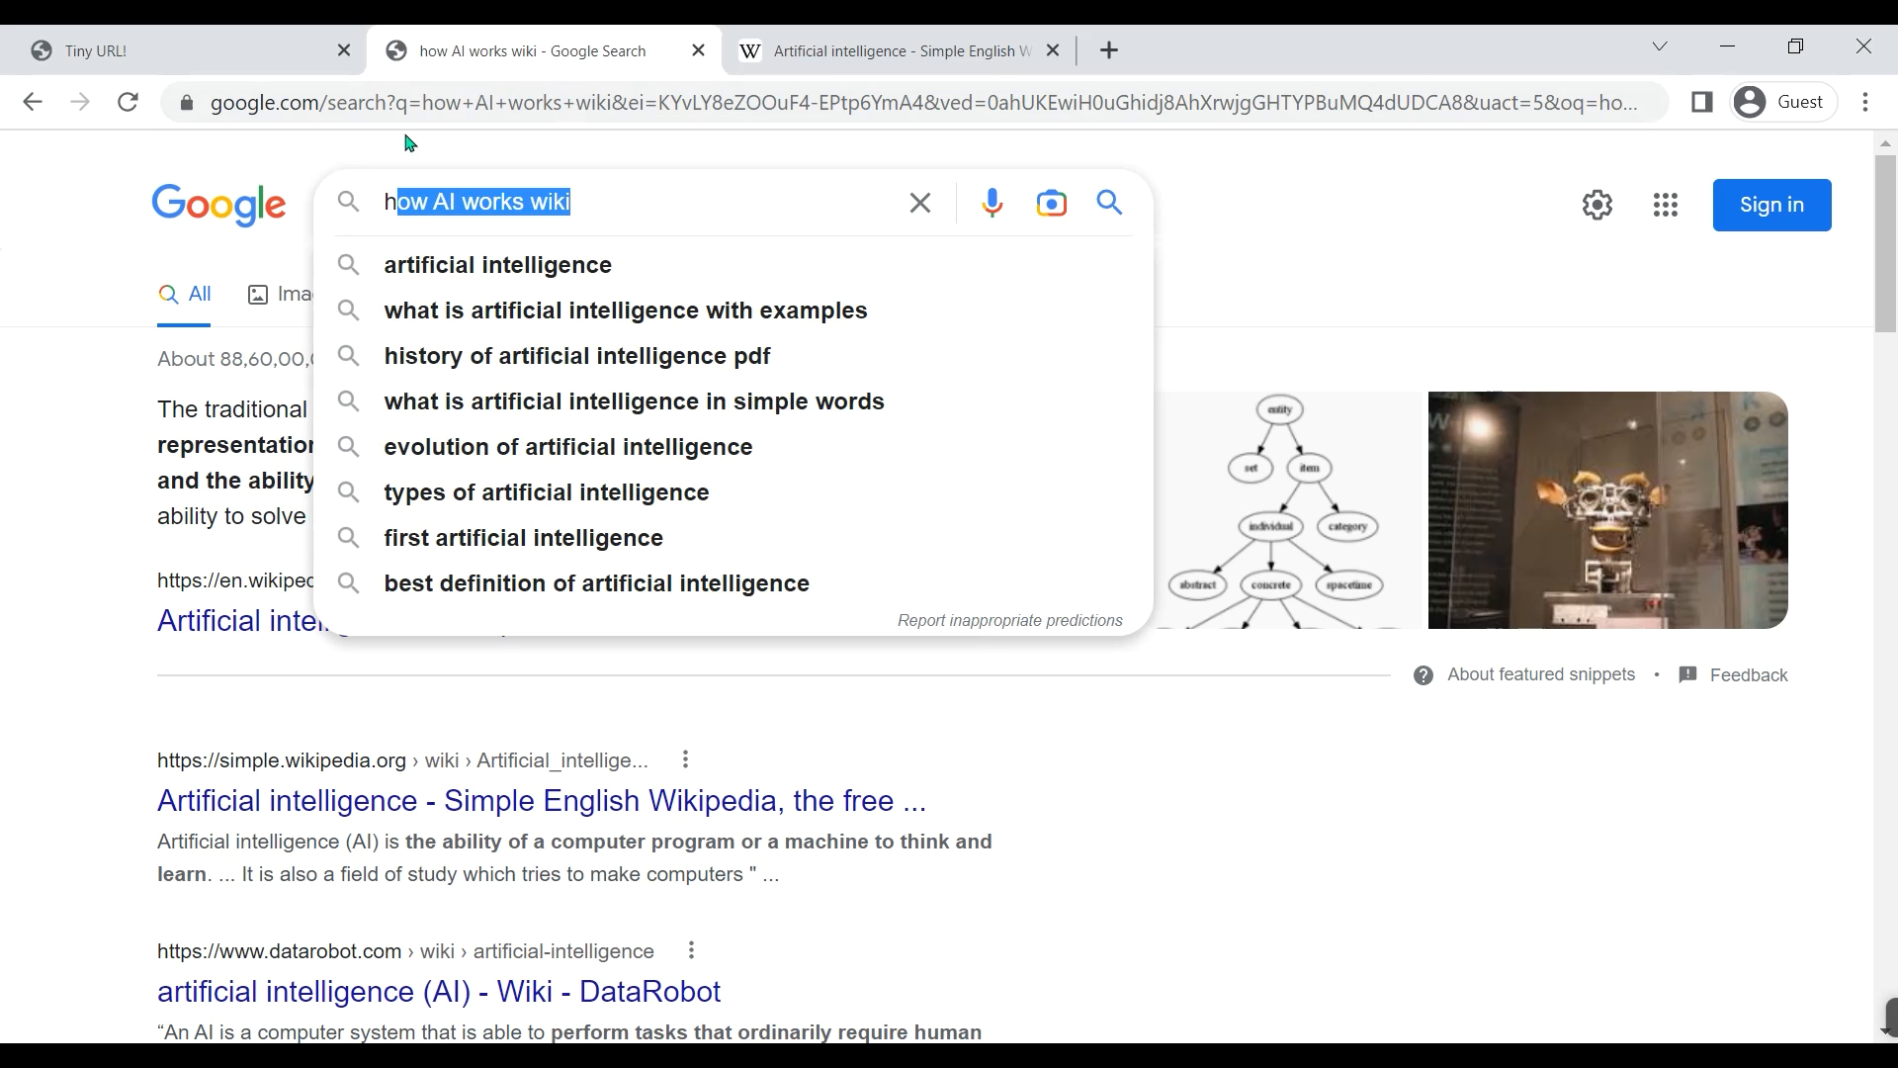
left_click(891, 51)
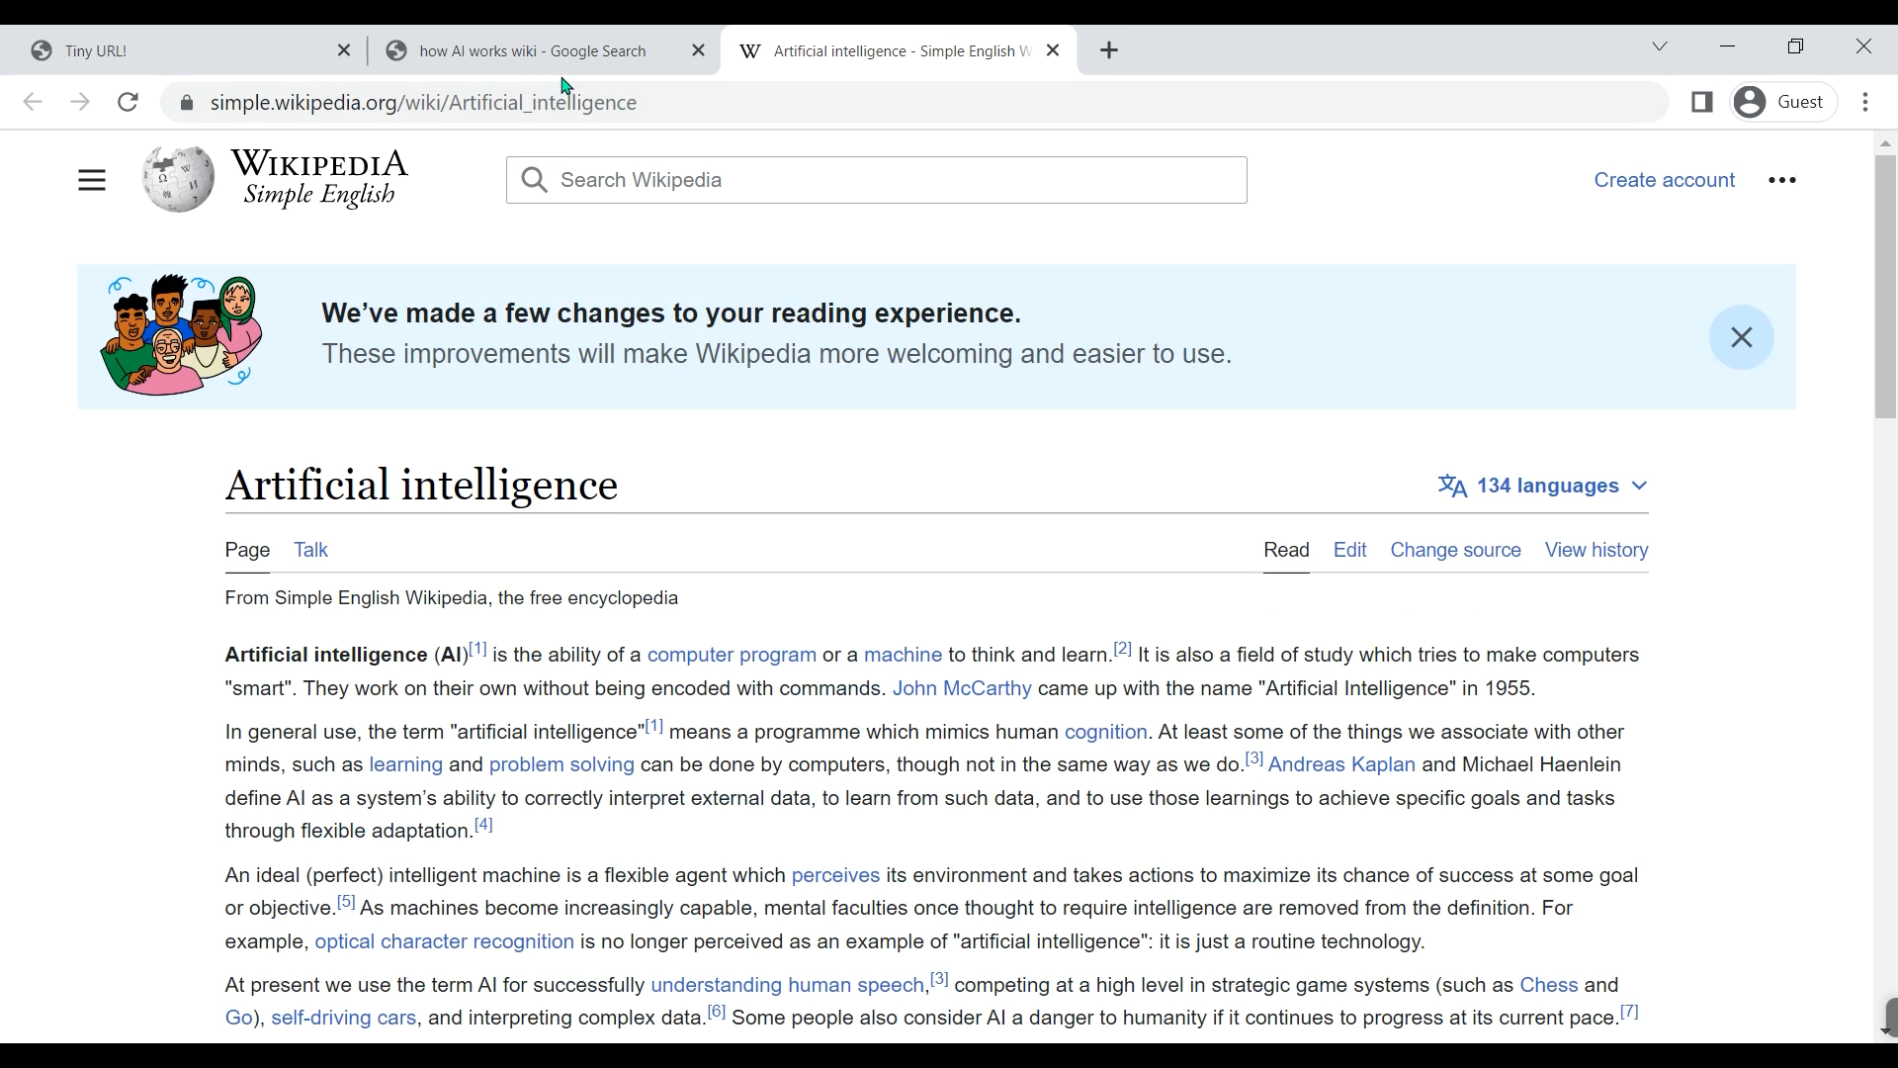
left_click(532, 50)
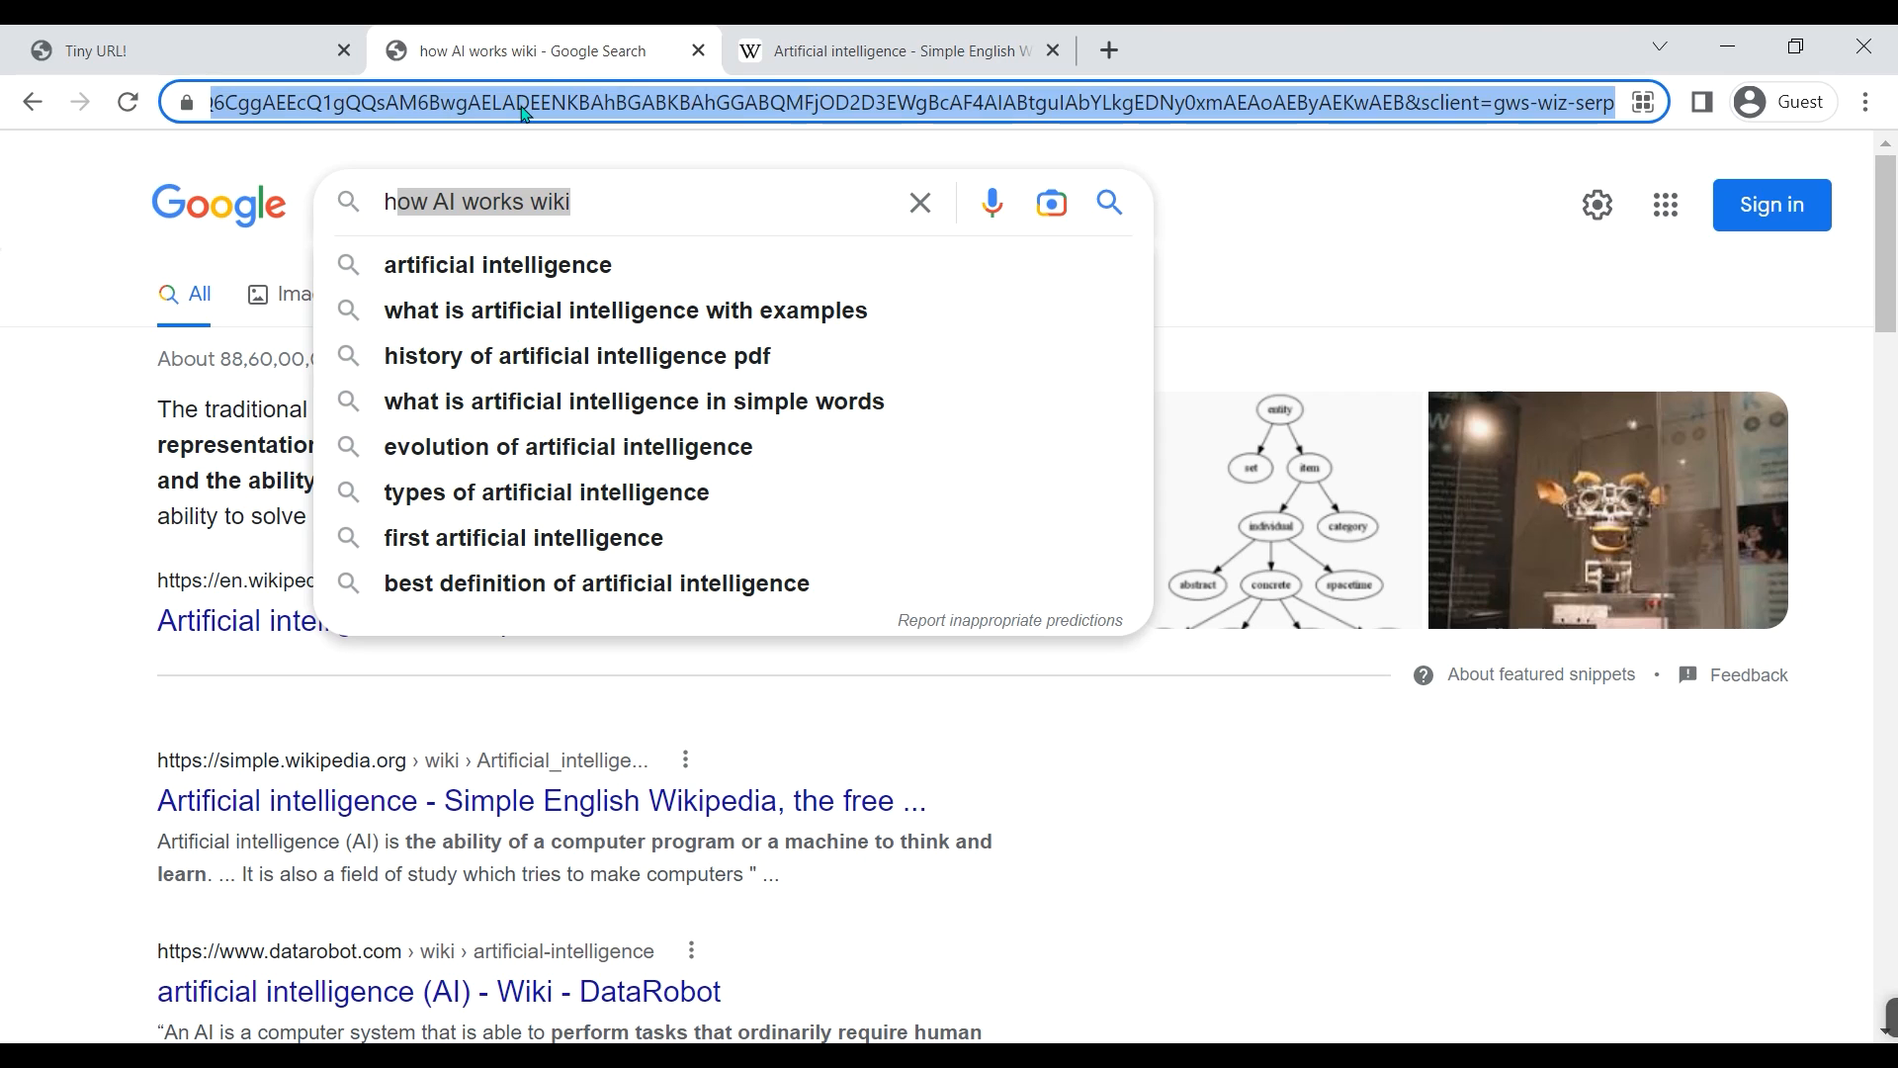
left_click(90, 49)
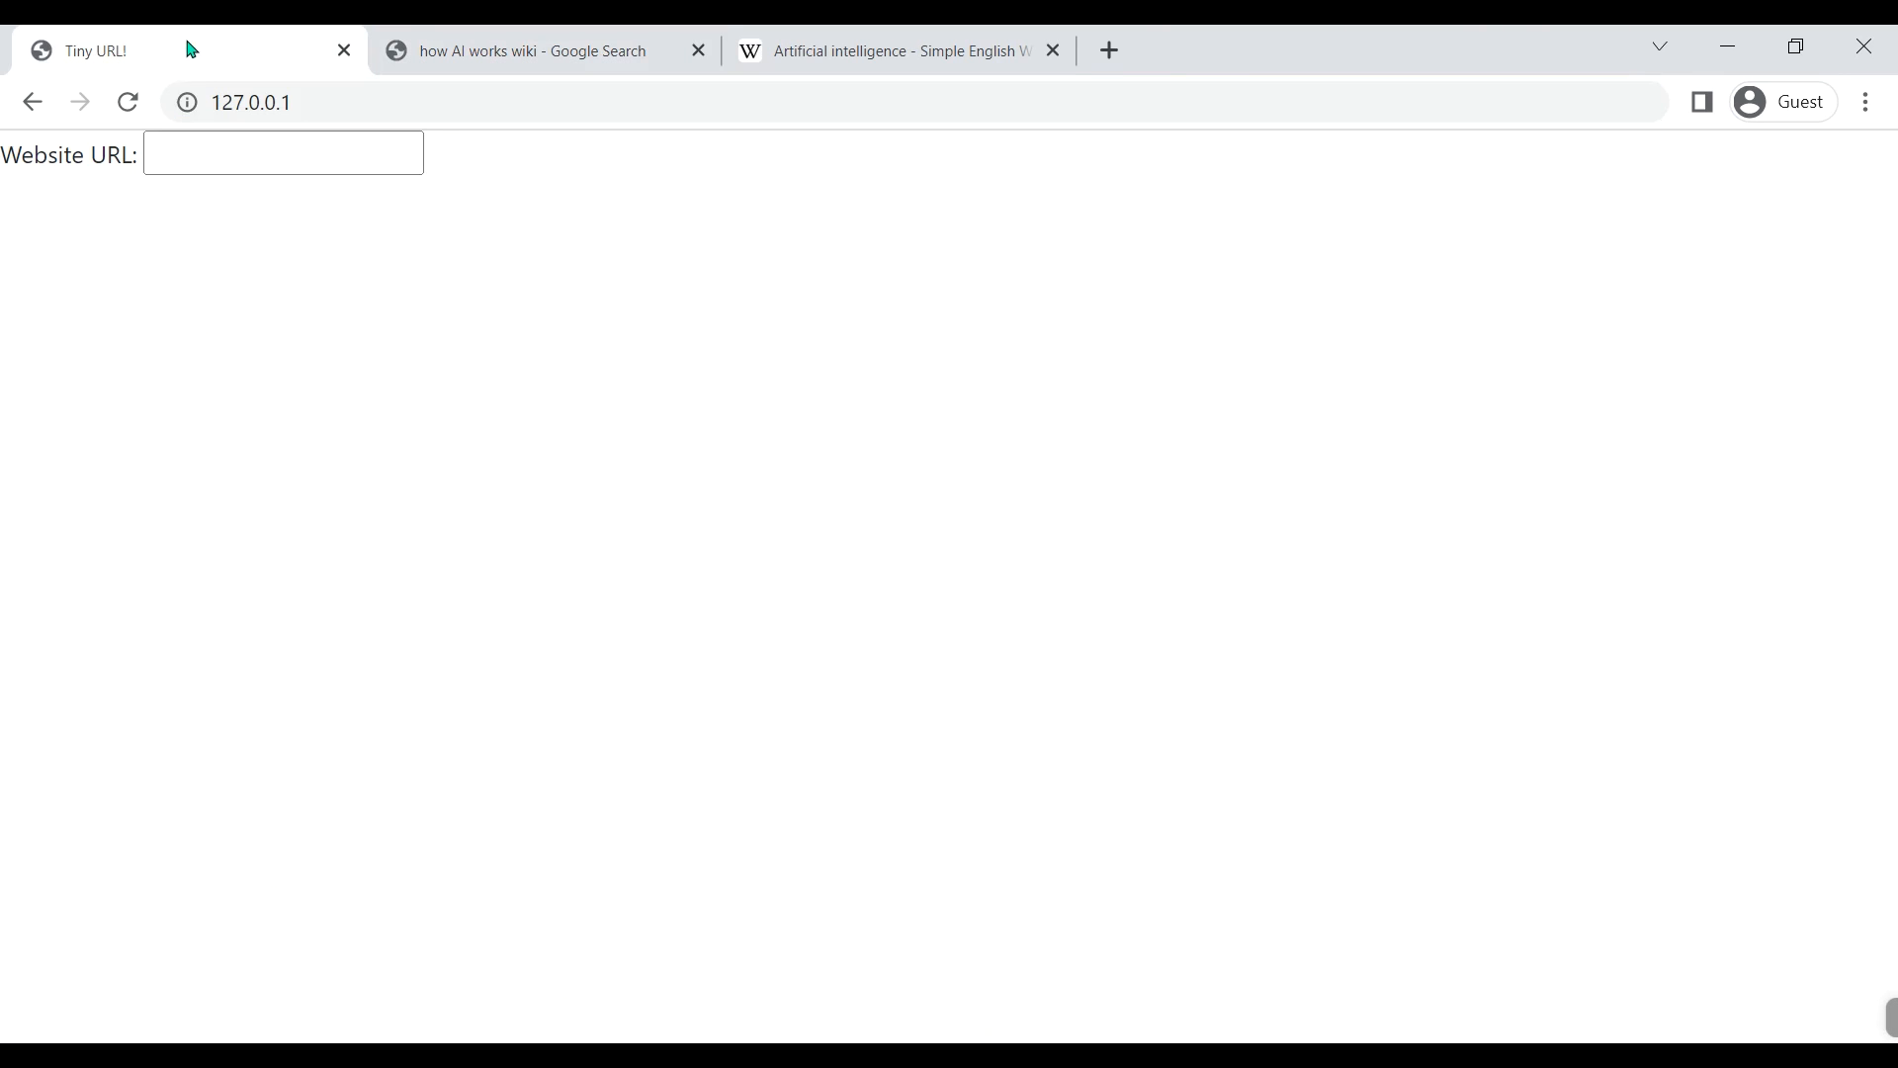
type("AAQgAQyBQgAEIAEMgU")
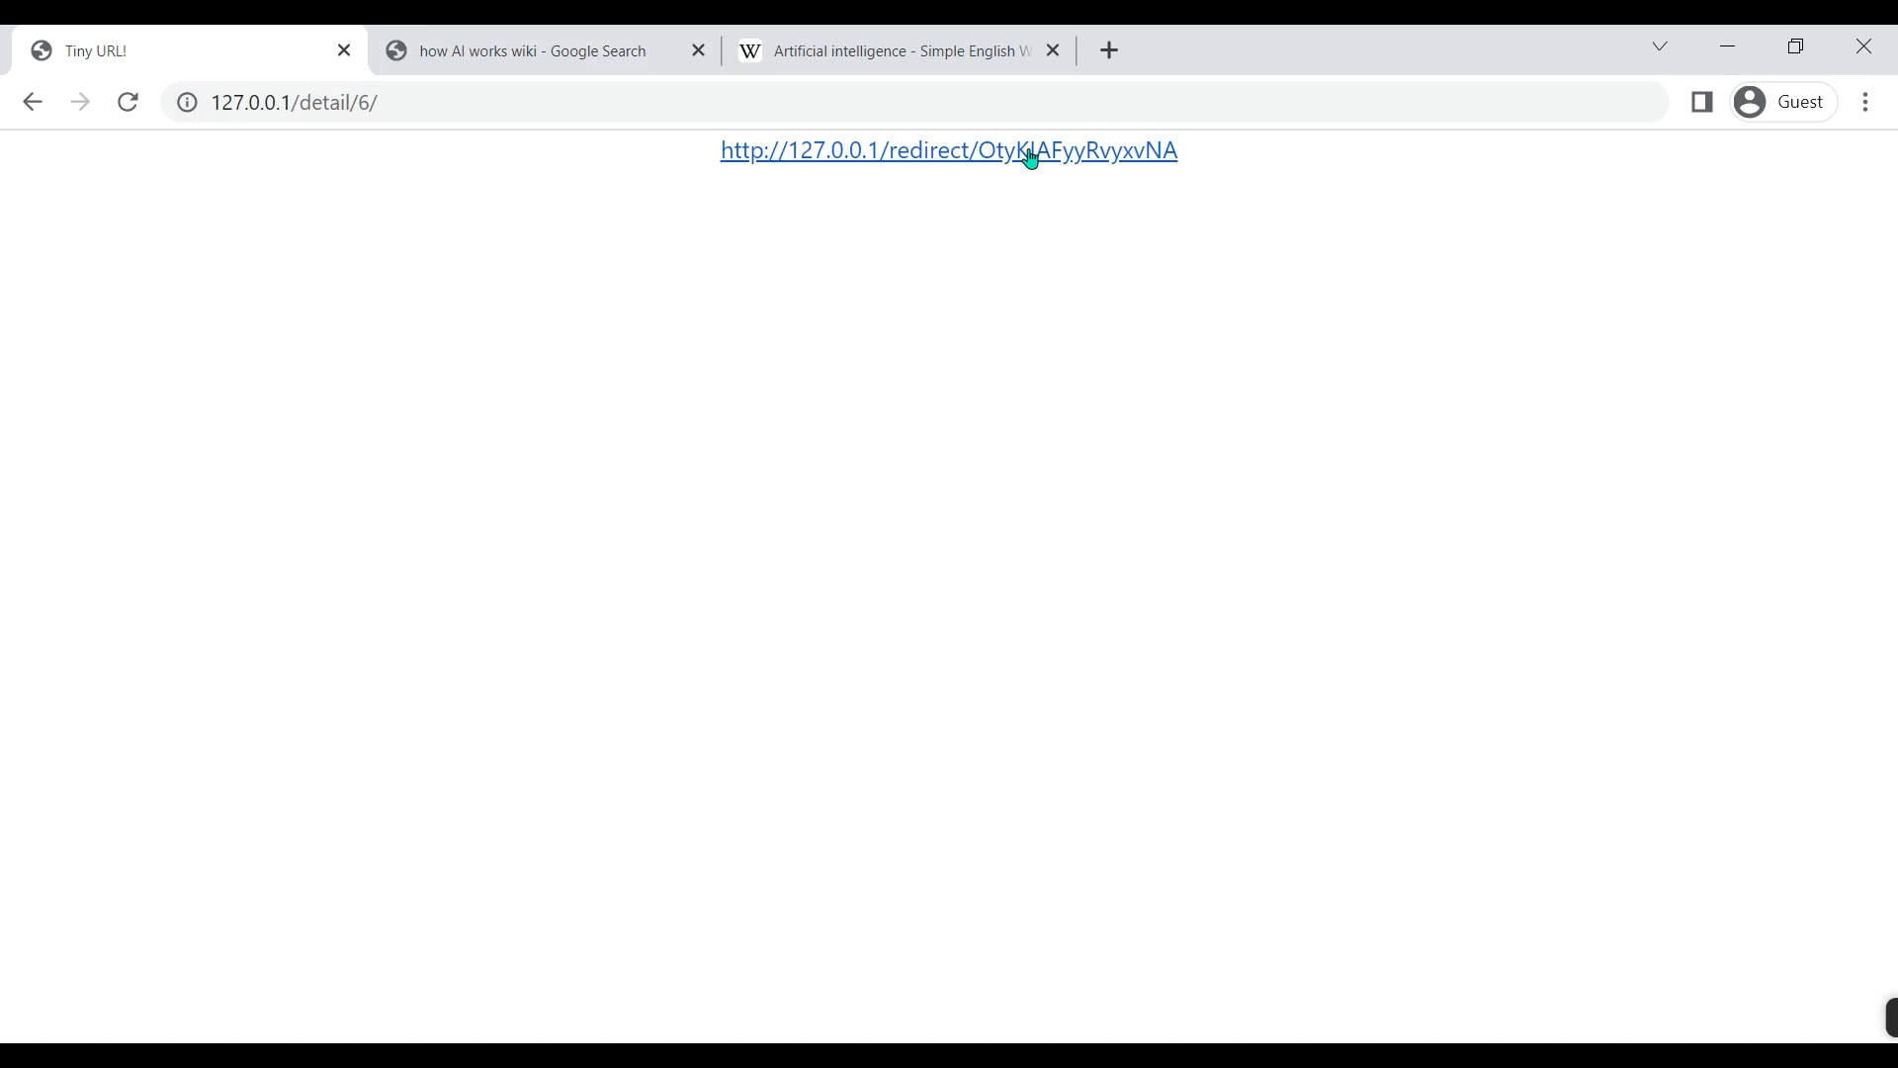
Submit the pasted Google address to show entry 6's generated short redirect link.
left_click(948, 150)
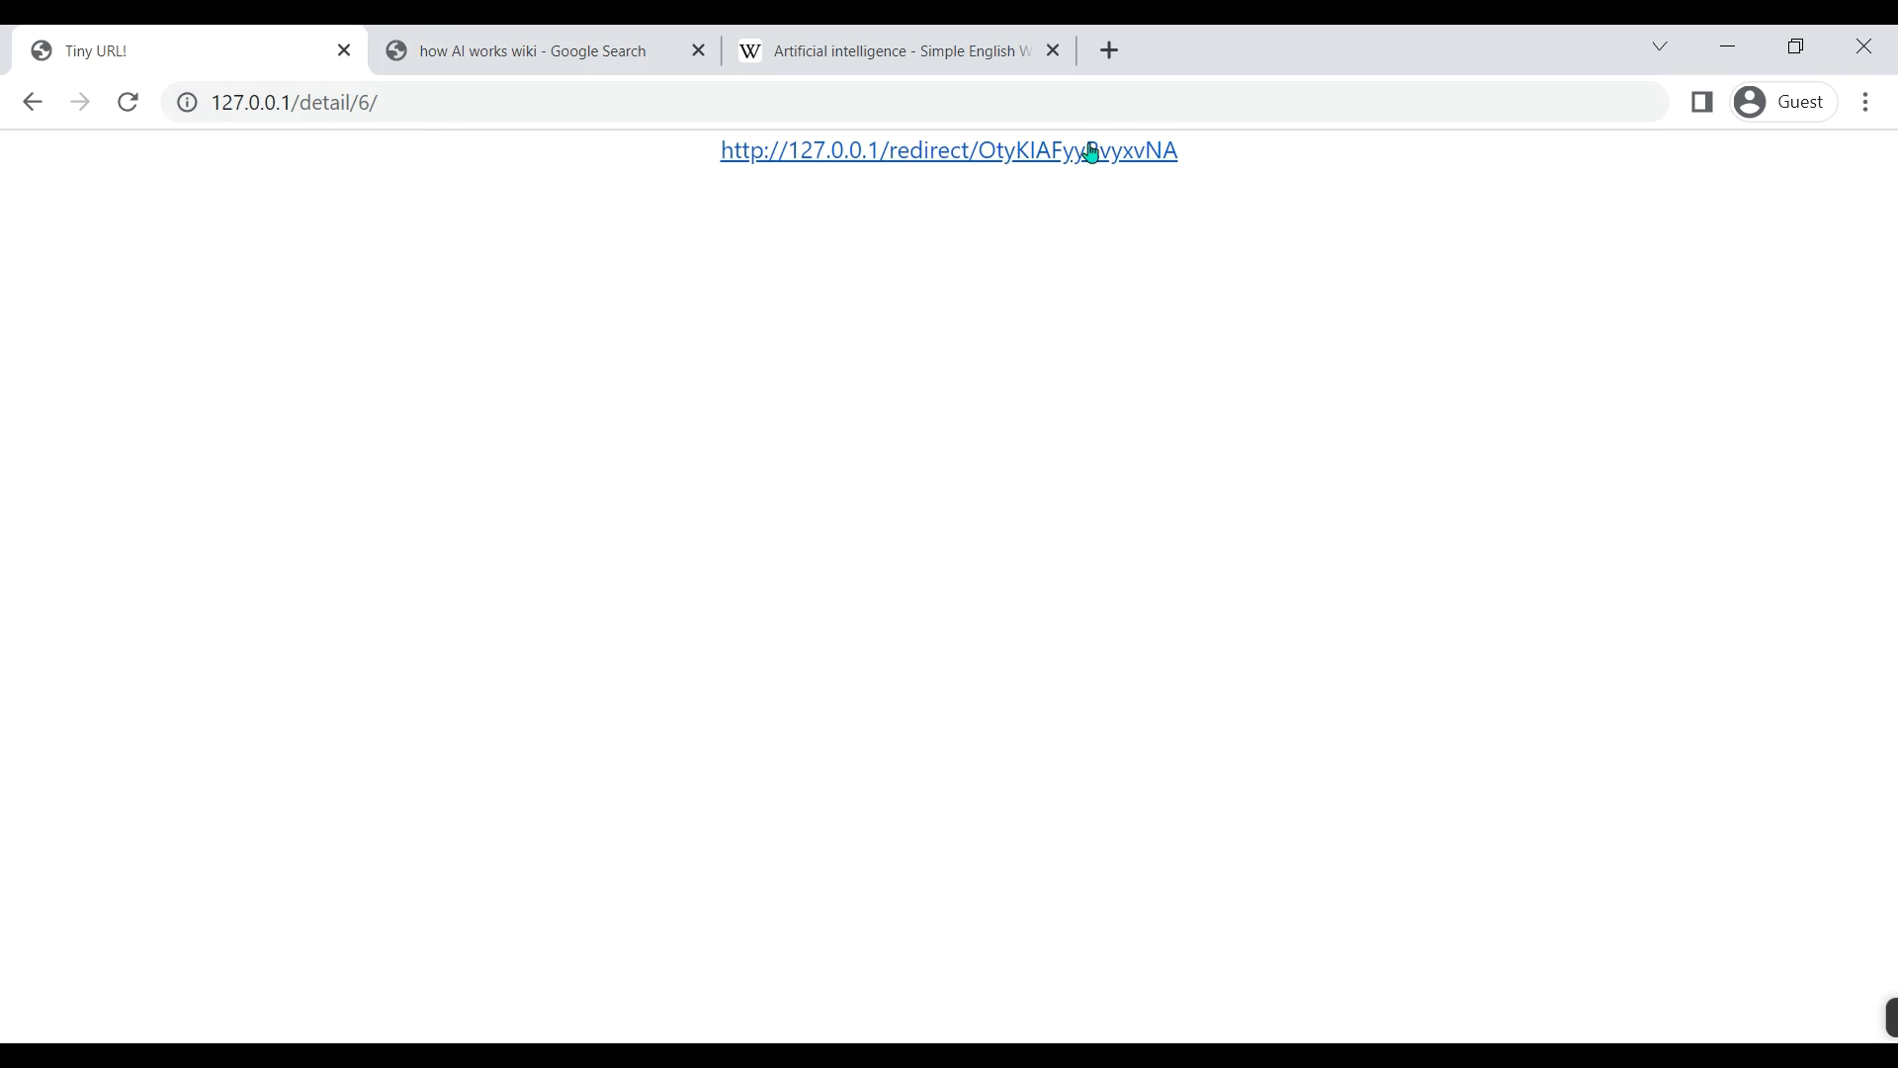
mouse_move(881, 163)
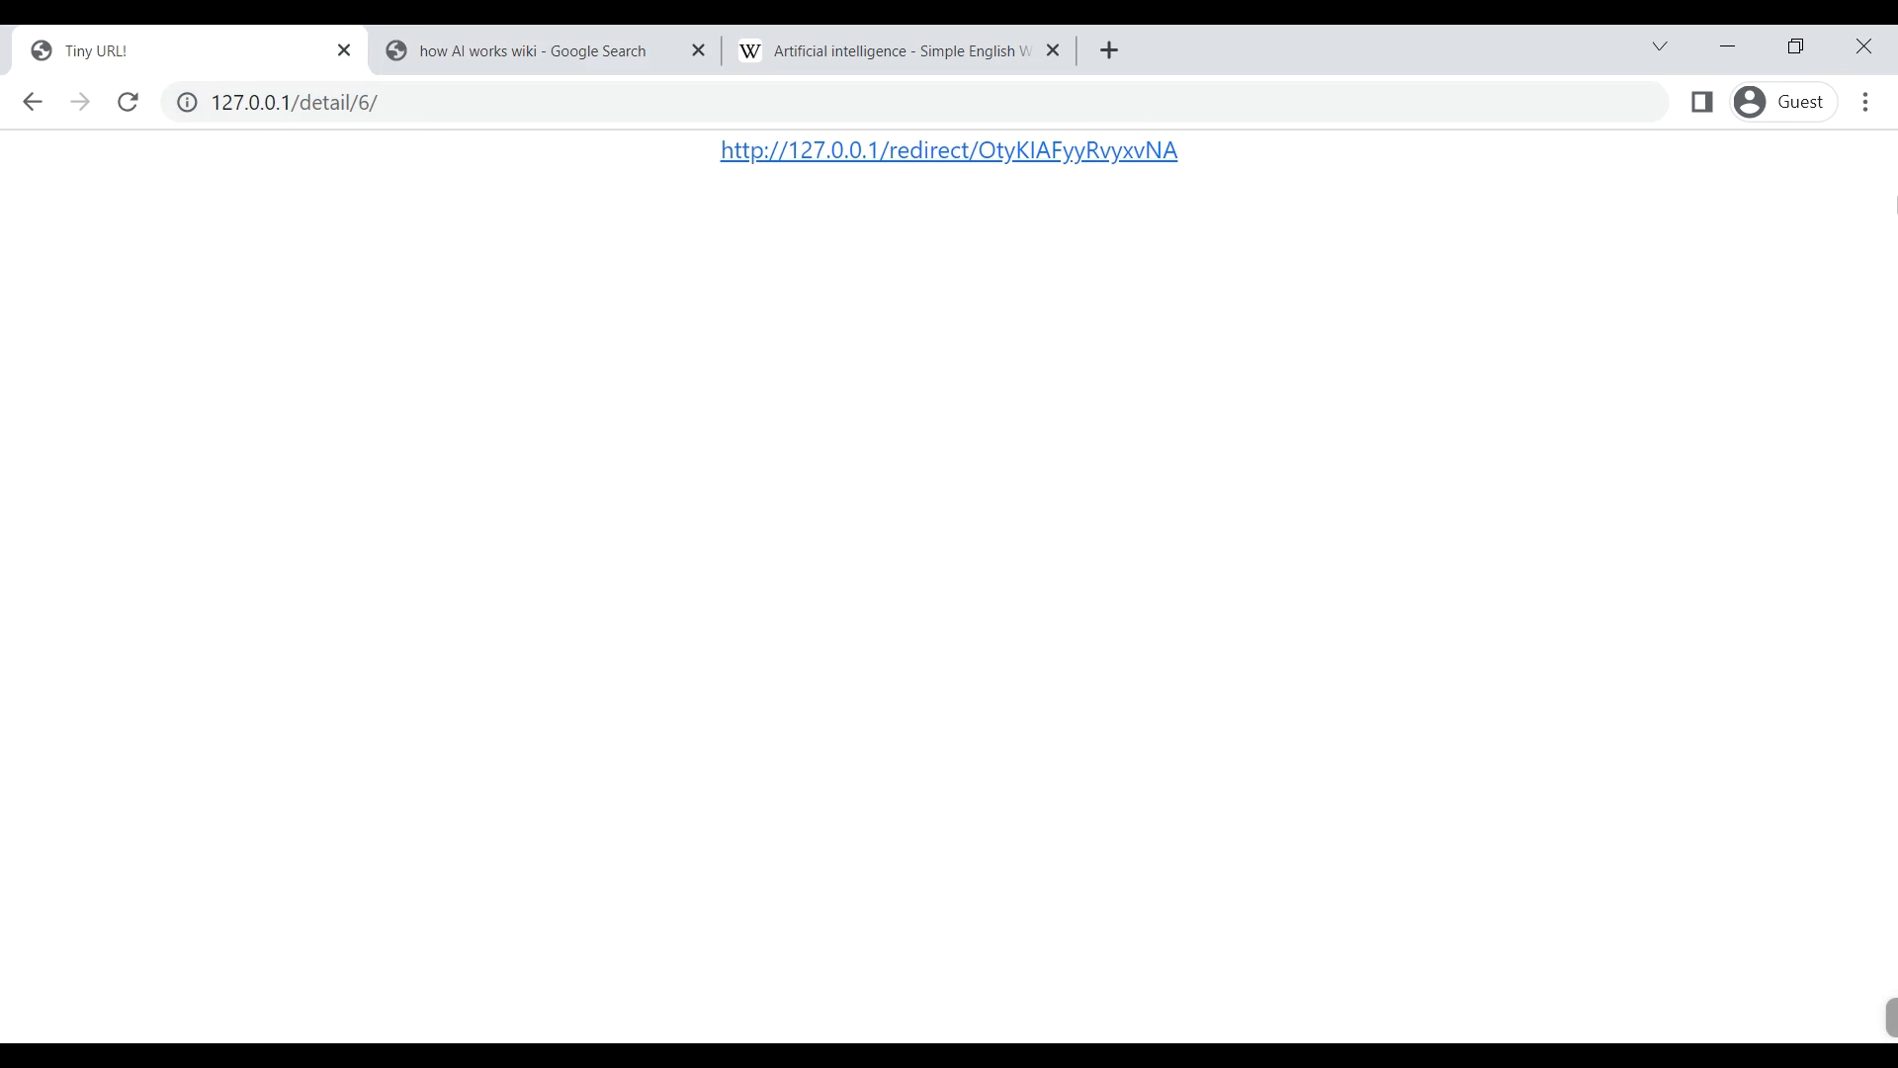
mouse_move(775, 150)
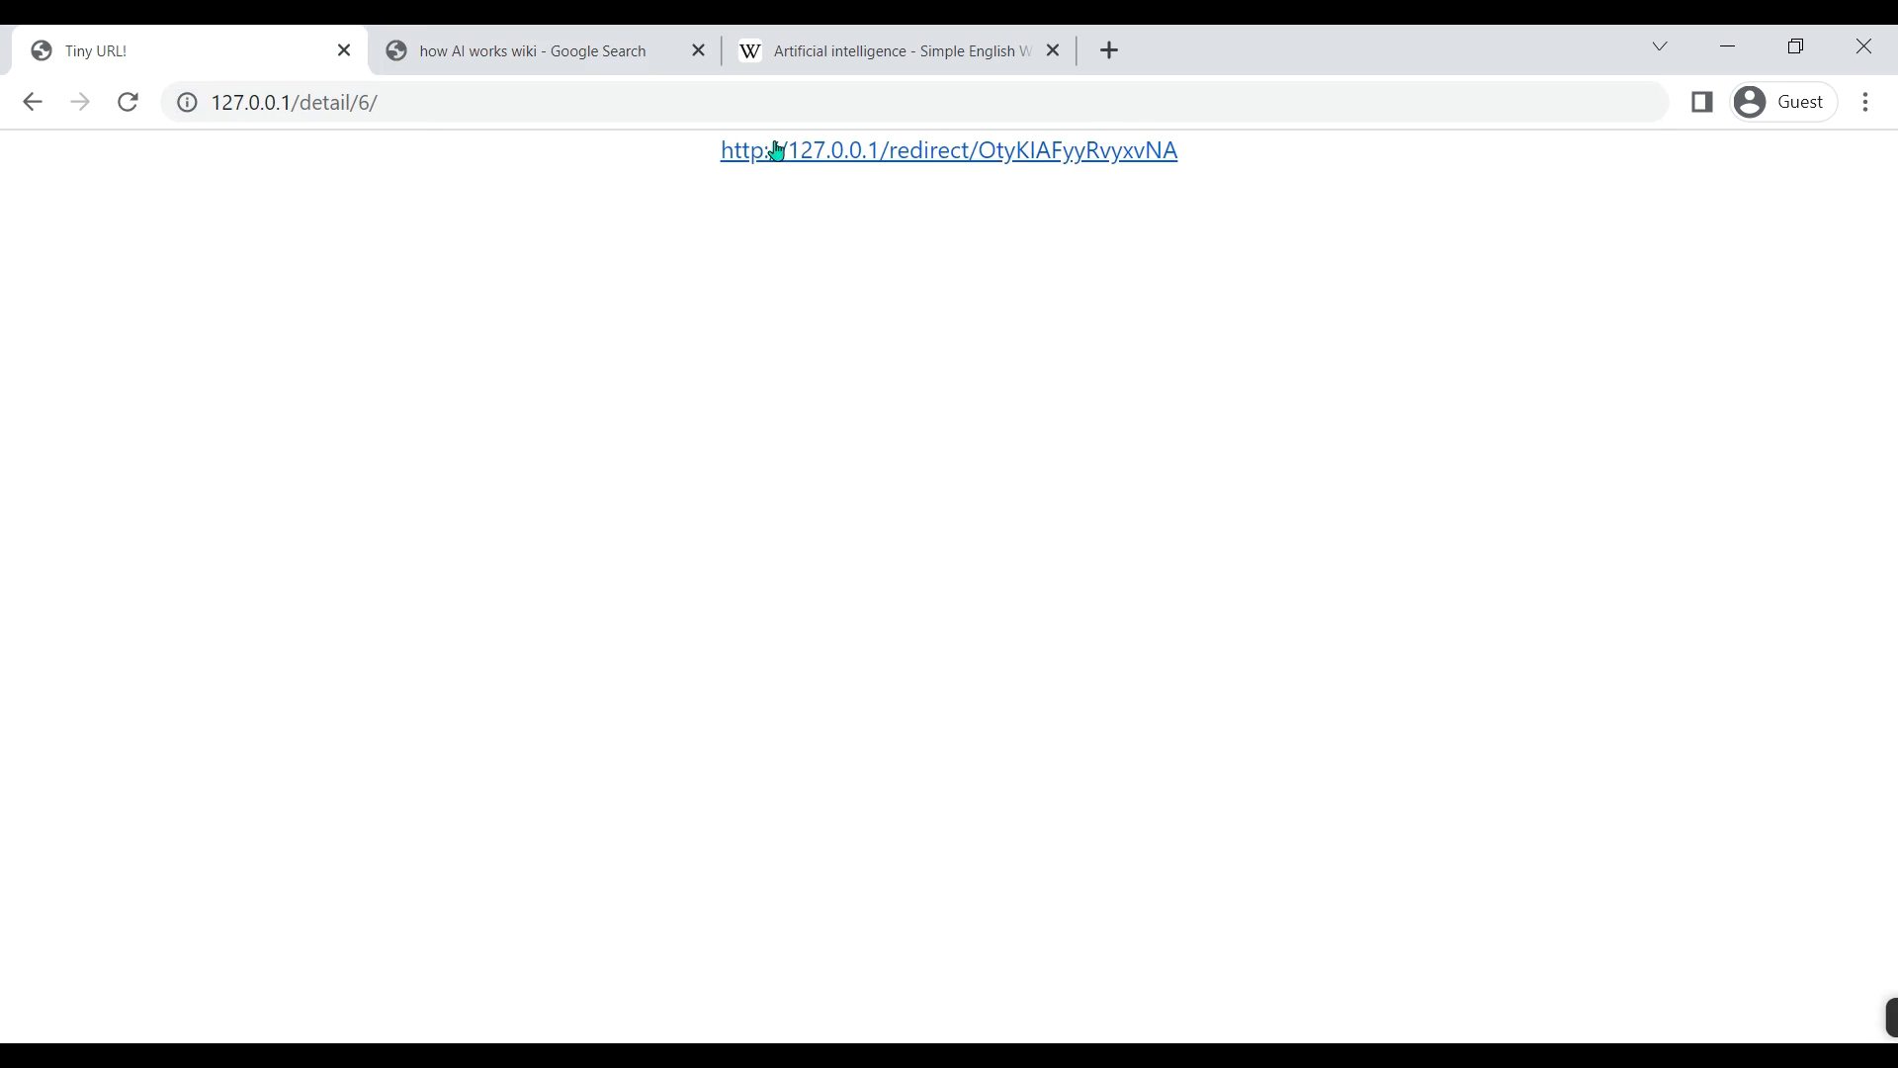